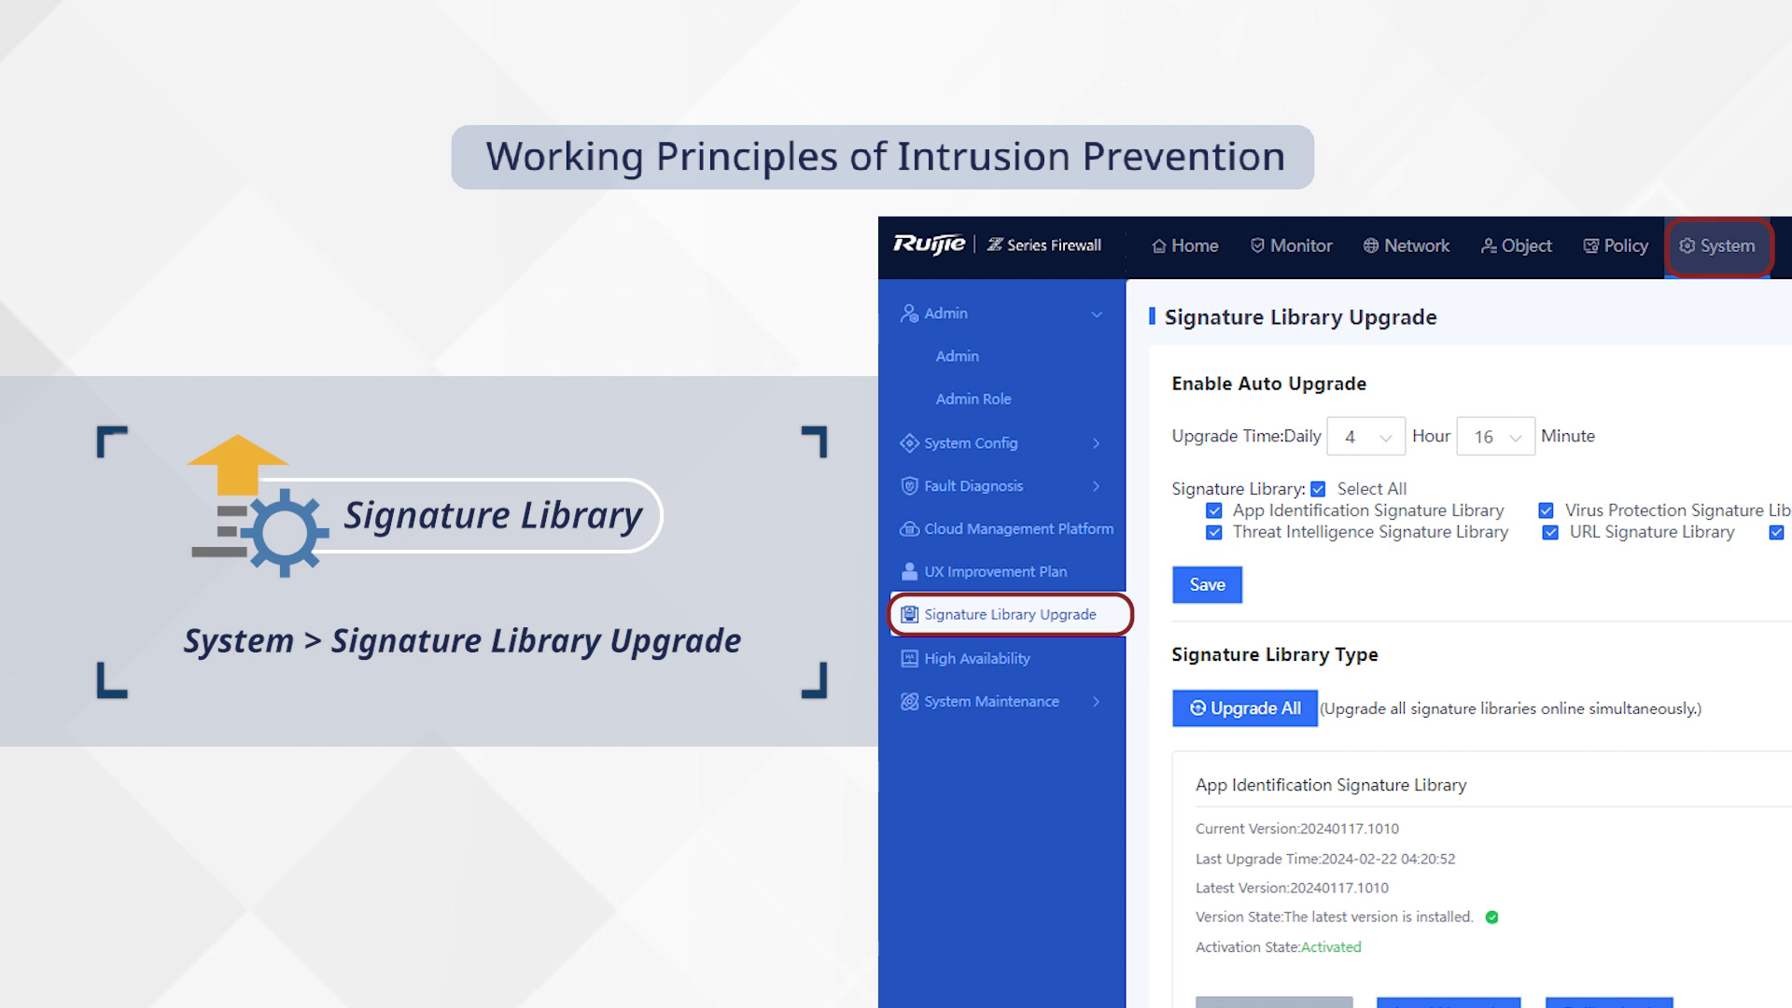
- Show the predefined Intrusion Prevention templates under Object > Content Template
click(1012, 666)
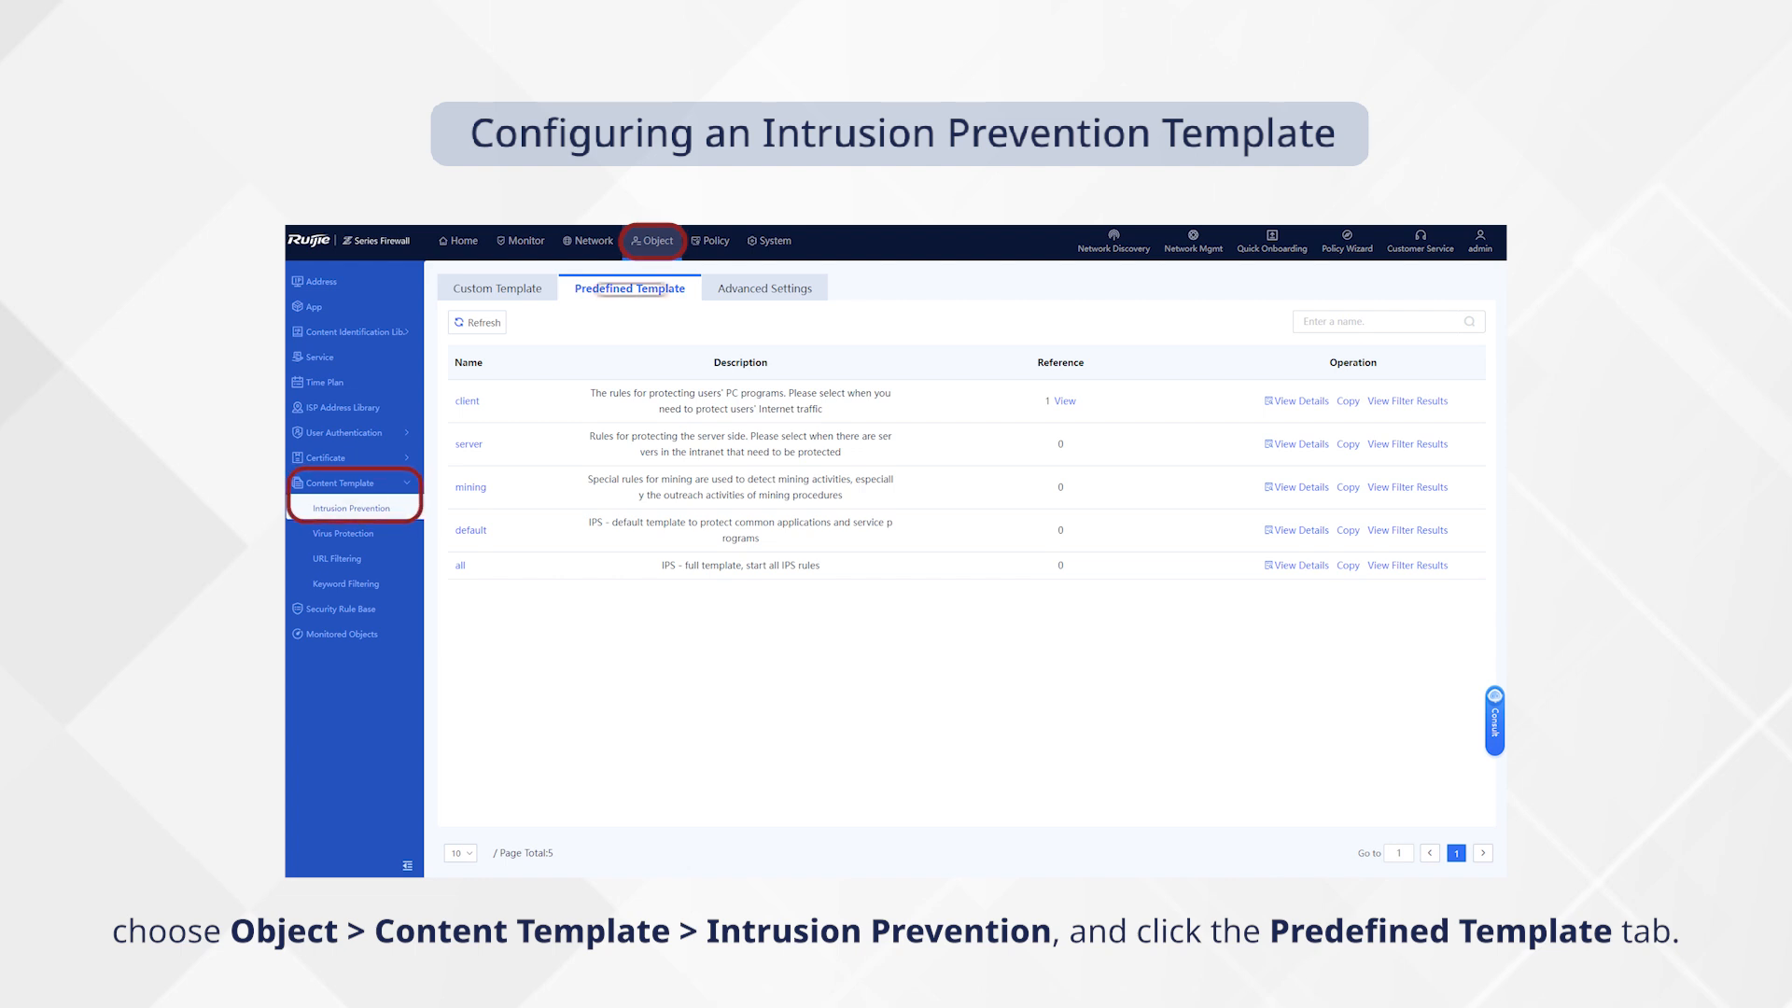
click(630, 286)
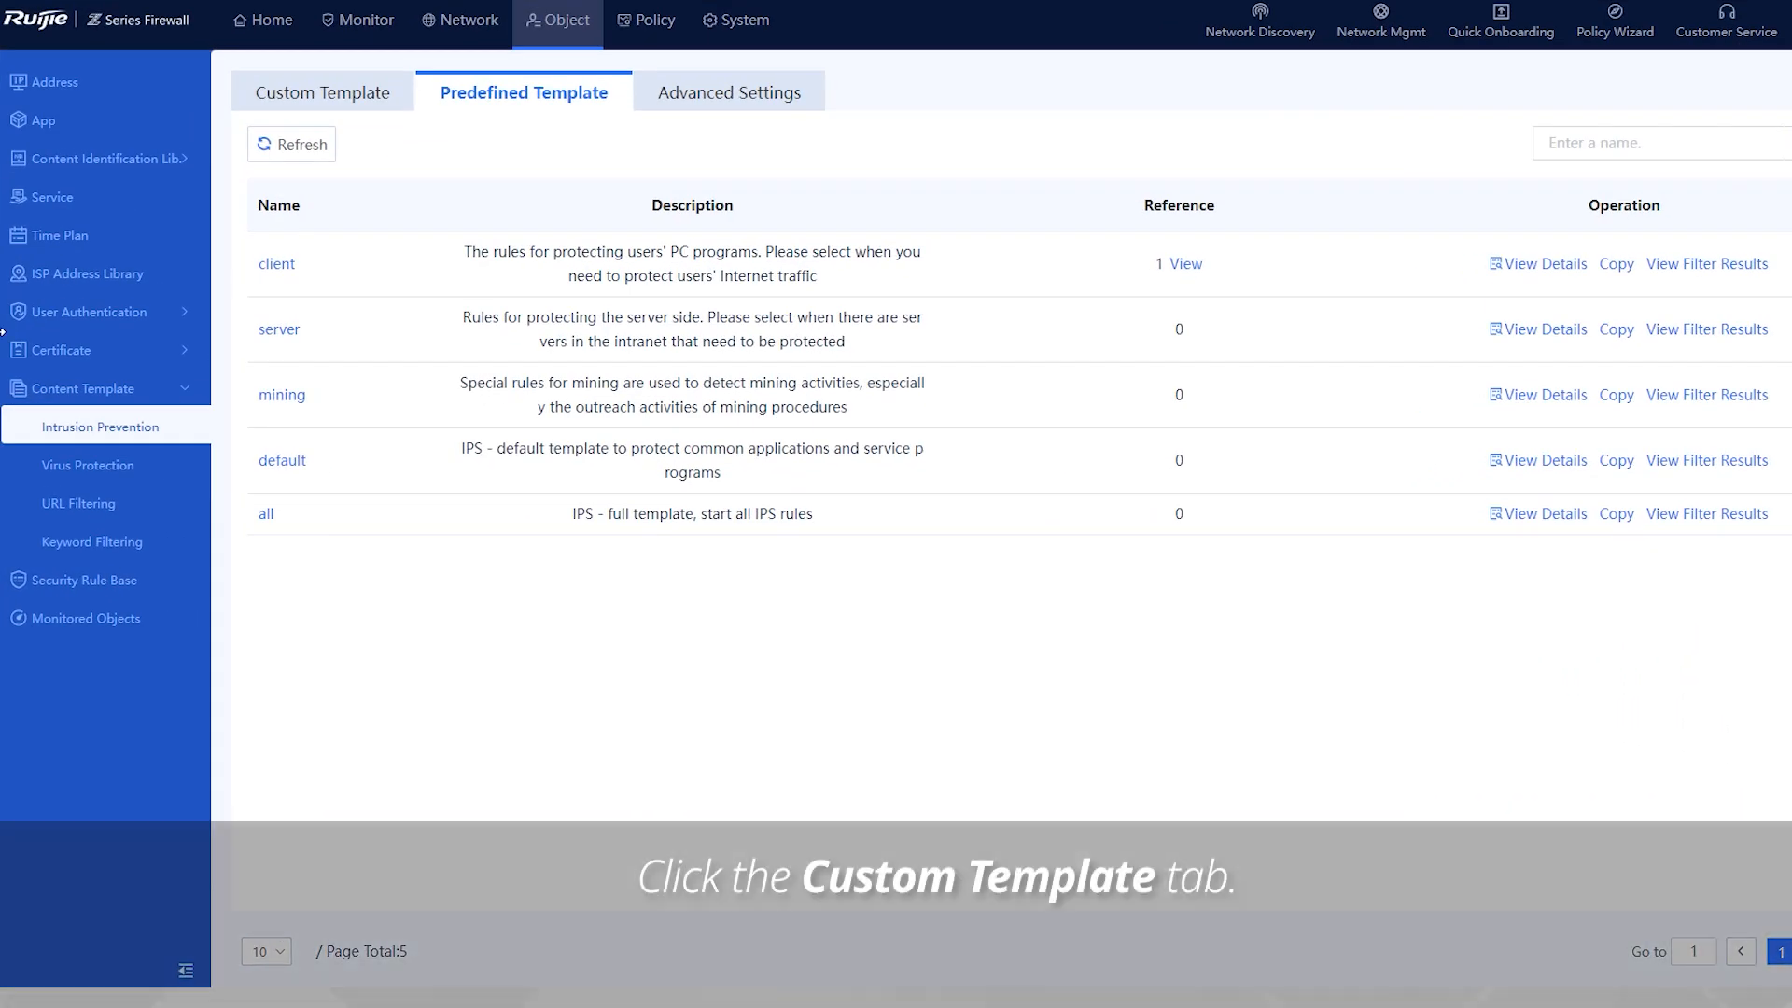
- Create custom template Detecting_injection_attacks, described as detecting web server injection attacks, and add a rule filter
click(324, 91)
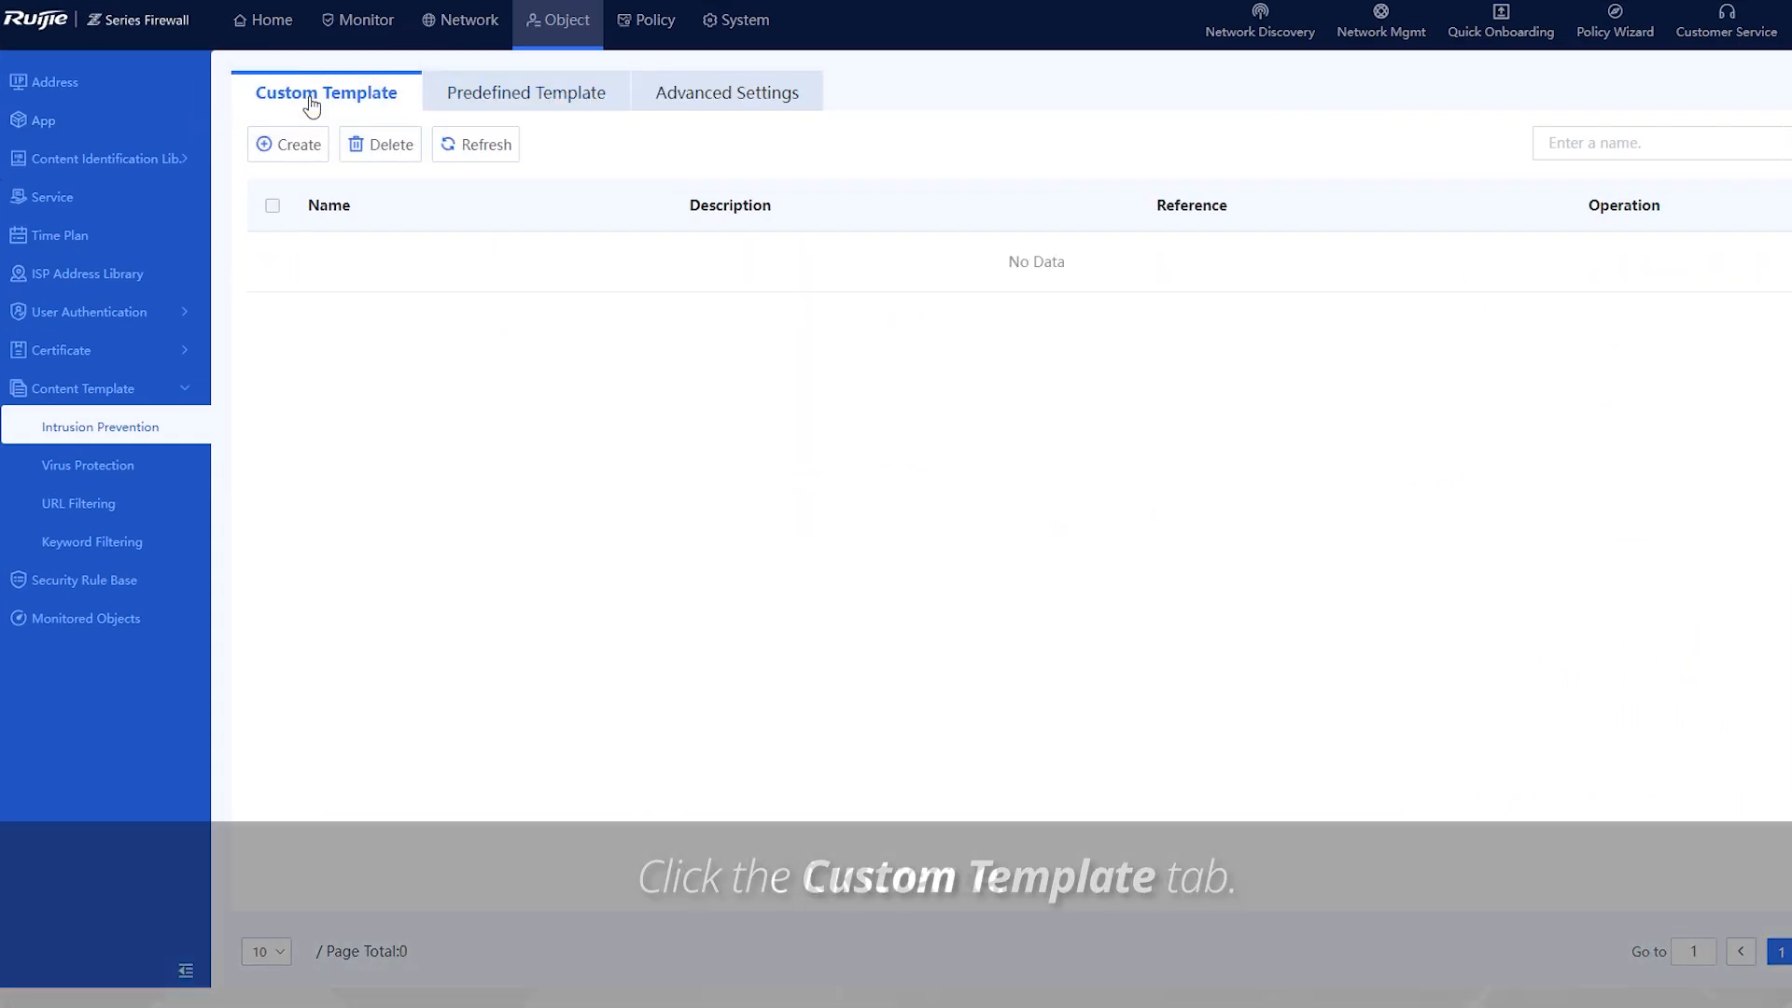
click(288, 143)
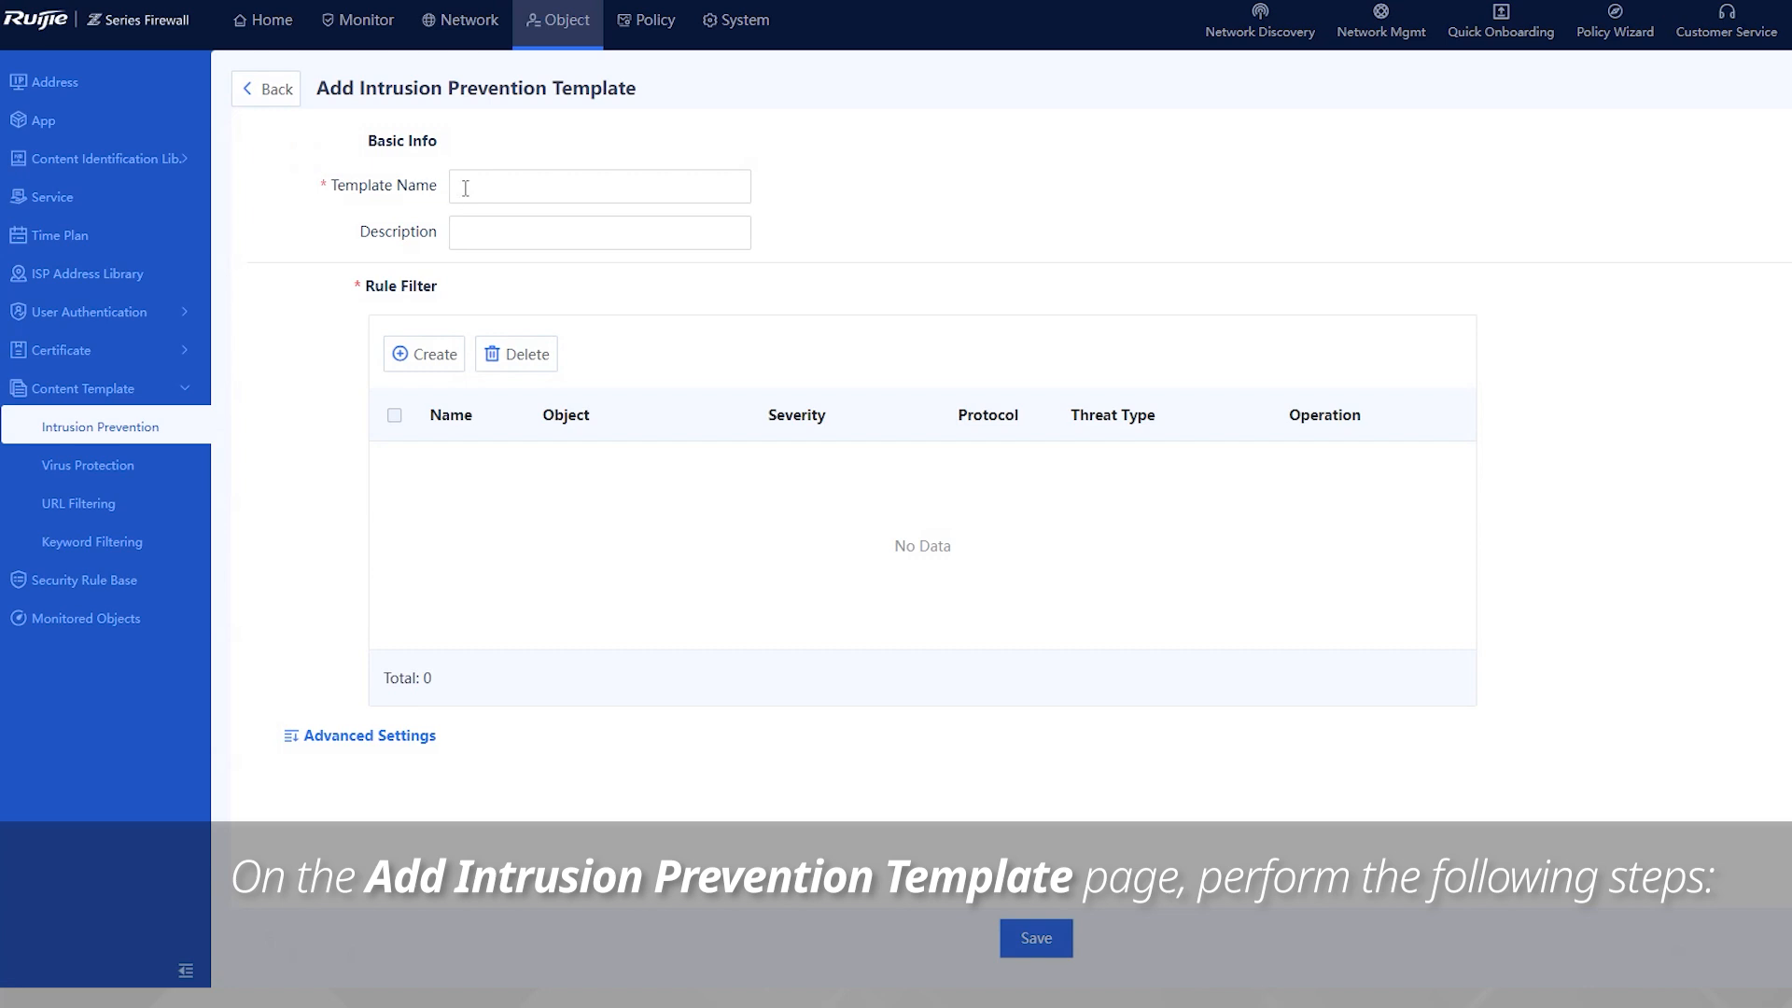
click(599, 185)
text(Detecting_injection_attacks)
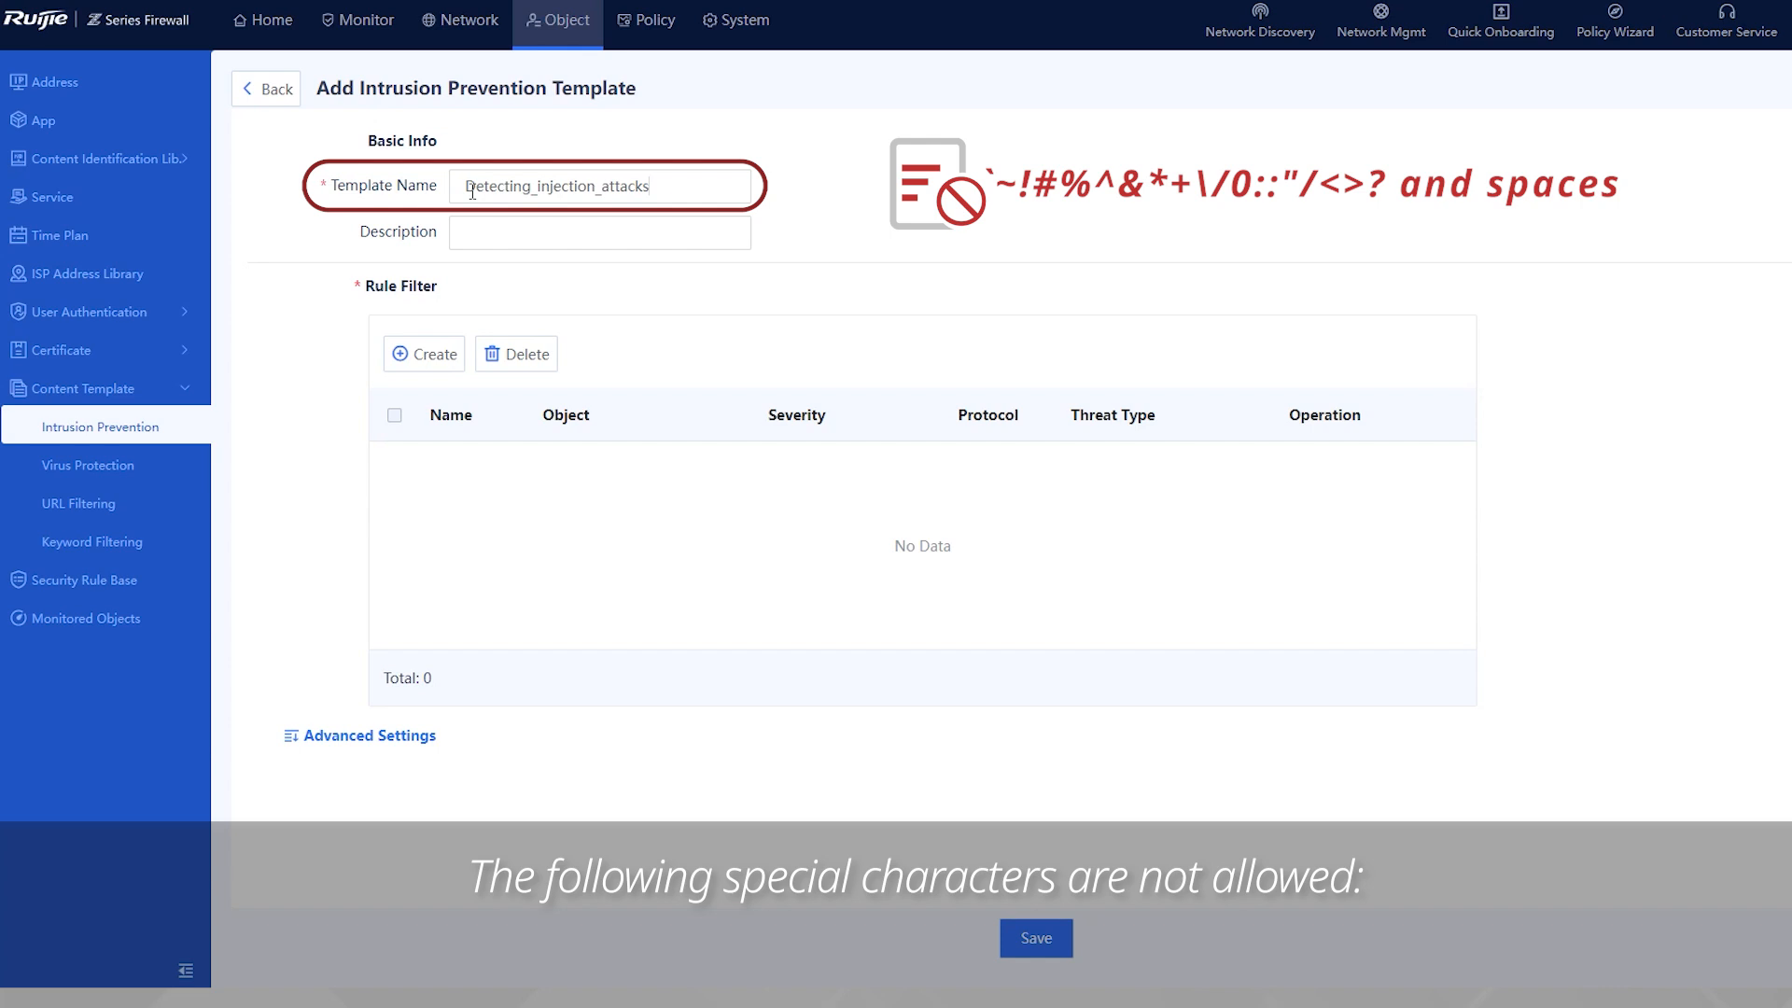
click(600, 232)
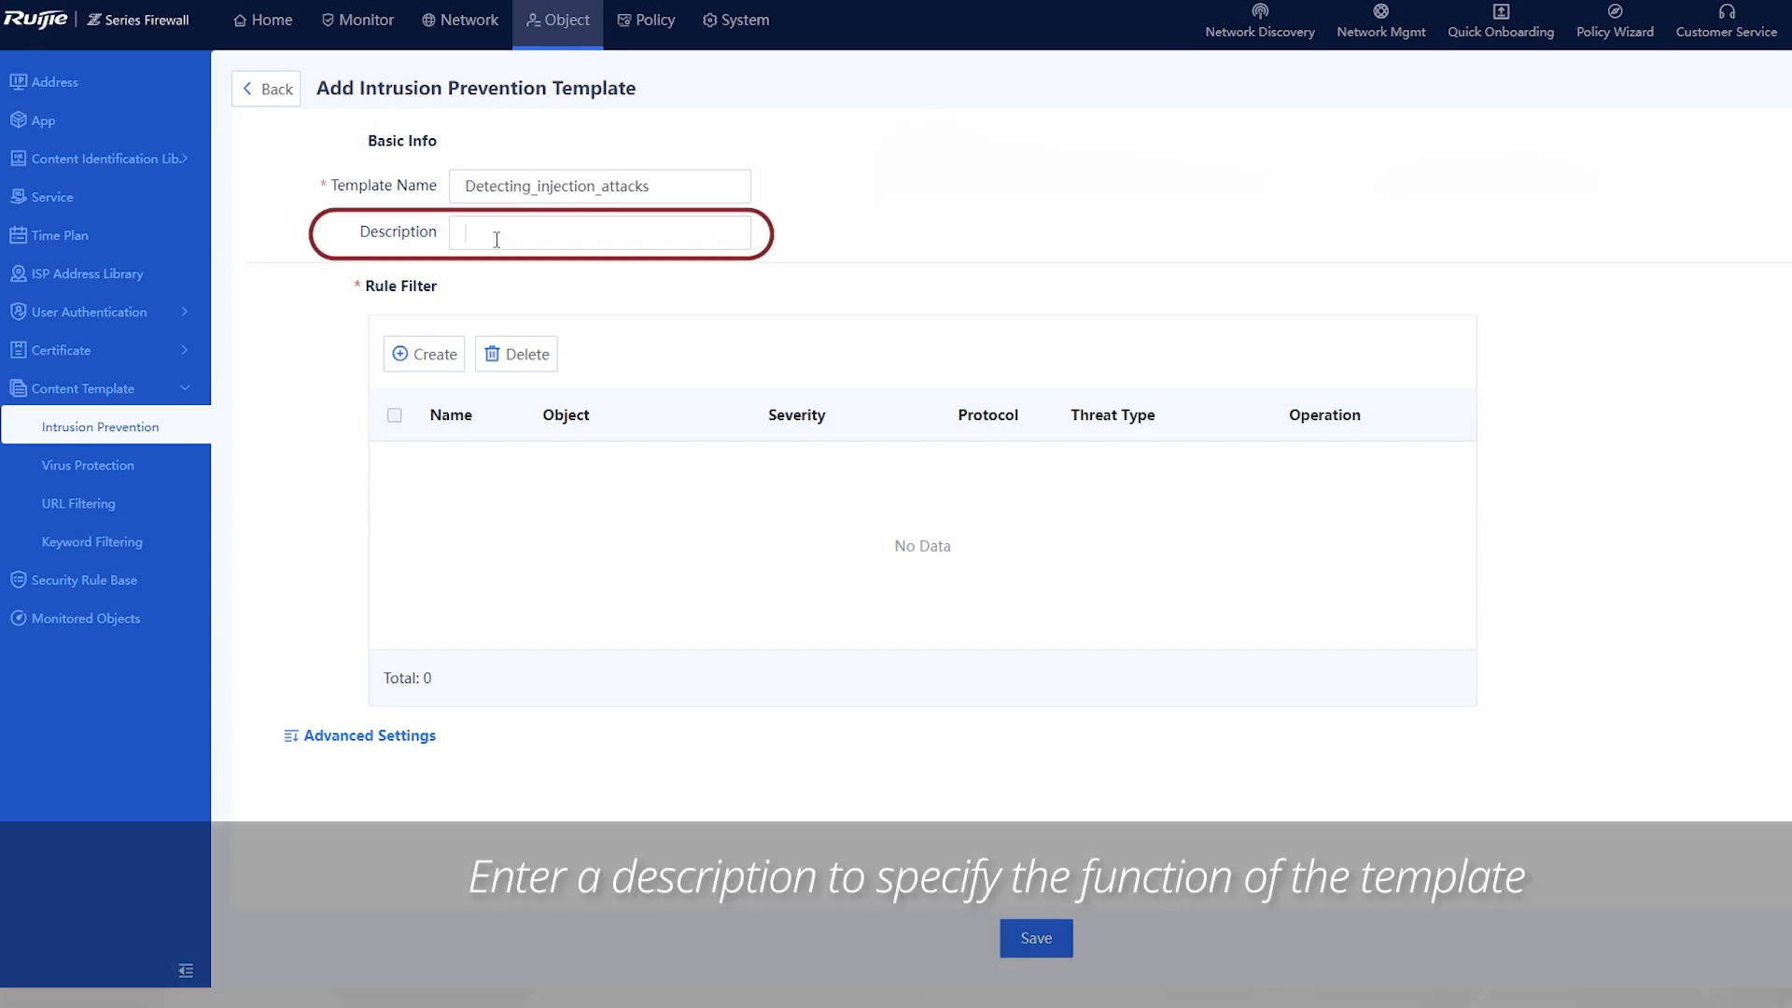
text(Detect whether the web server is attacked by injection)
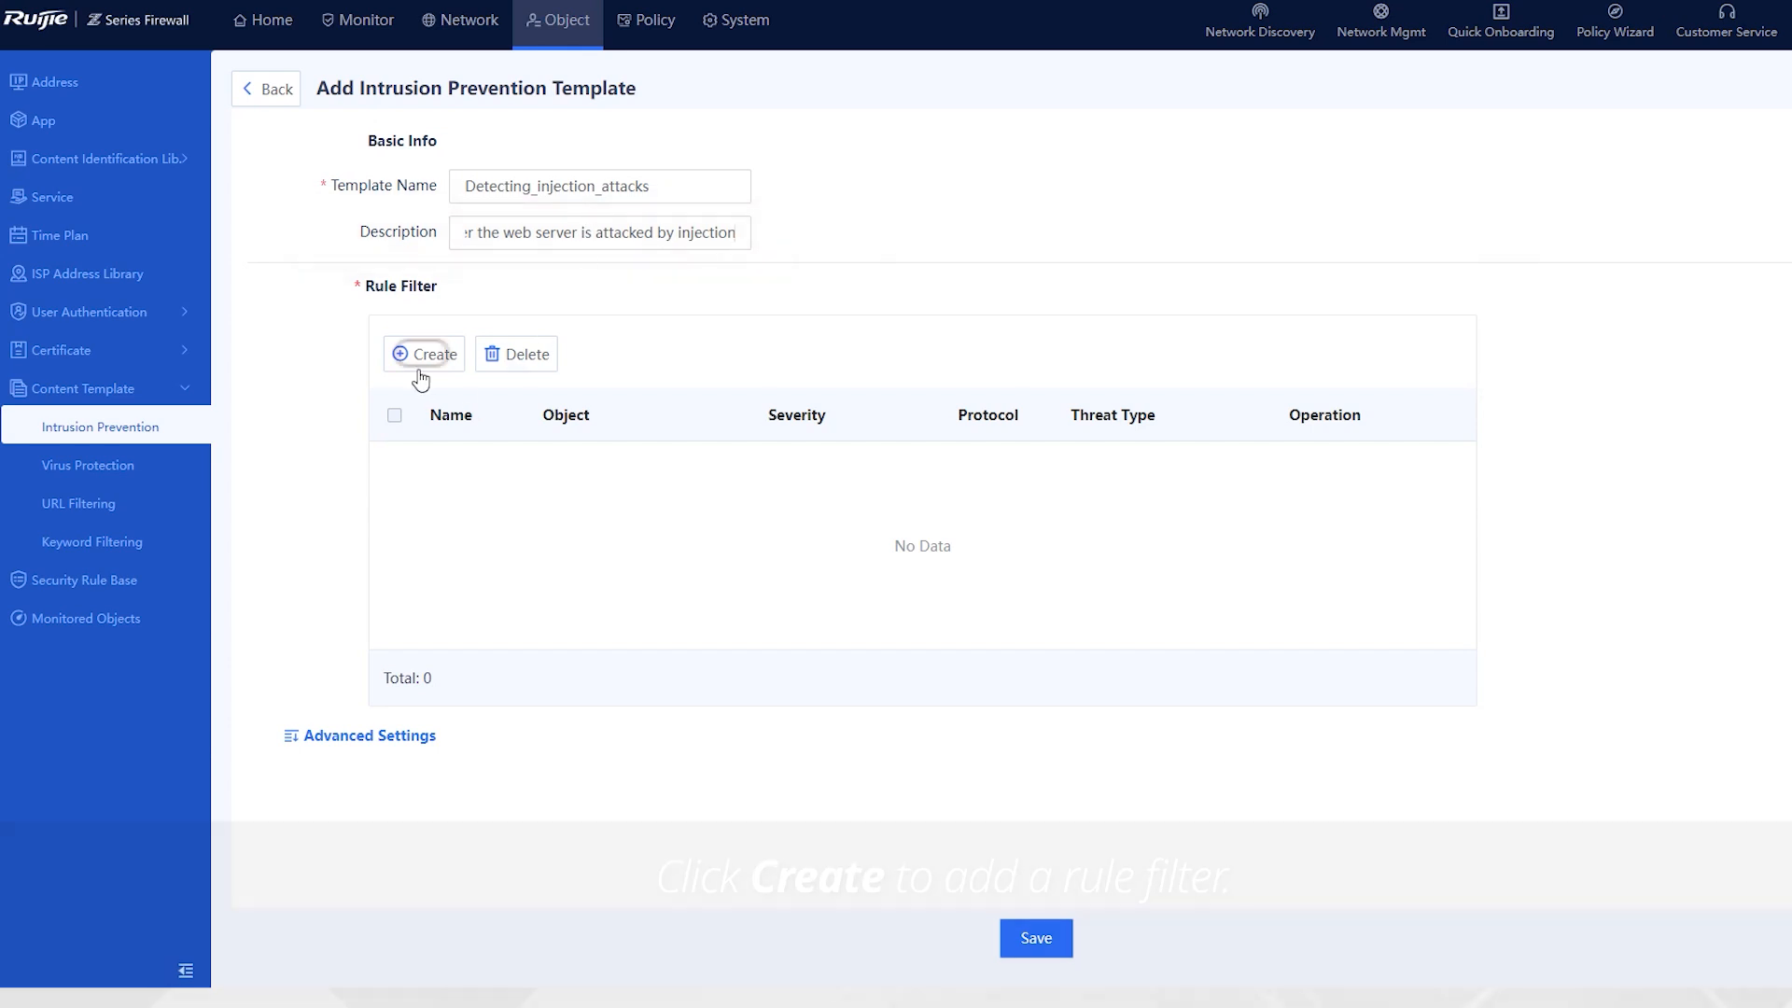
click(424, 353)
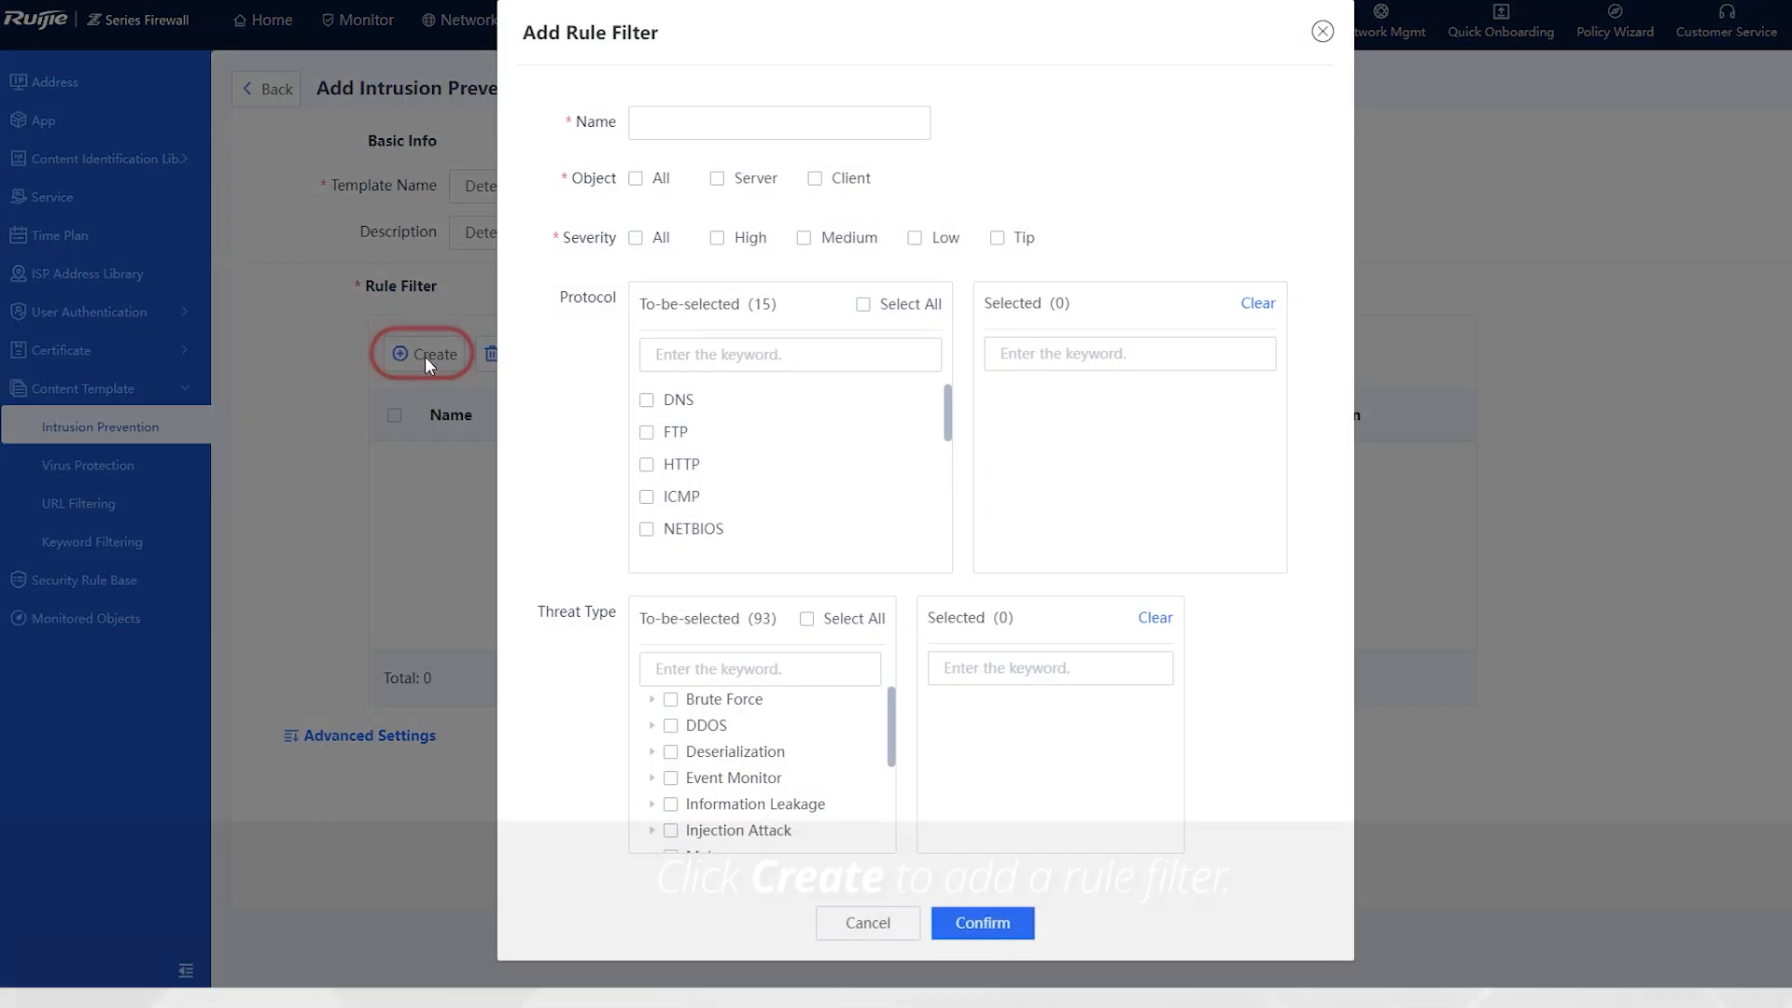
- Add rule filter Detect_Injection_Attacks covering servers, all severities and Injection Attack threats
click(778, 122)
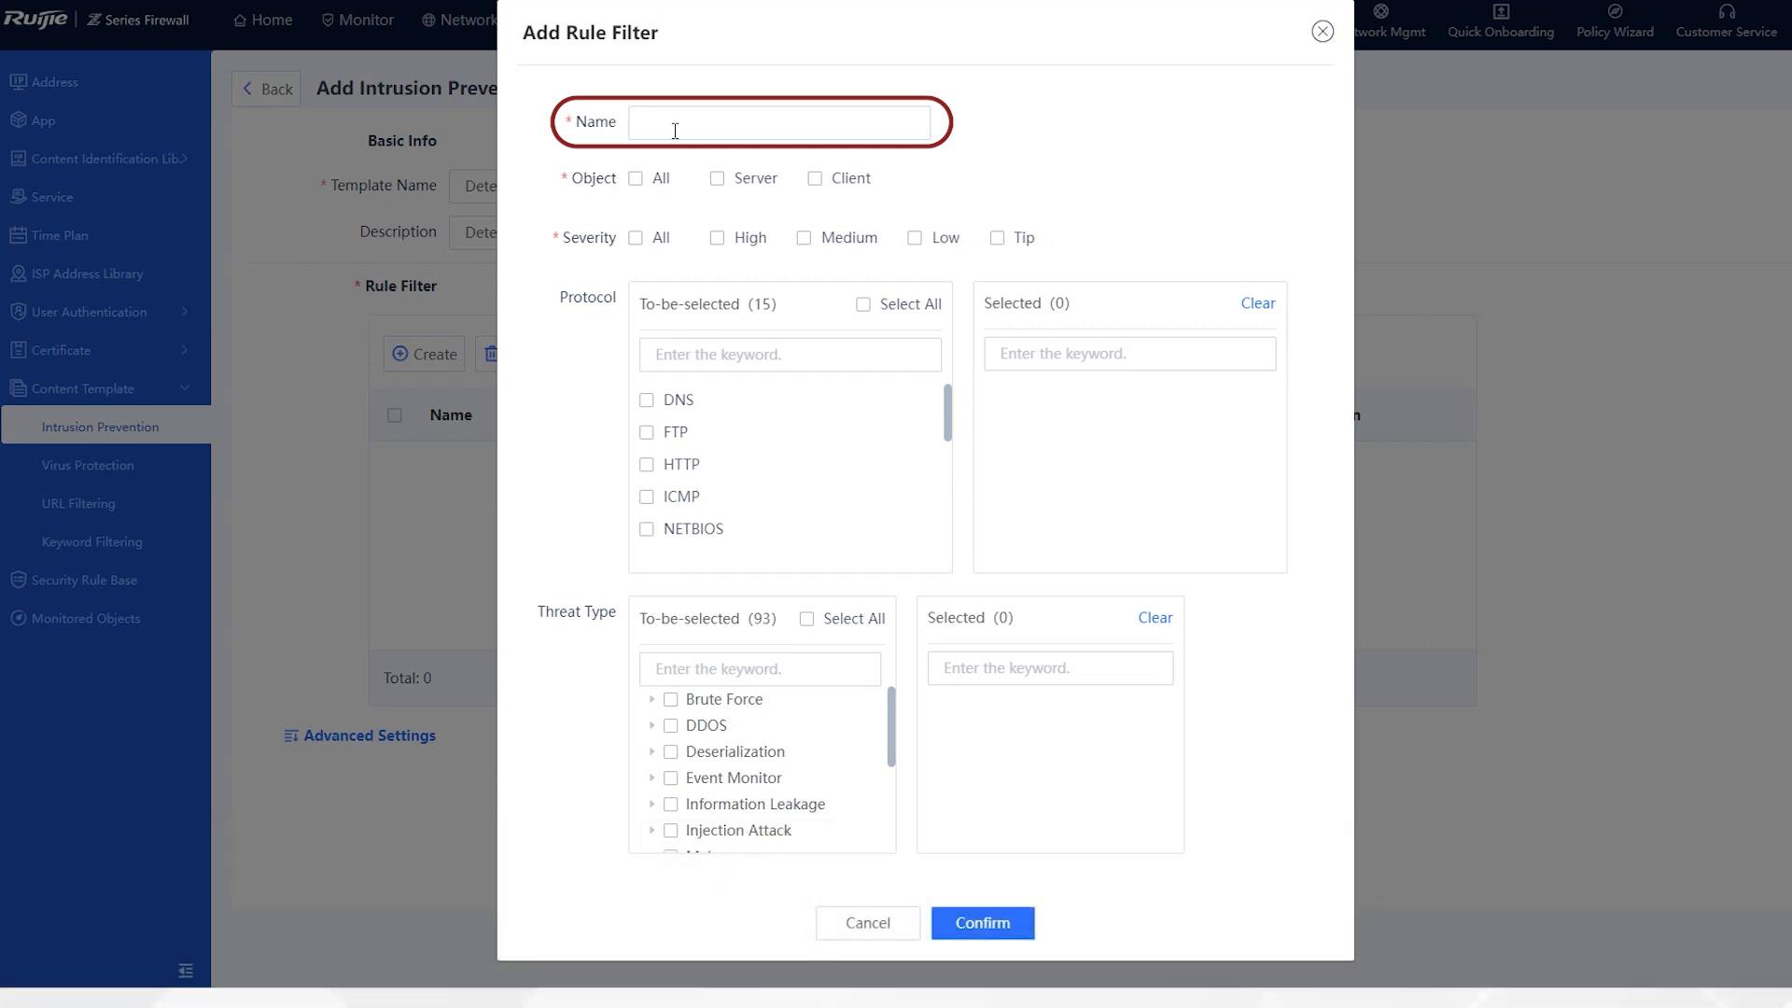
text(Detect)
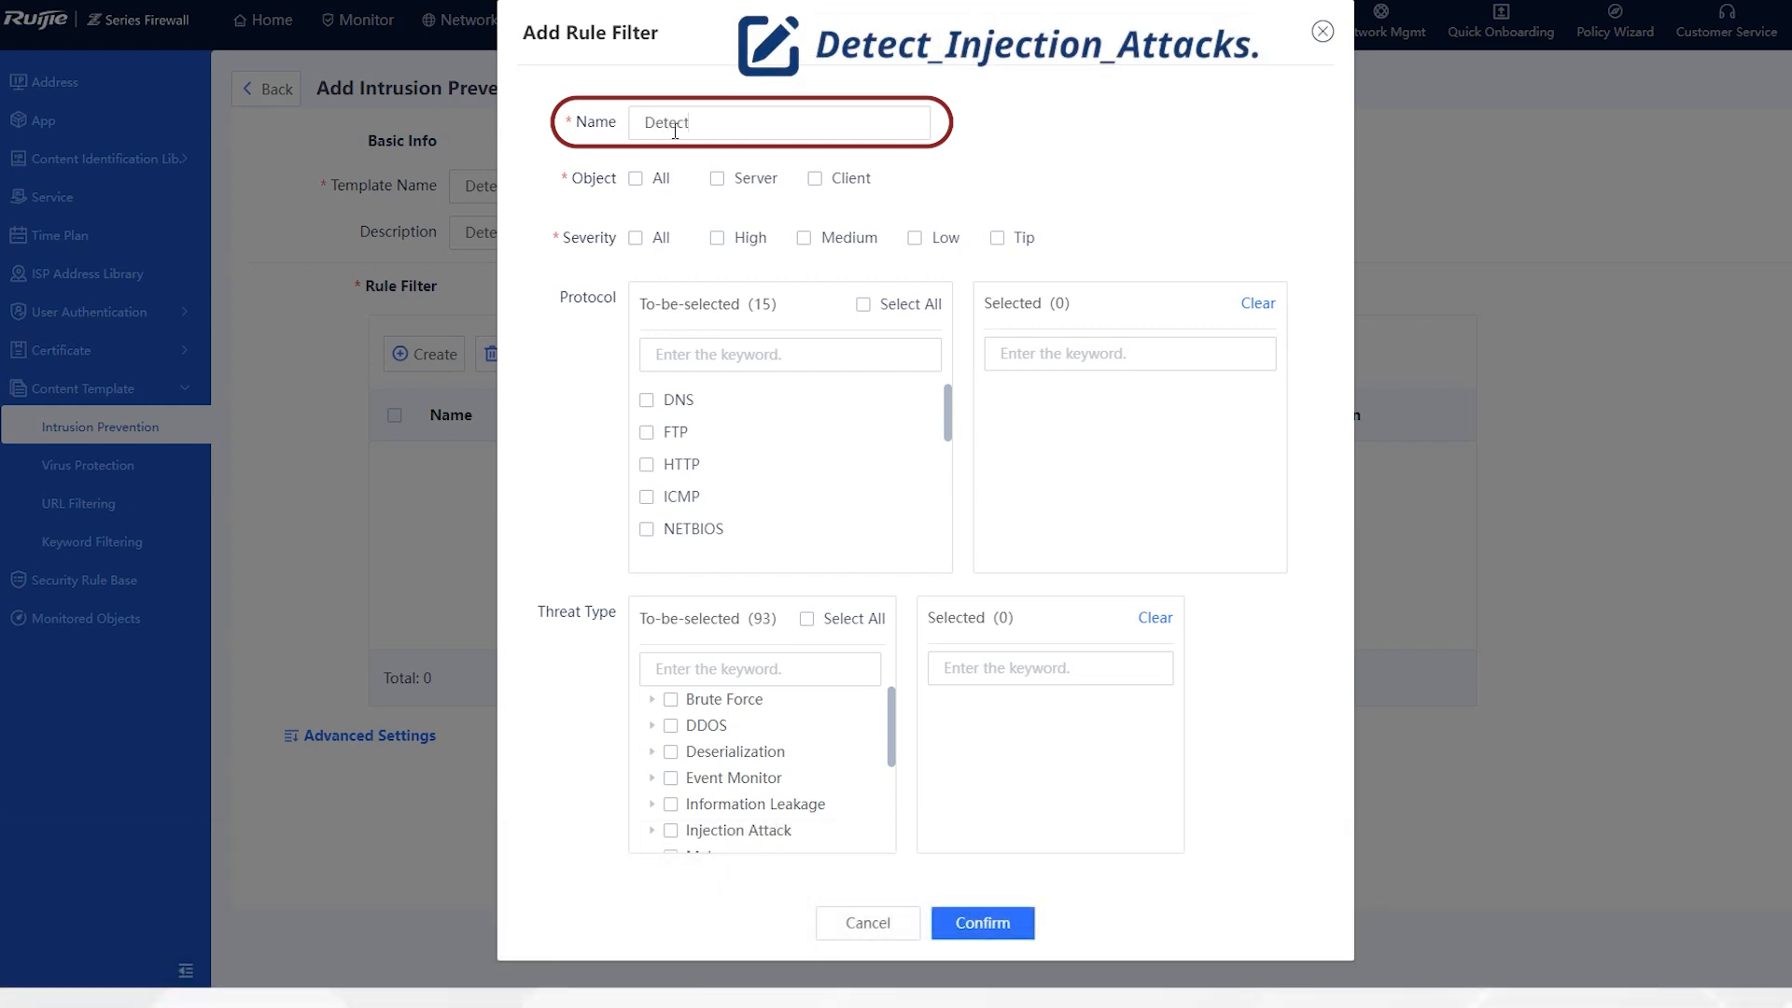
text(_Injection_Attacks)
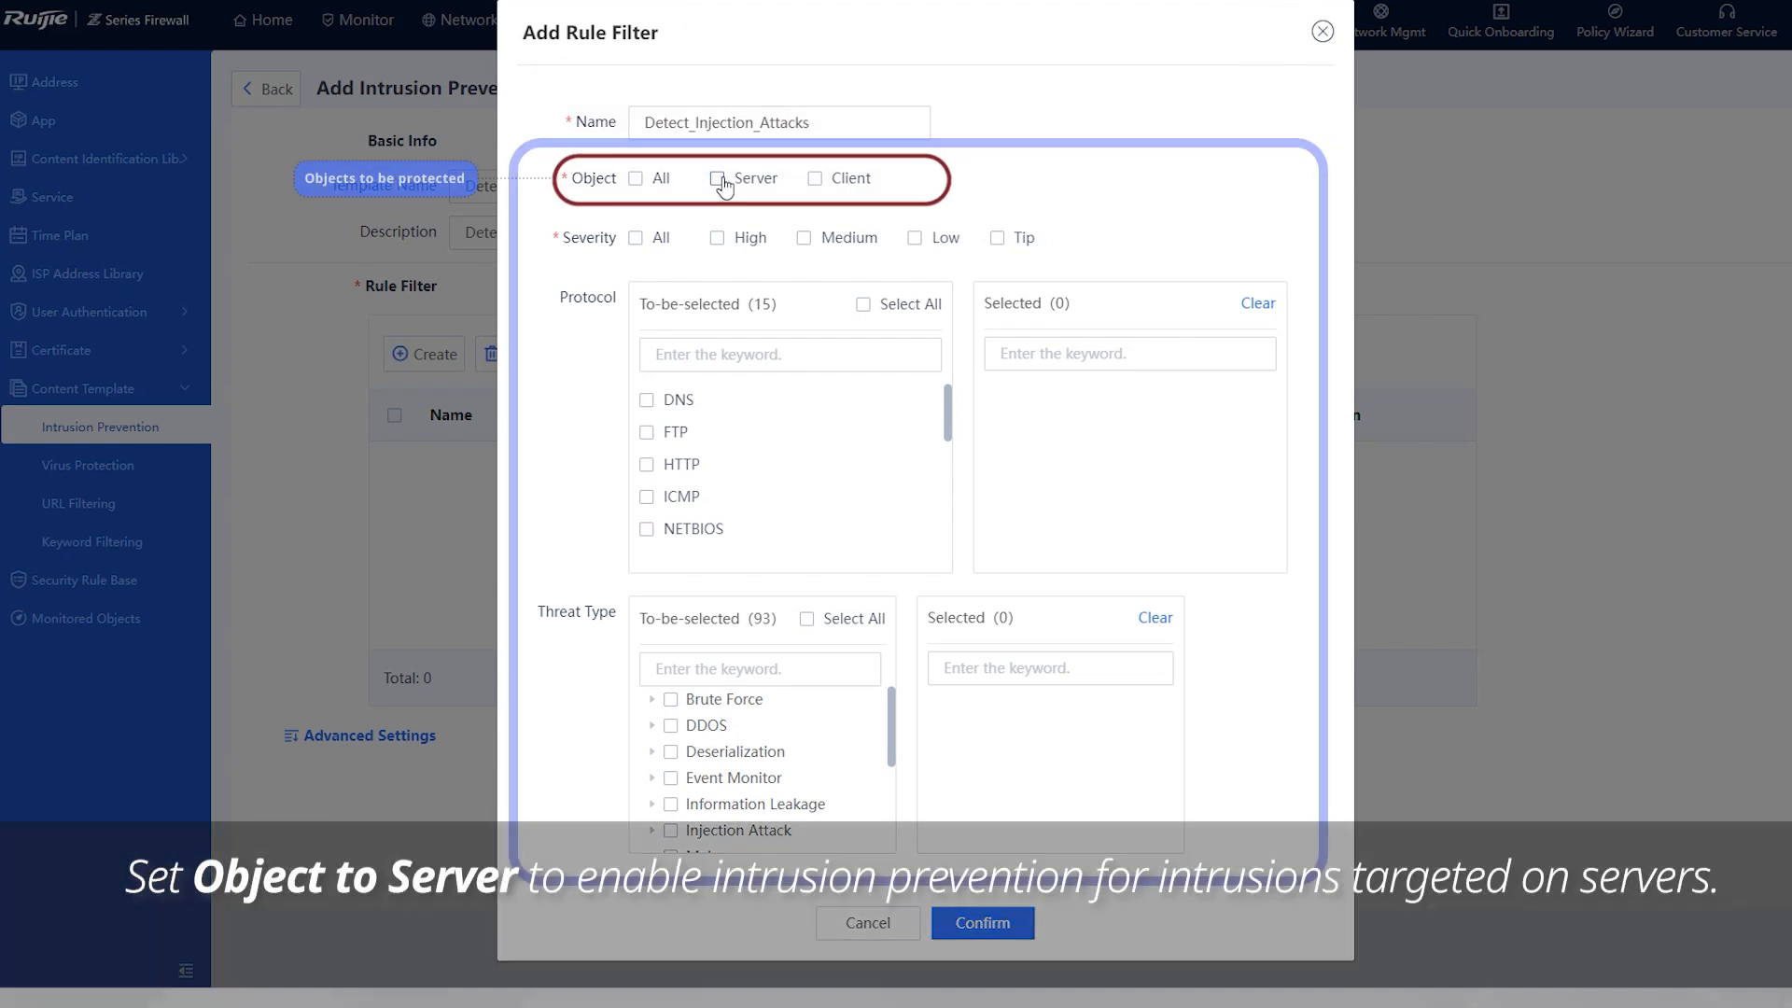
click(716, 178)
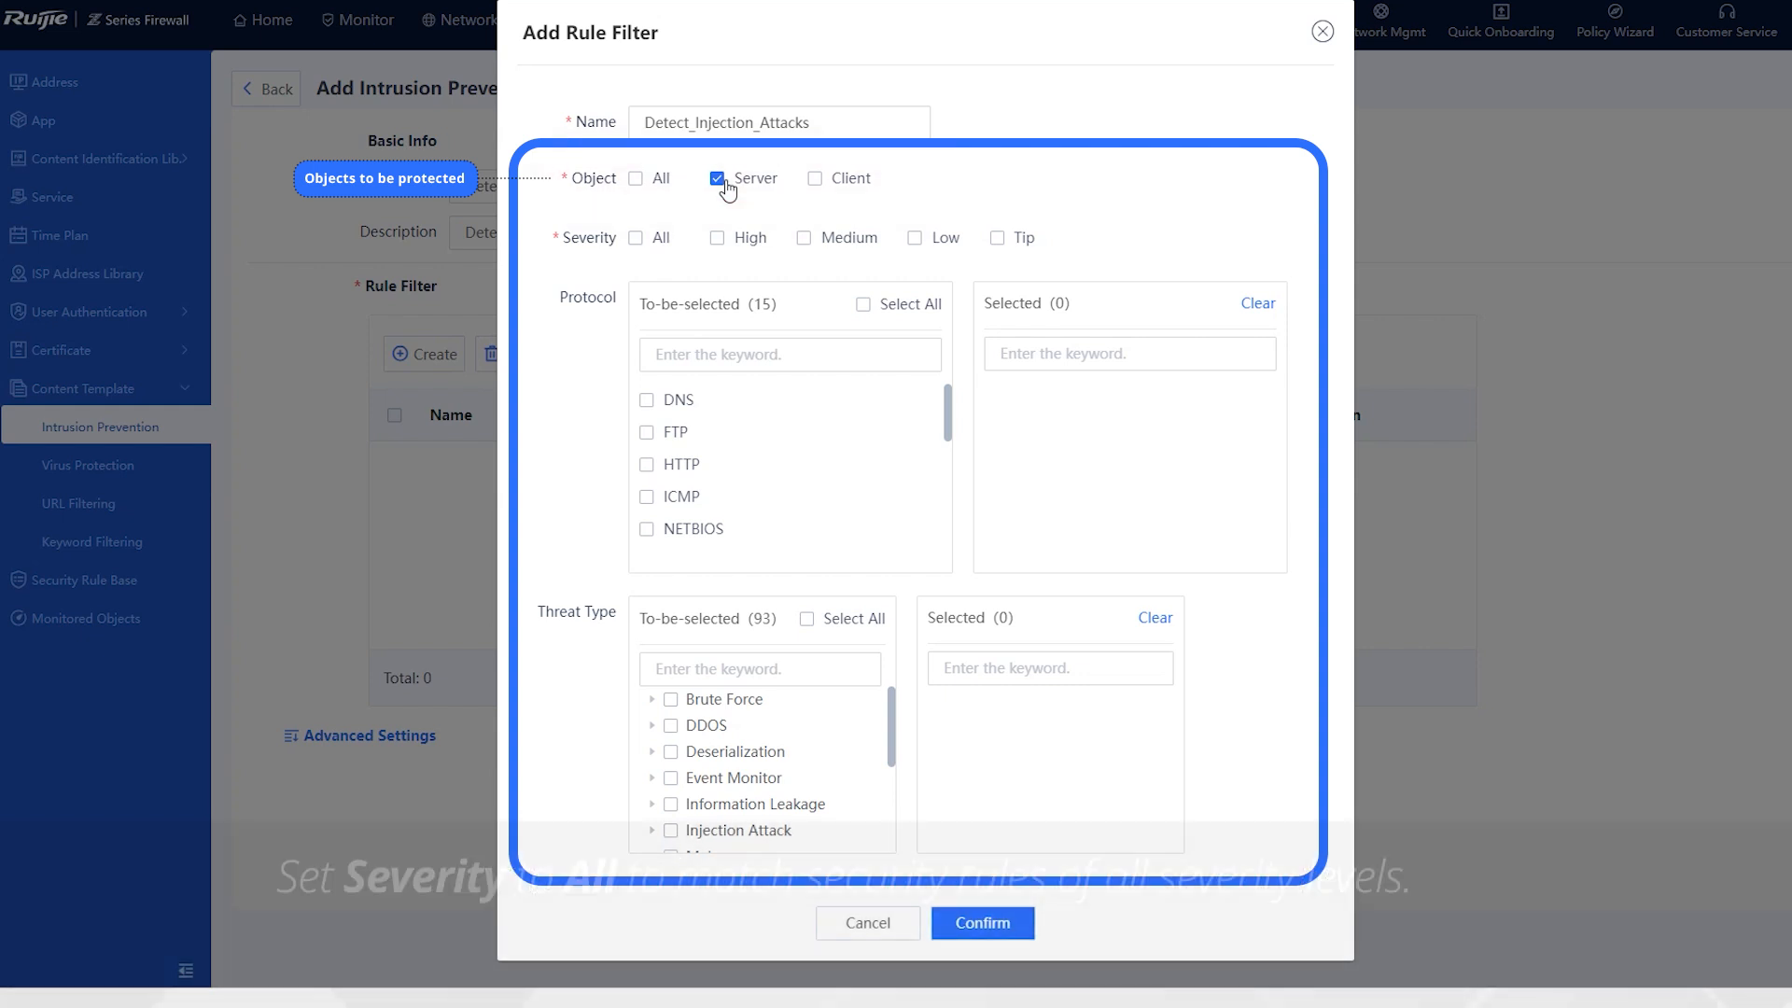
click(635, 238)
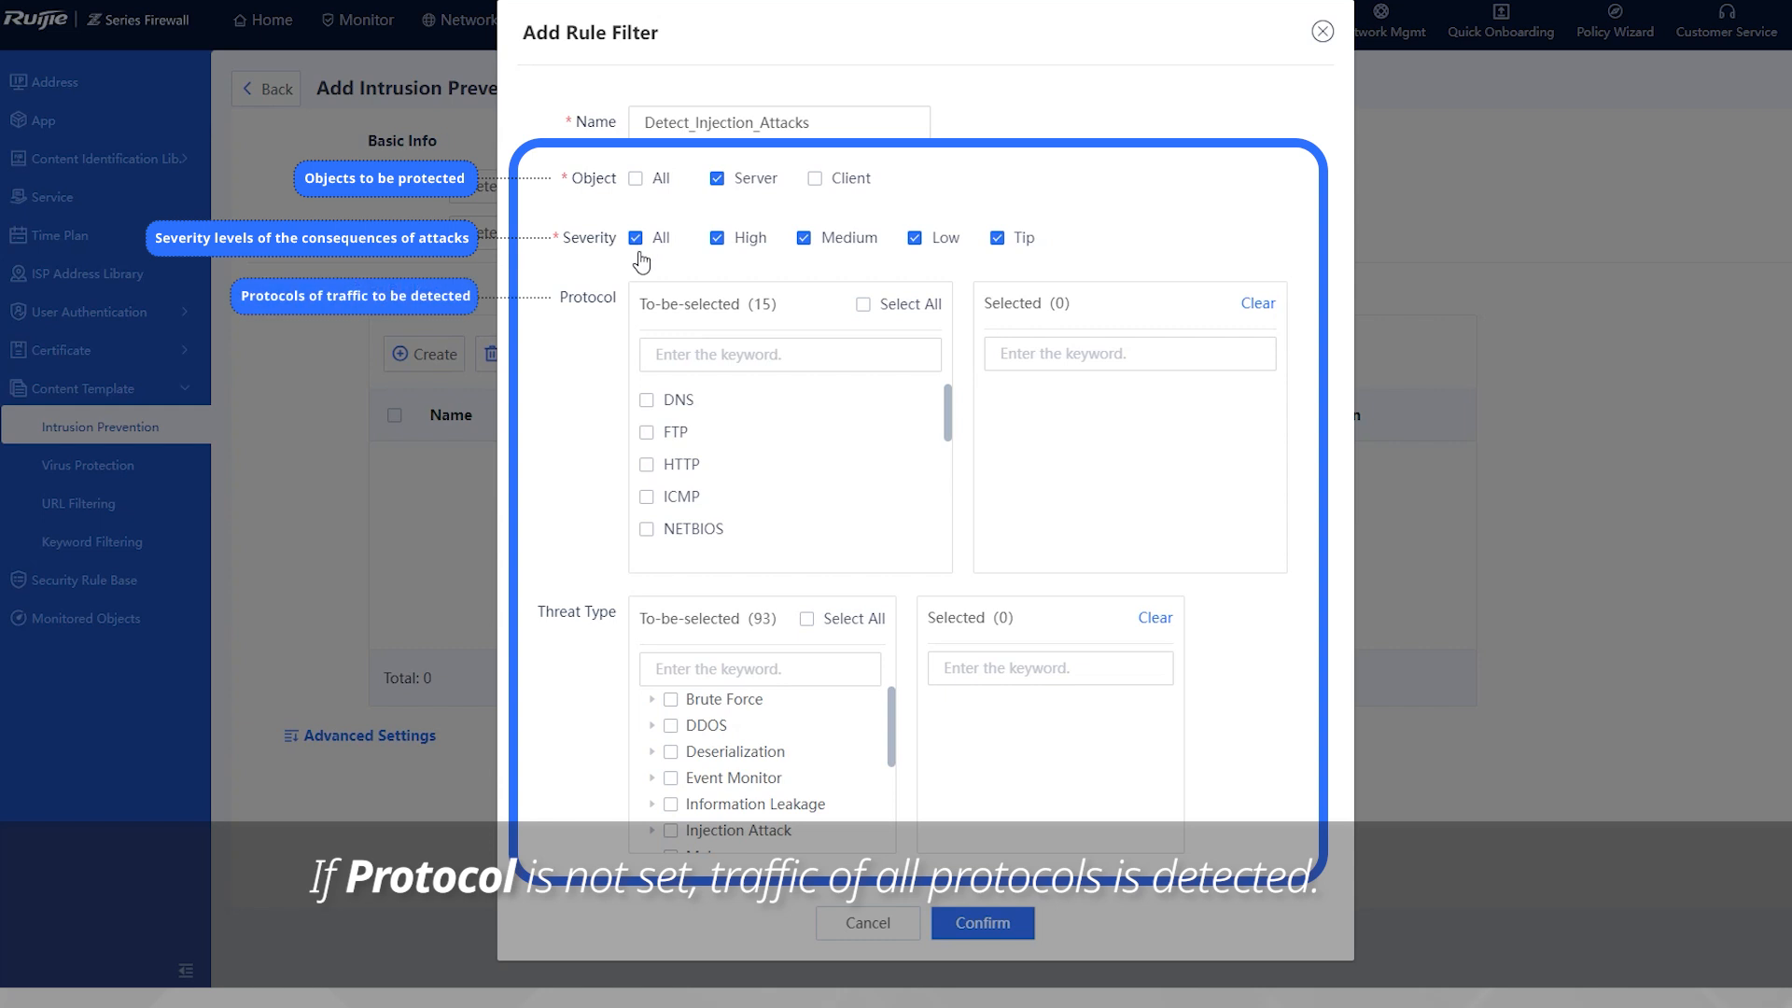
mouse_move(666, 375)
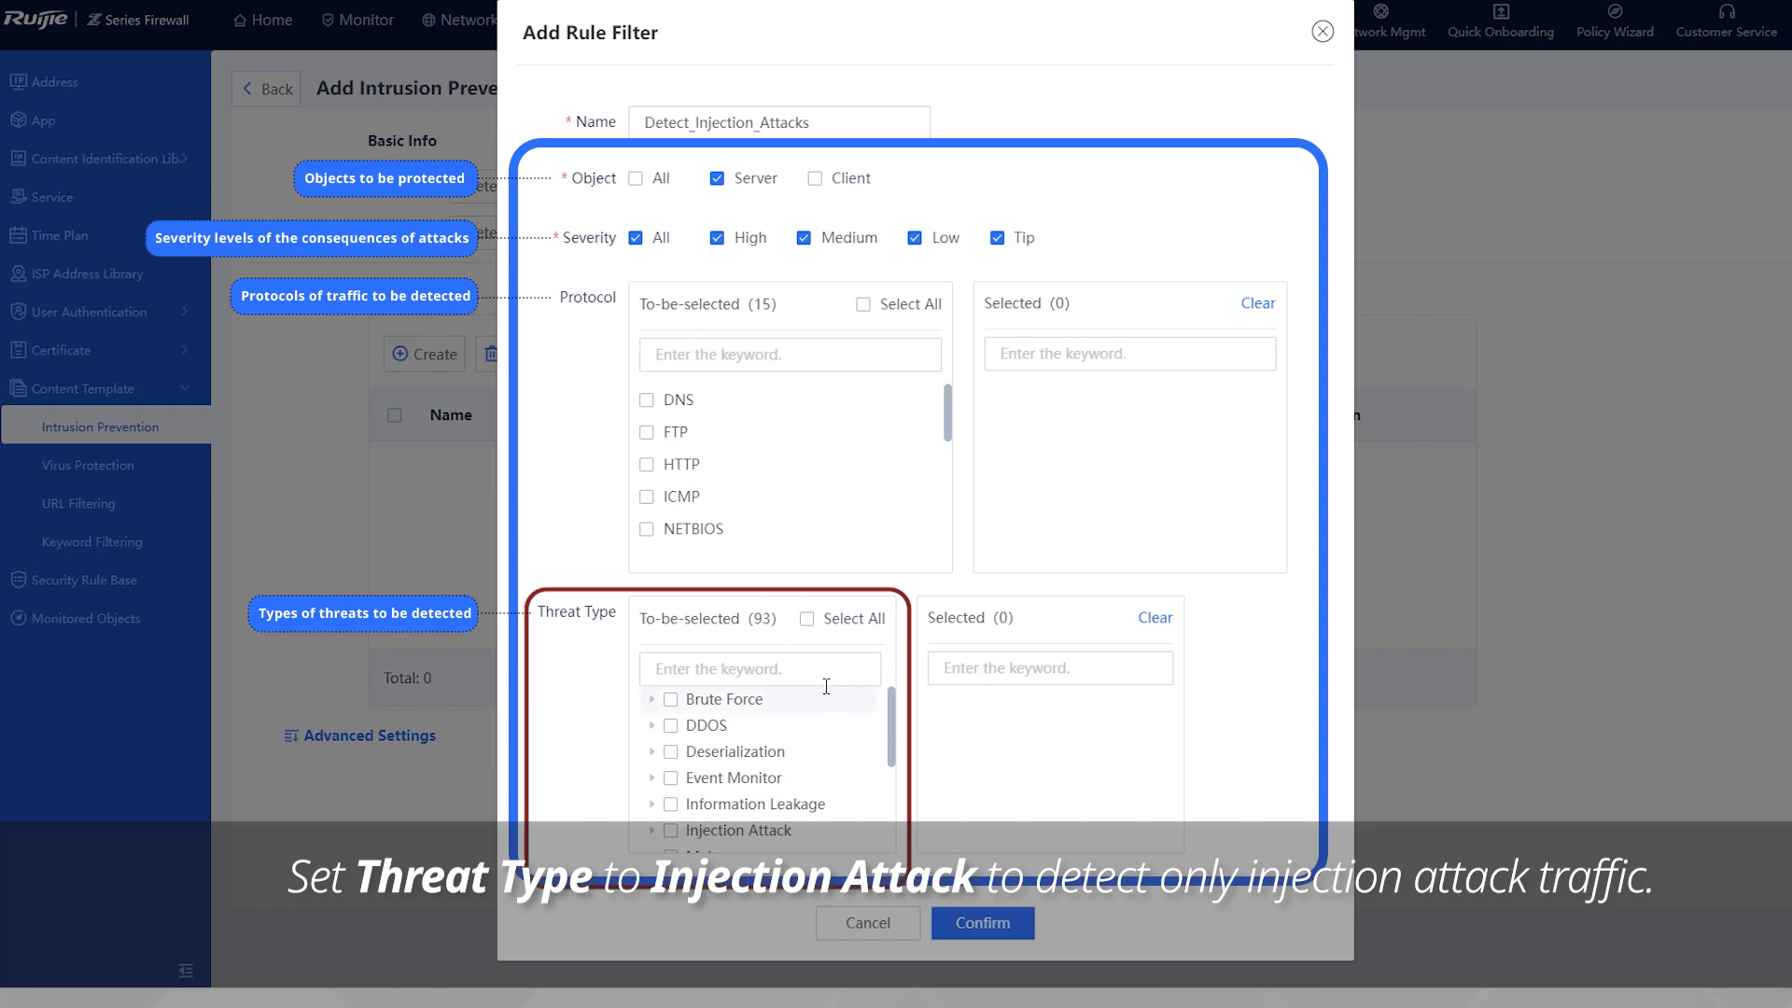
click(671, 829)
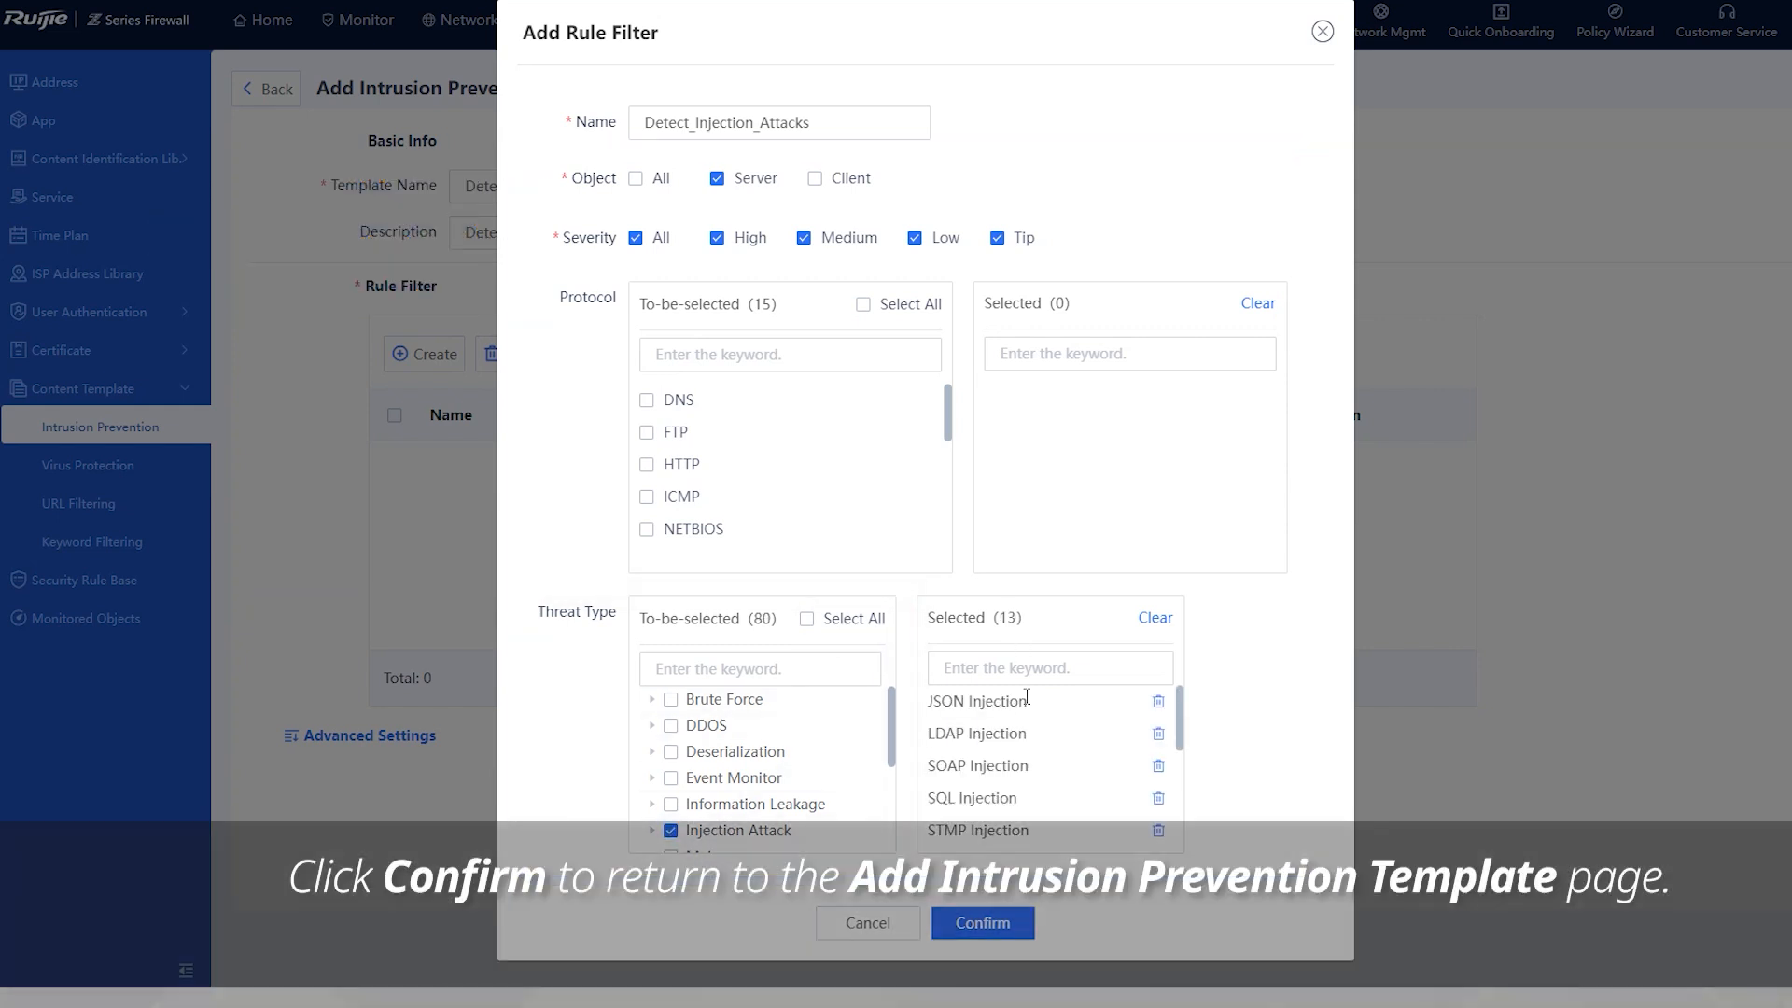
click(981, 922)
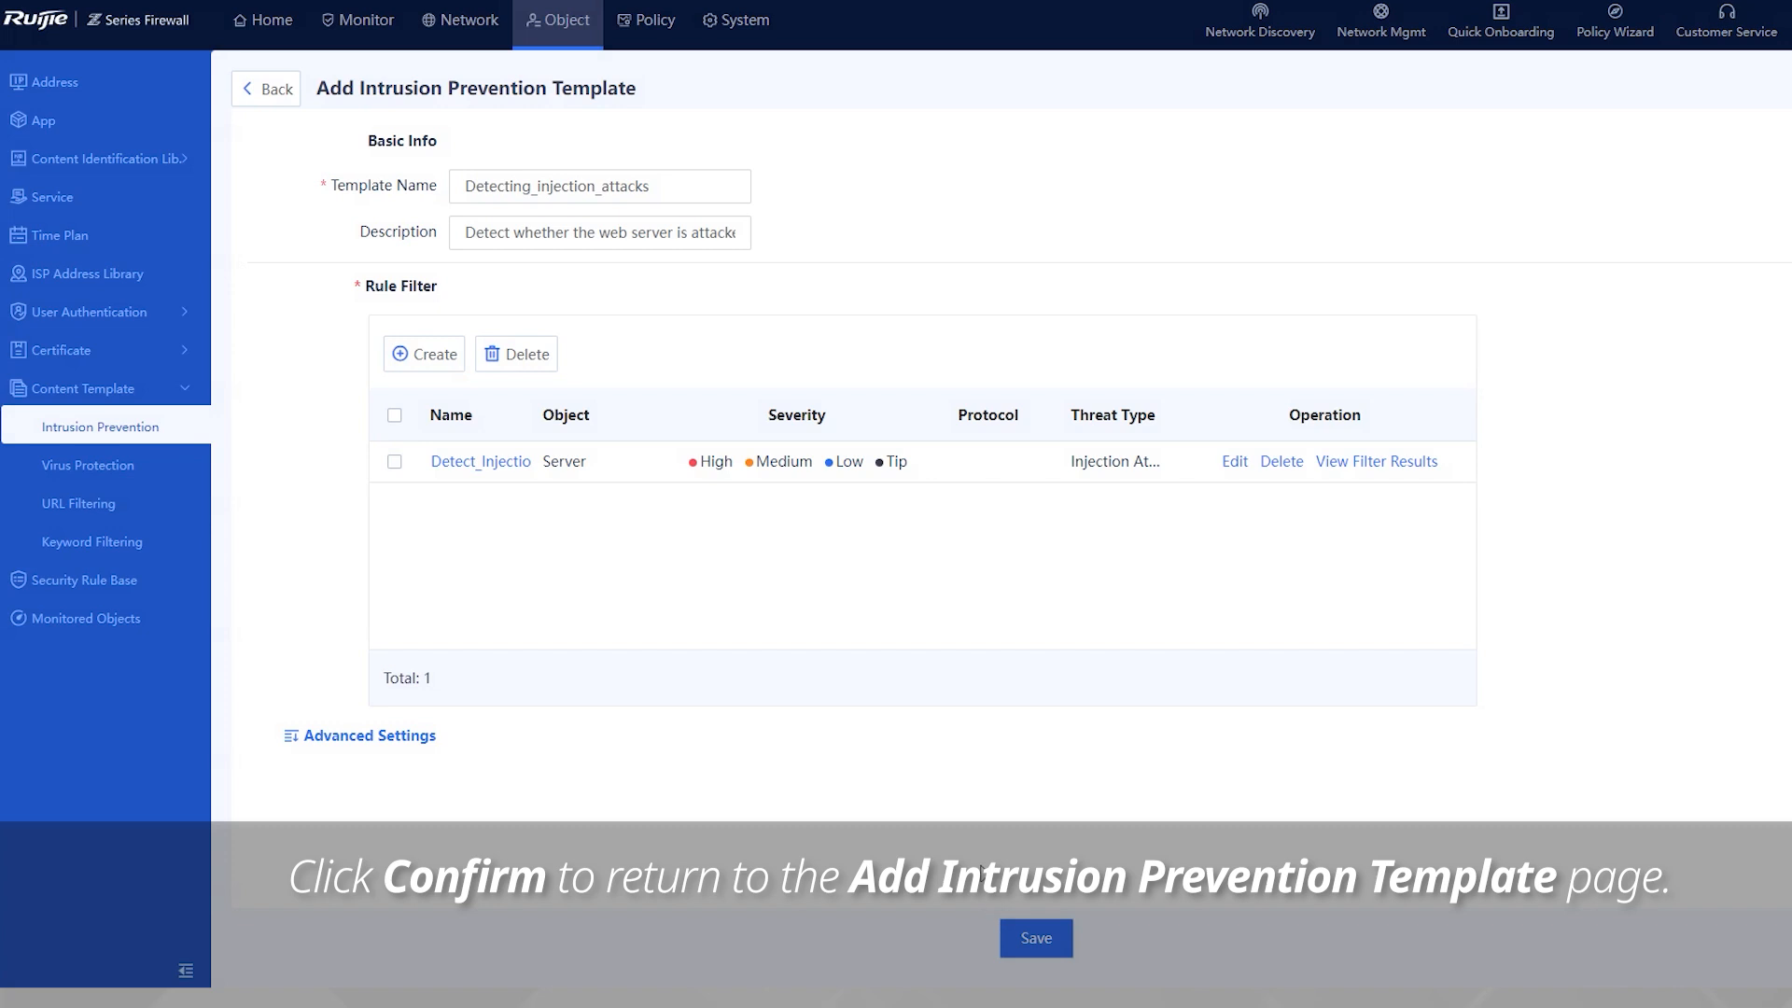
mouse_move(357, 735)
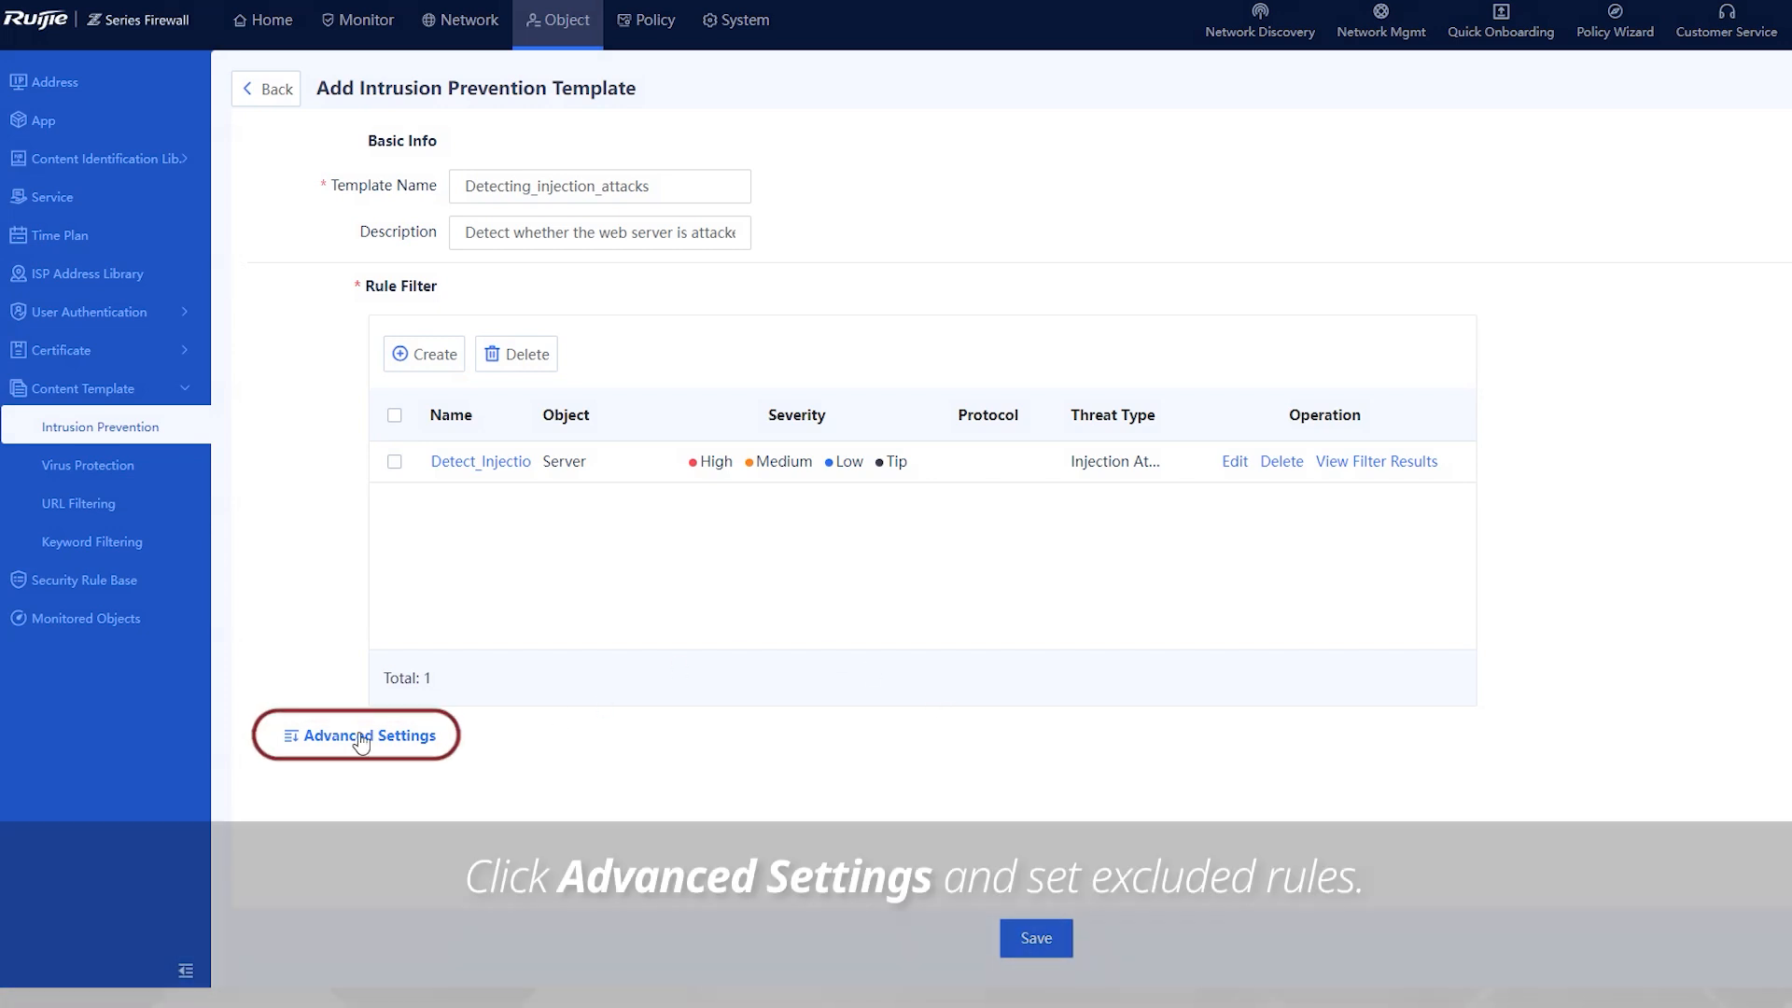
- Save the Detecting_injection_attacks template, confirm blocklist linkage is off, and go Home
click(366, 735)
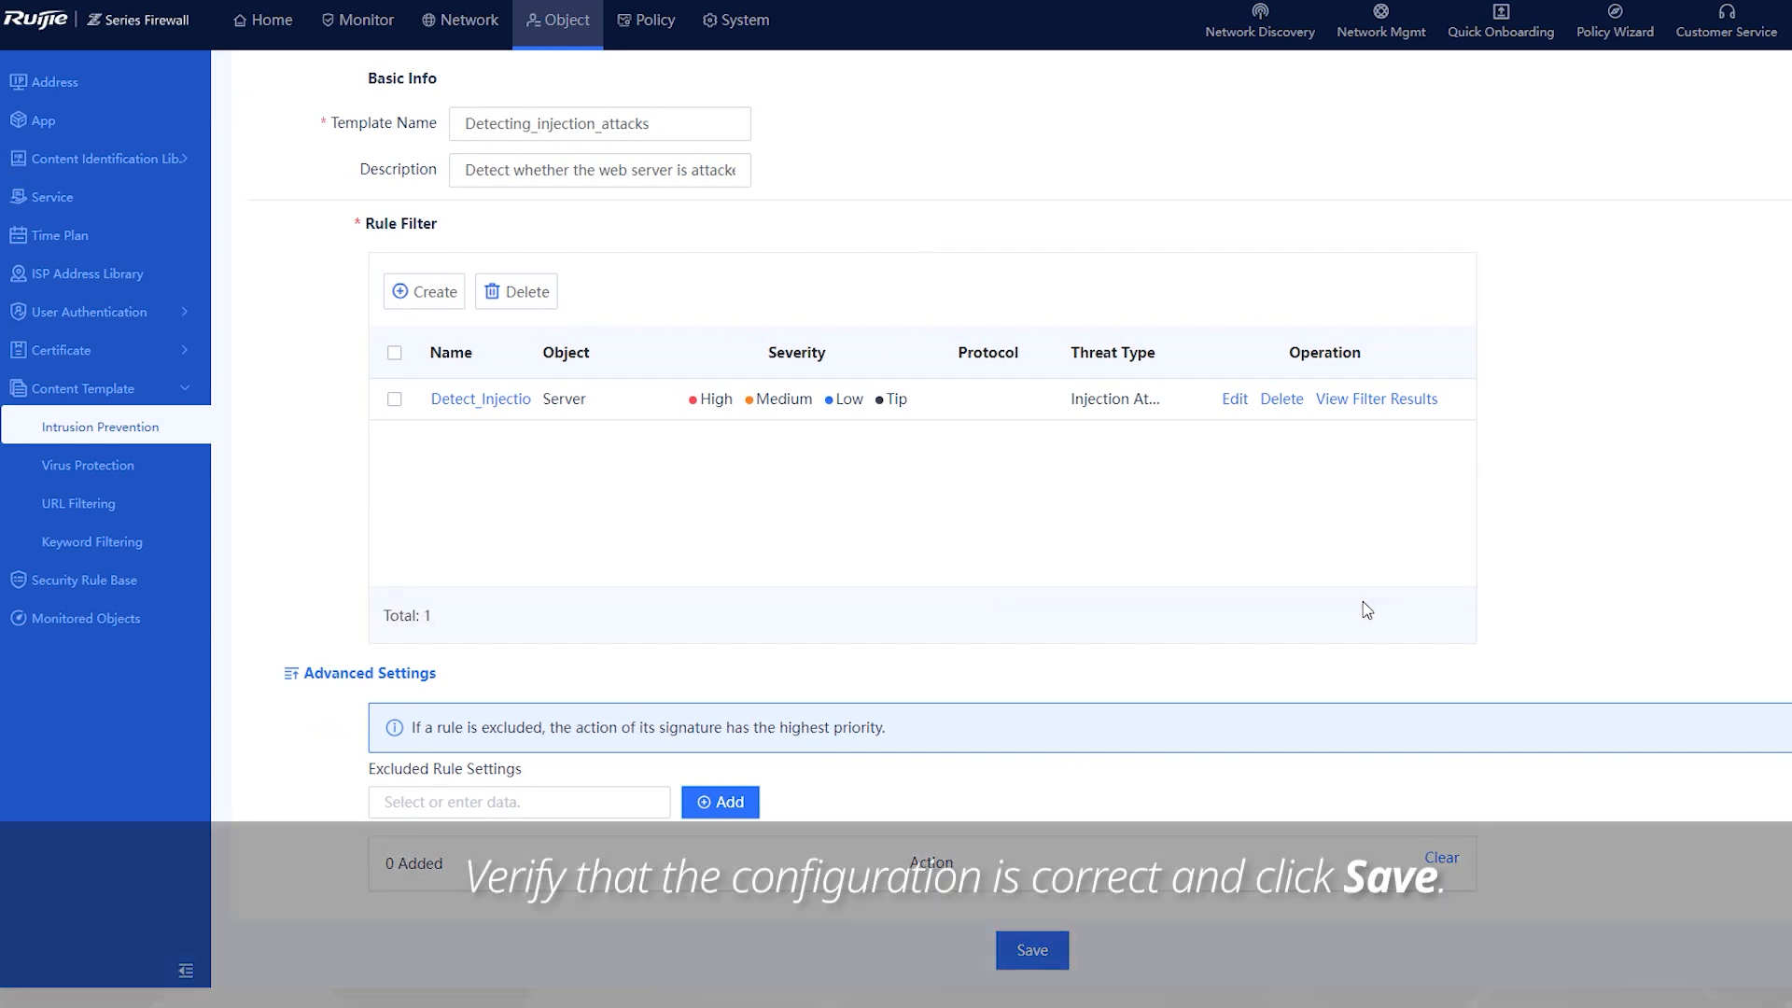
click(1029, 950)
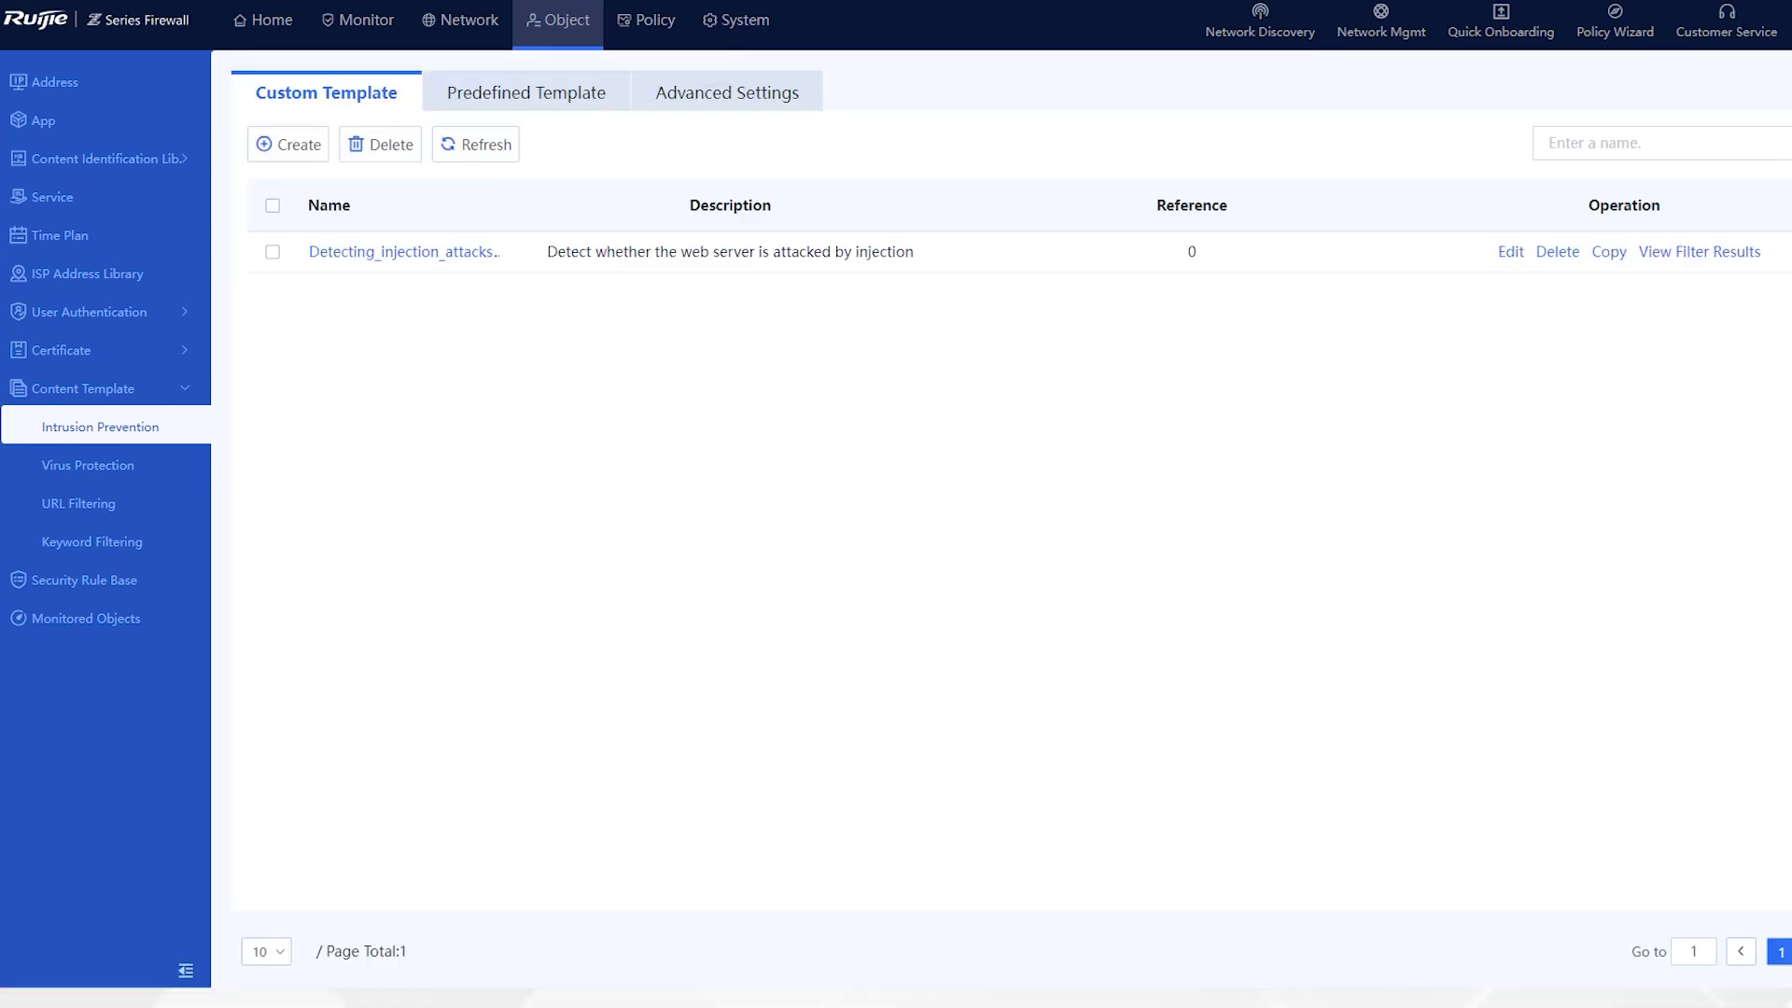
click(725, 92)
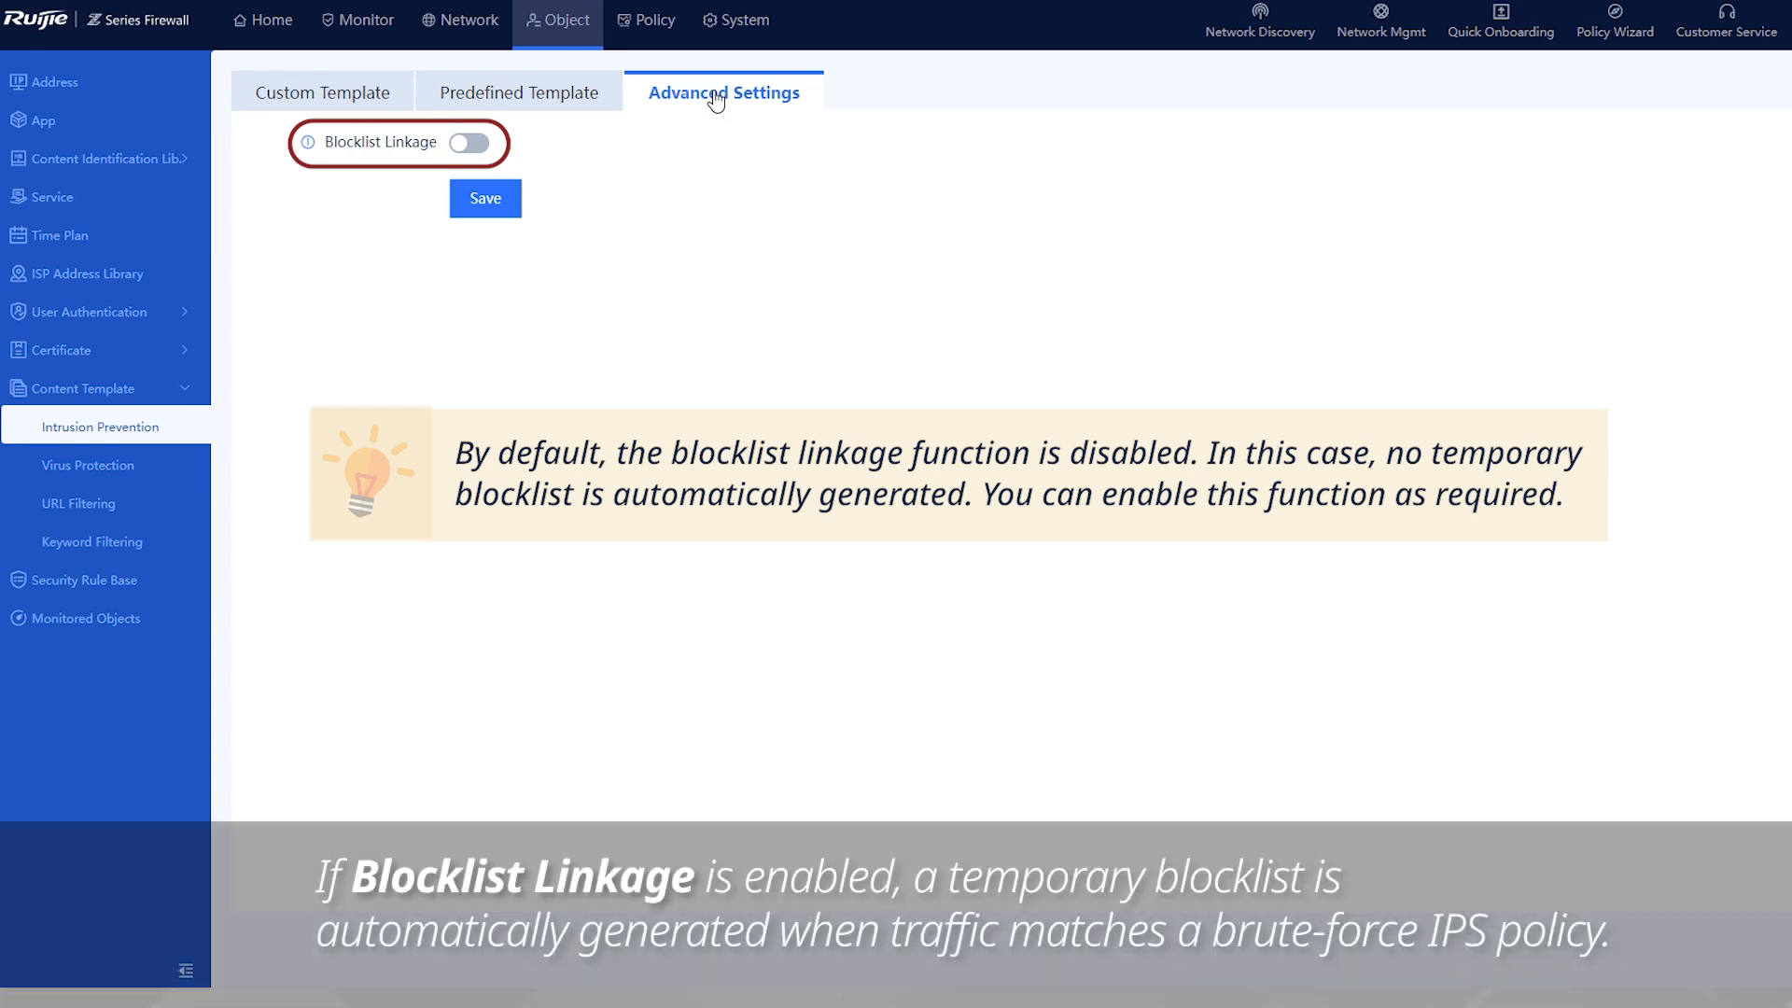
mouse_move(462, 315)
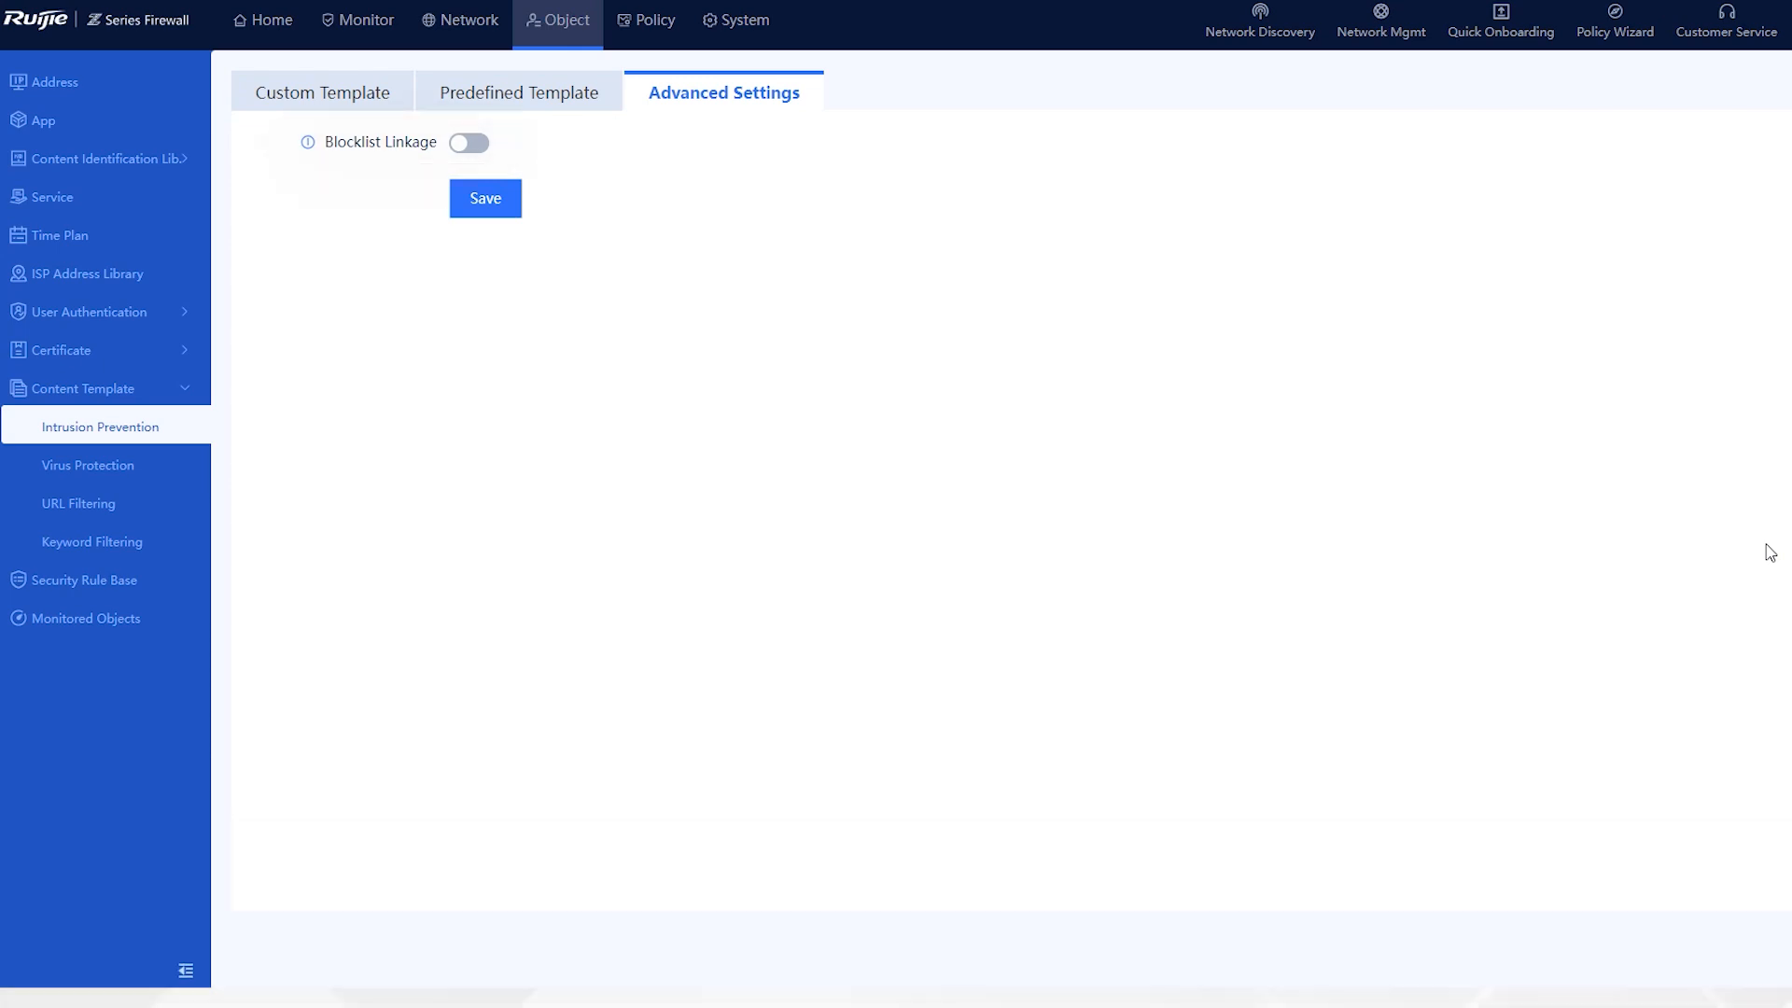
click(271, 19)
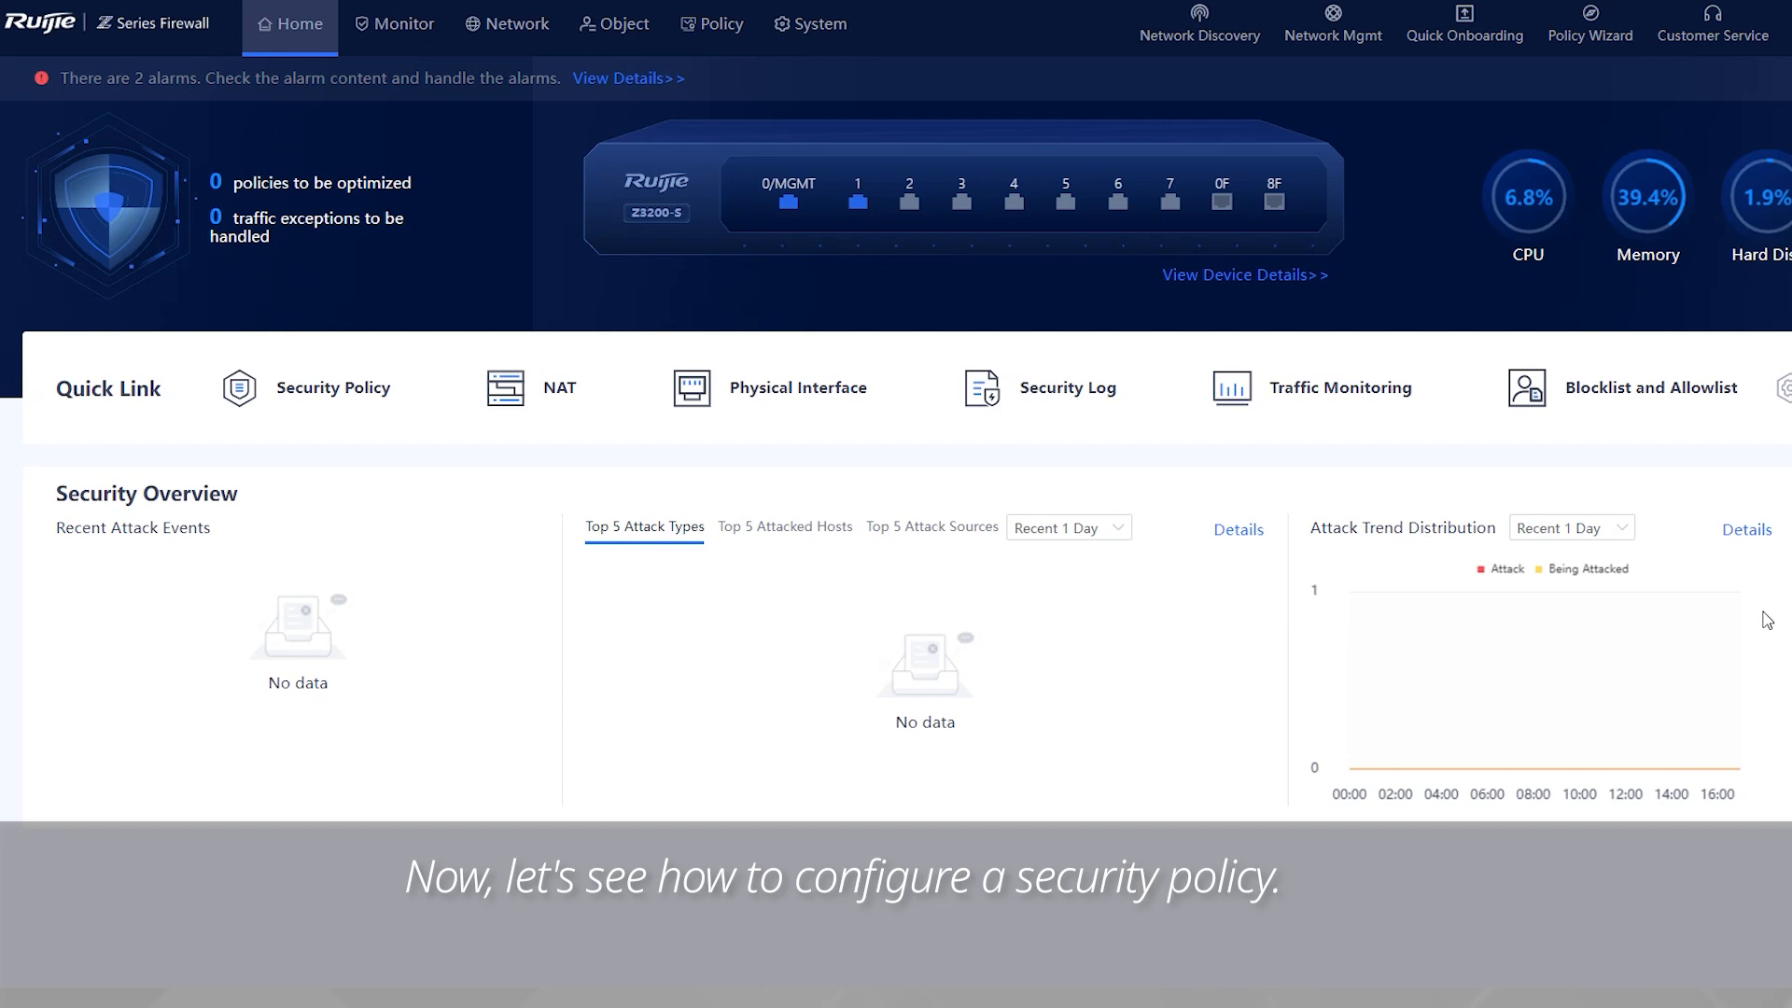
- Go to the Security Policy list and open the Create Security Policy form
click(717, 22)
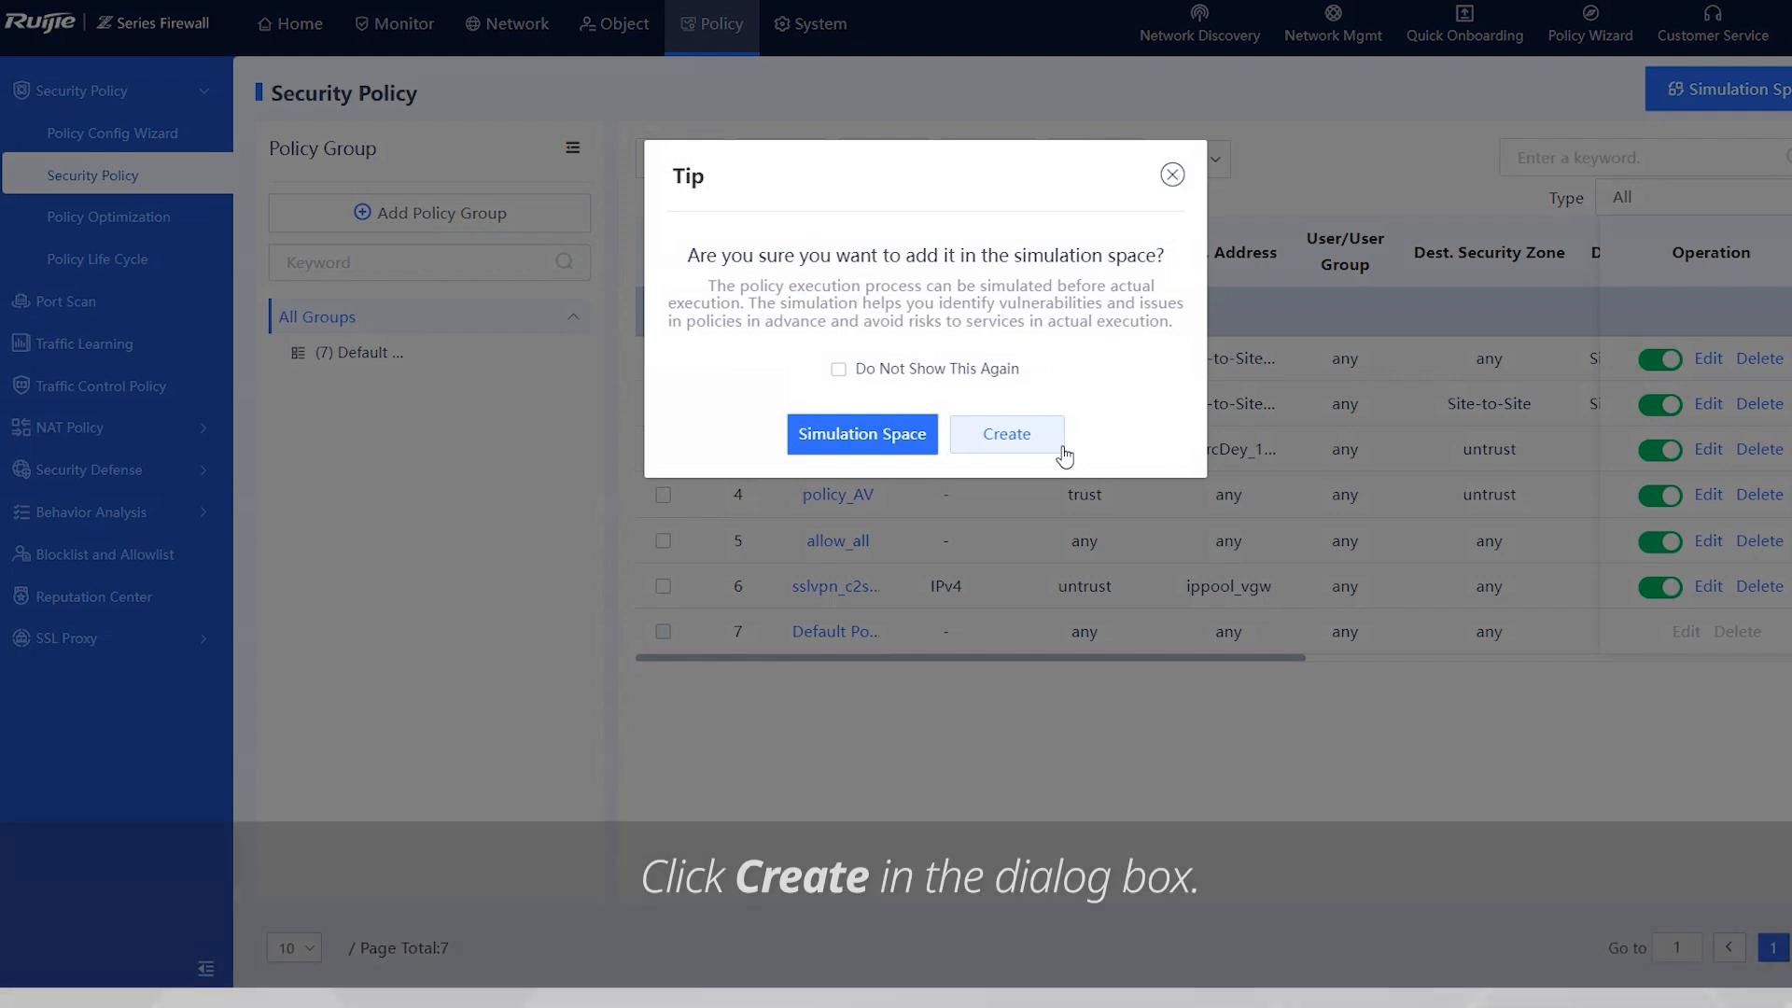
click(1006, 433)
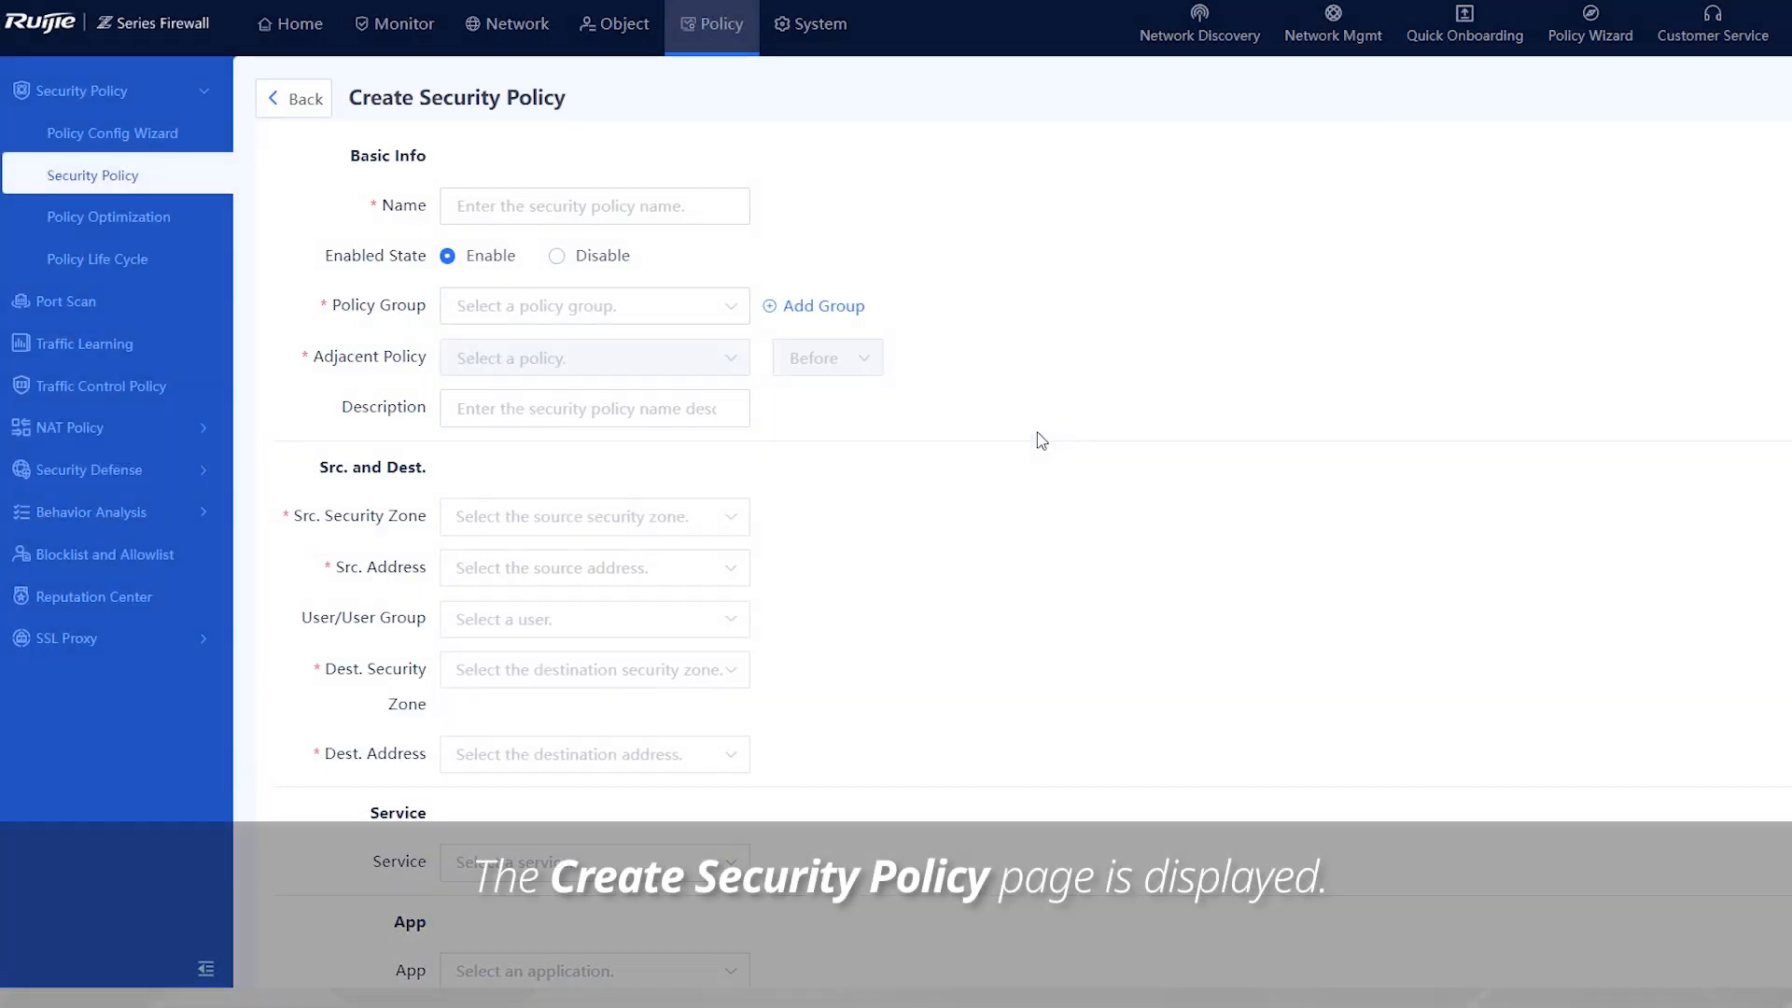
- Name the policy policy_IPS in Default Policy Group, placed before Site-to-Site_in
click(593, 206)
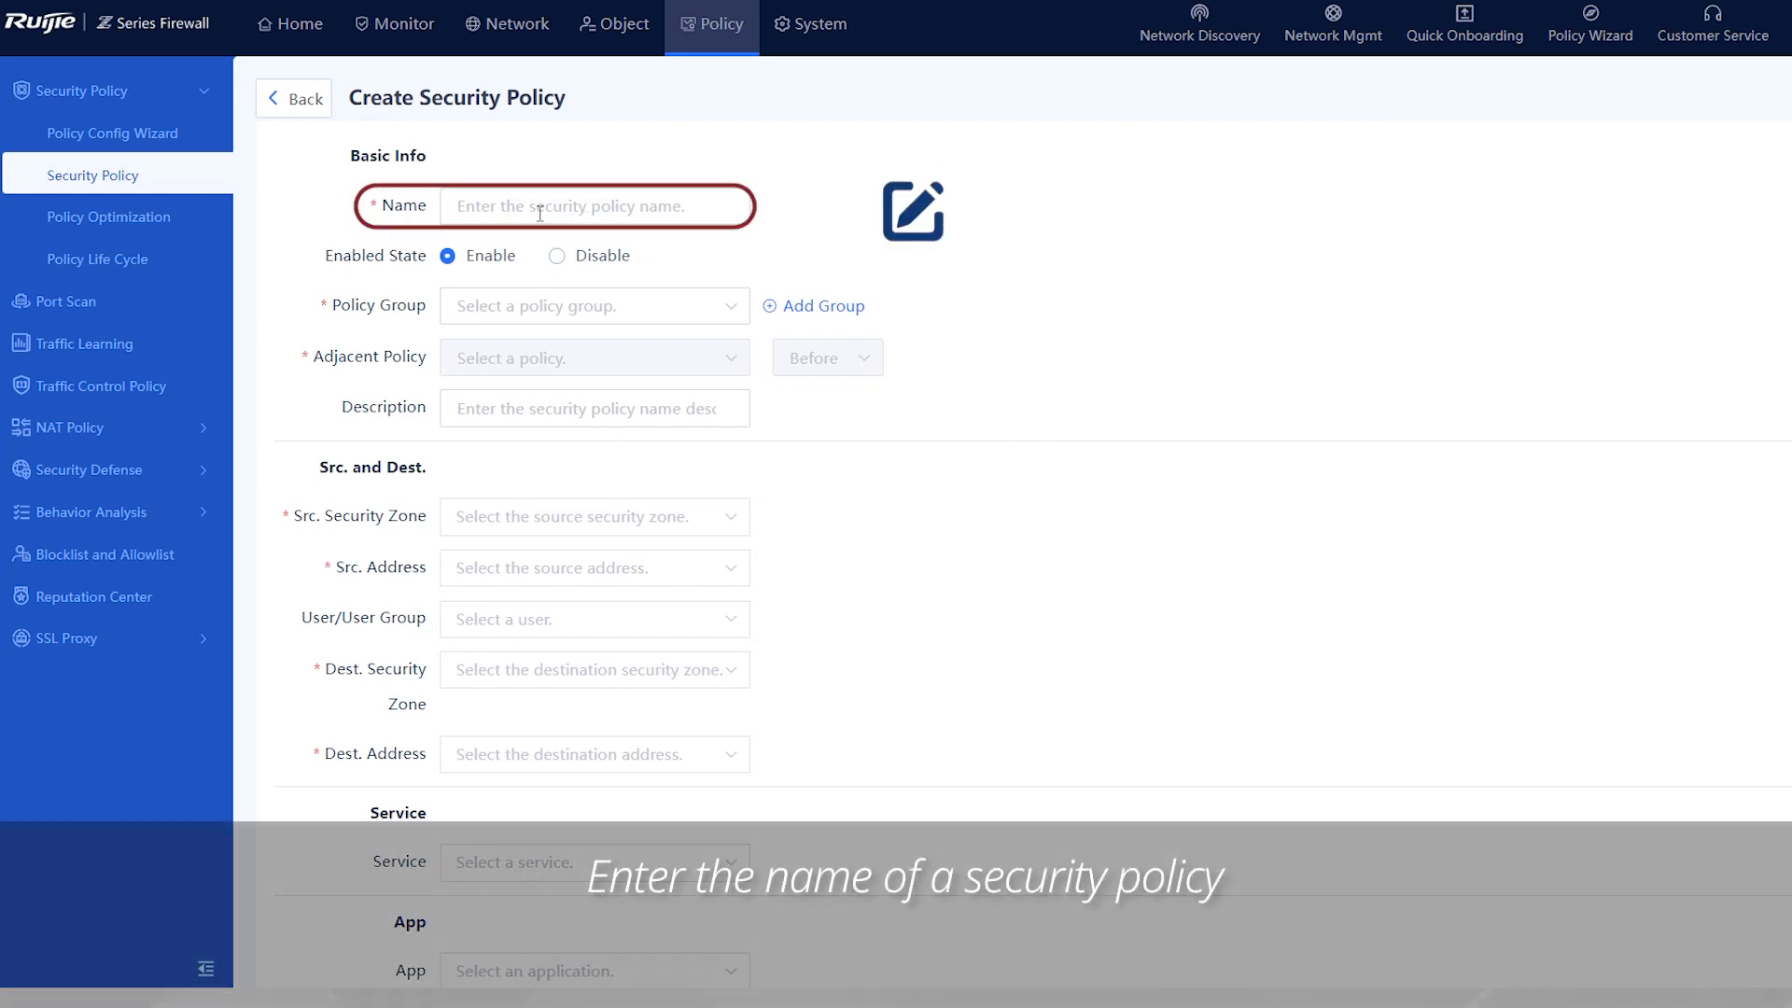
text(policy_)
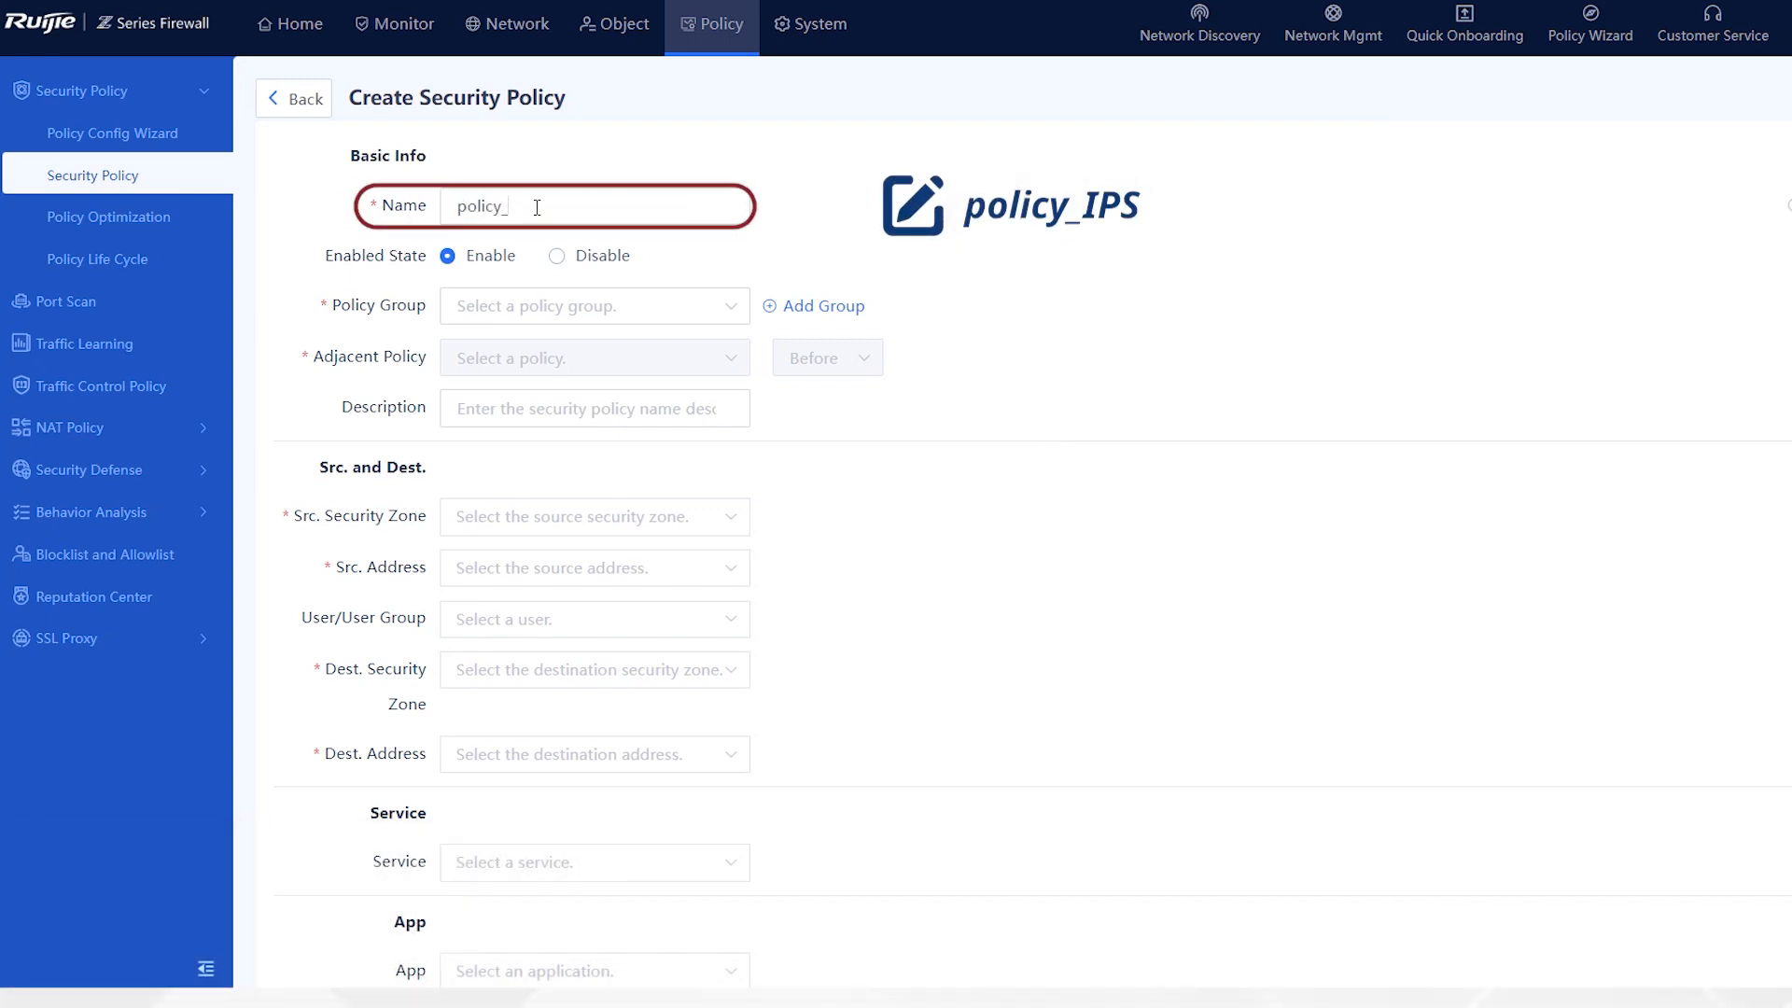
text(IPS)
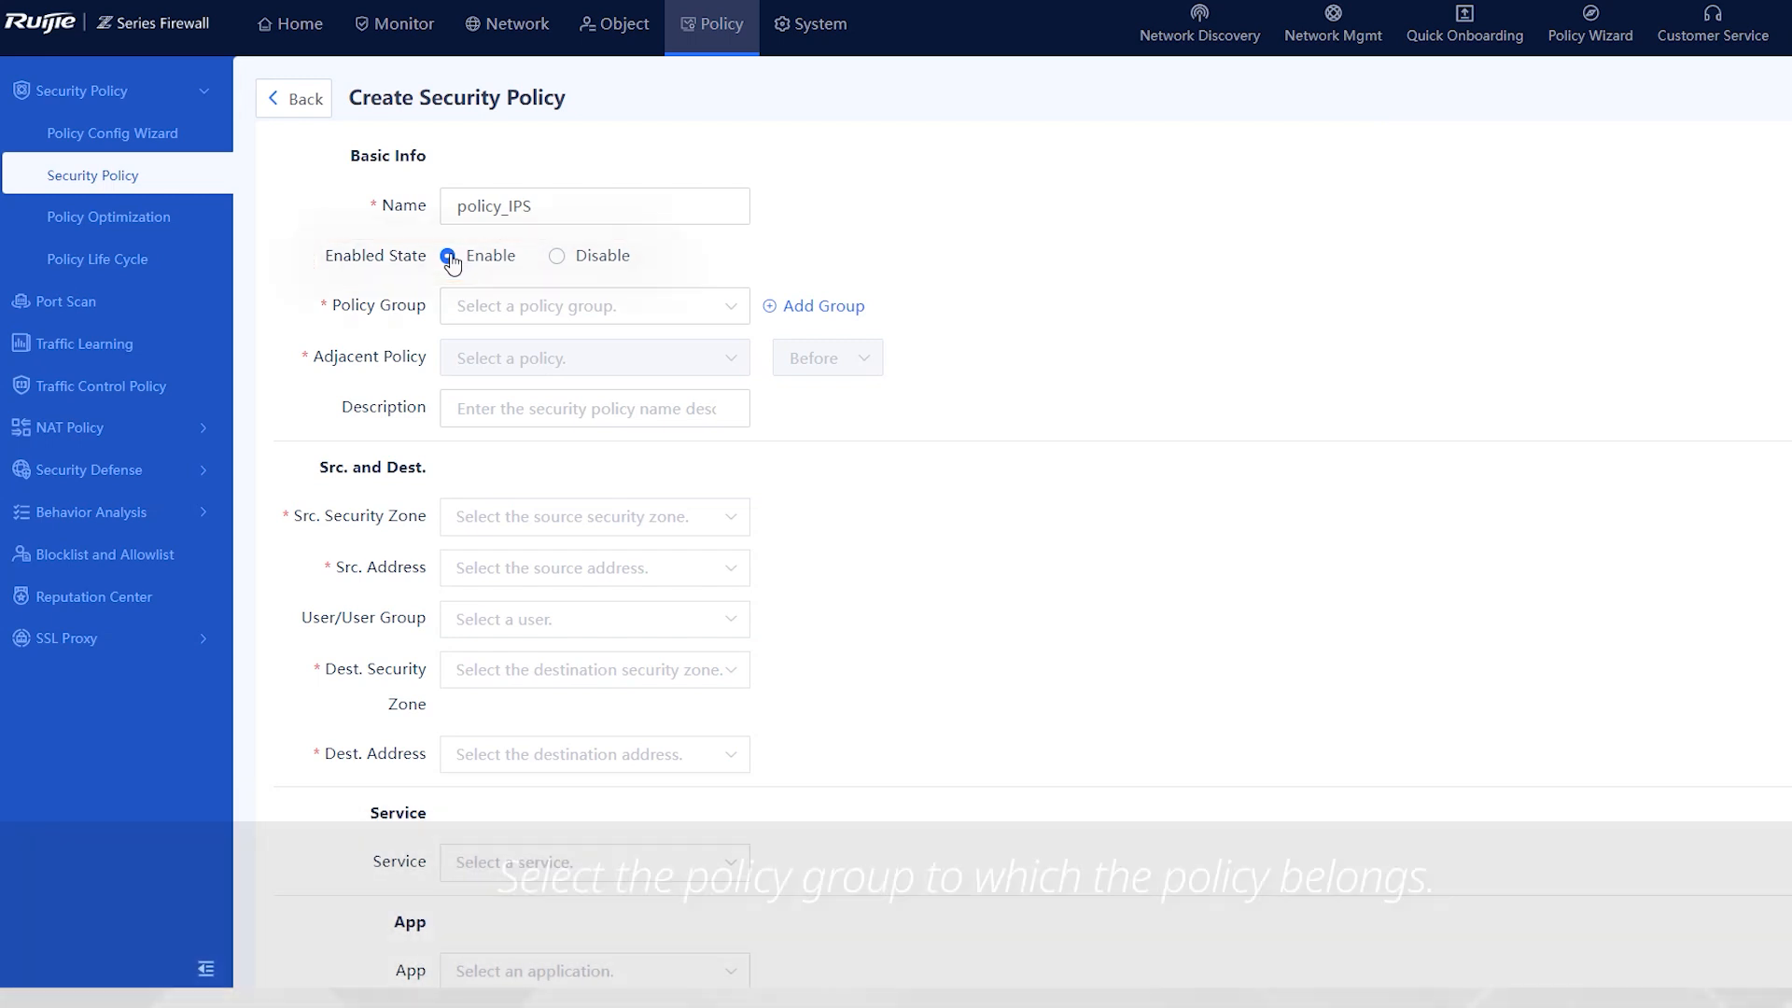
click(593, 305)
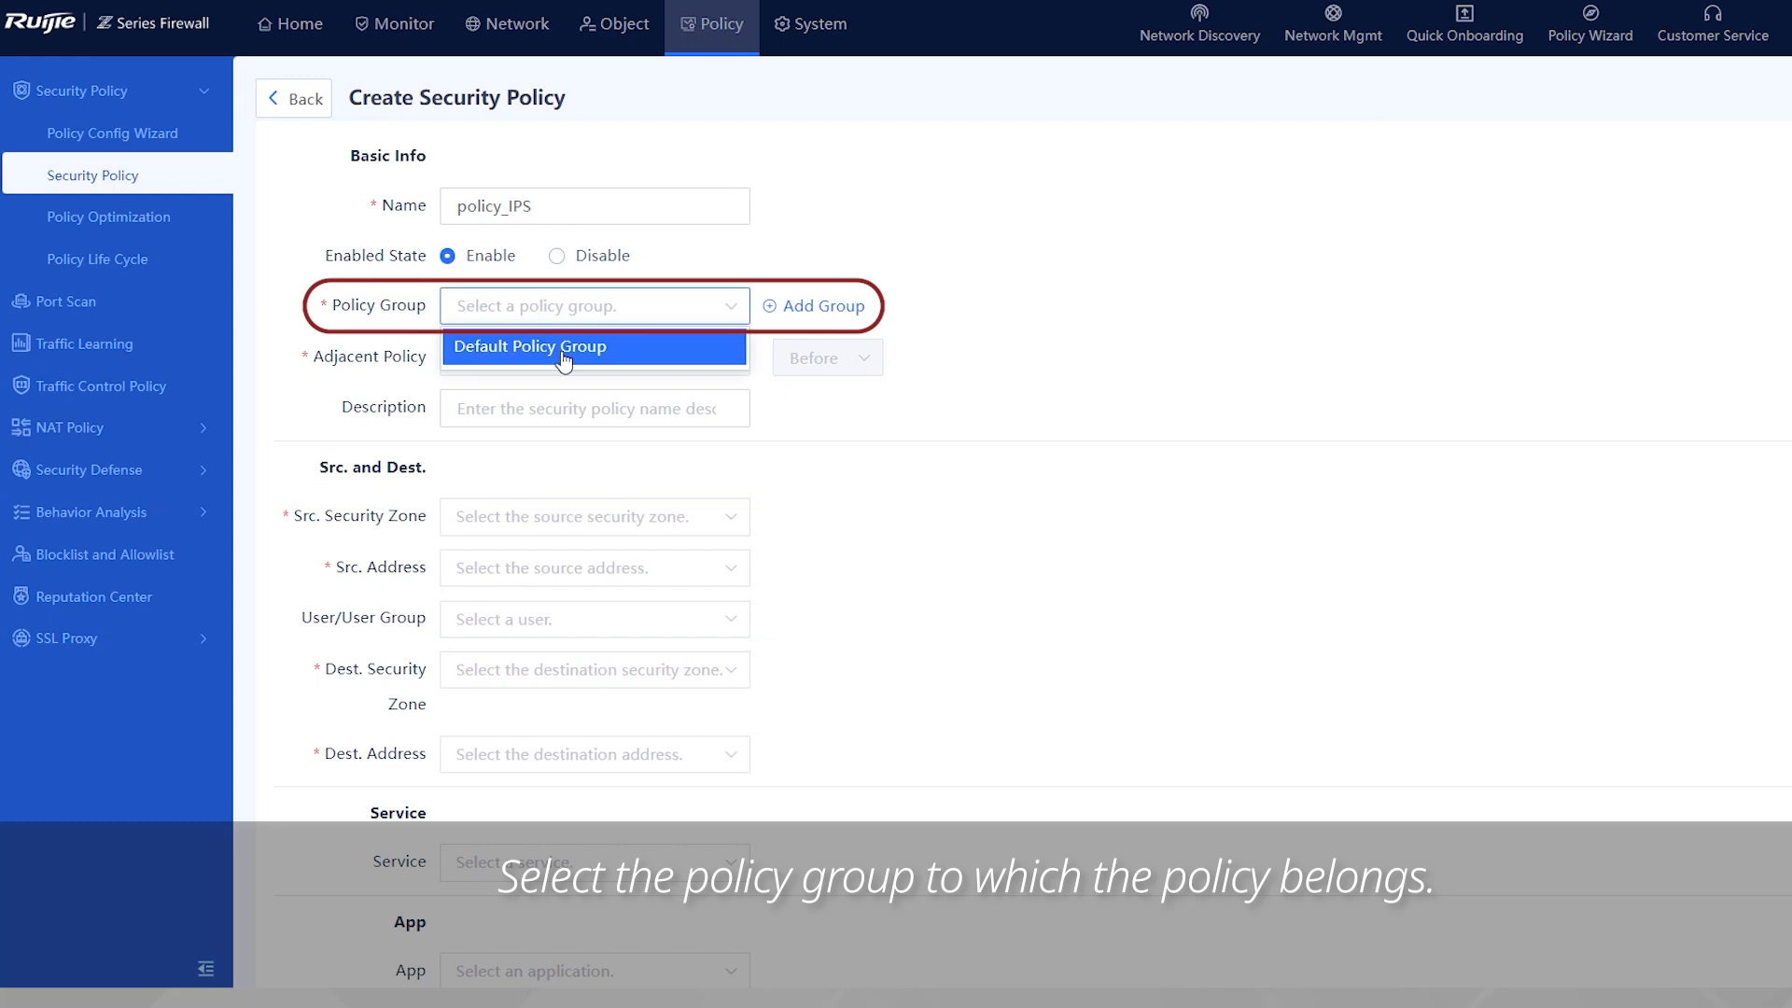
click(529, 346)
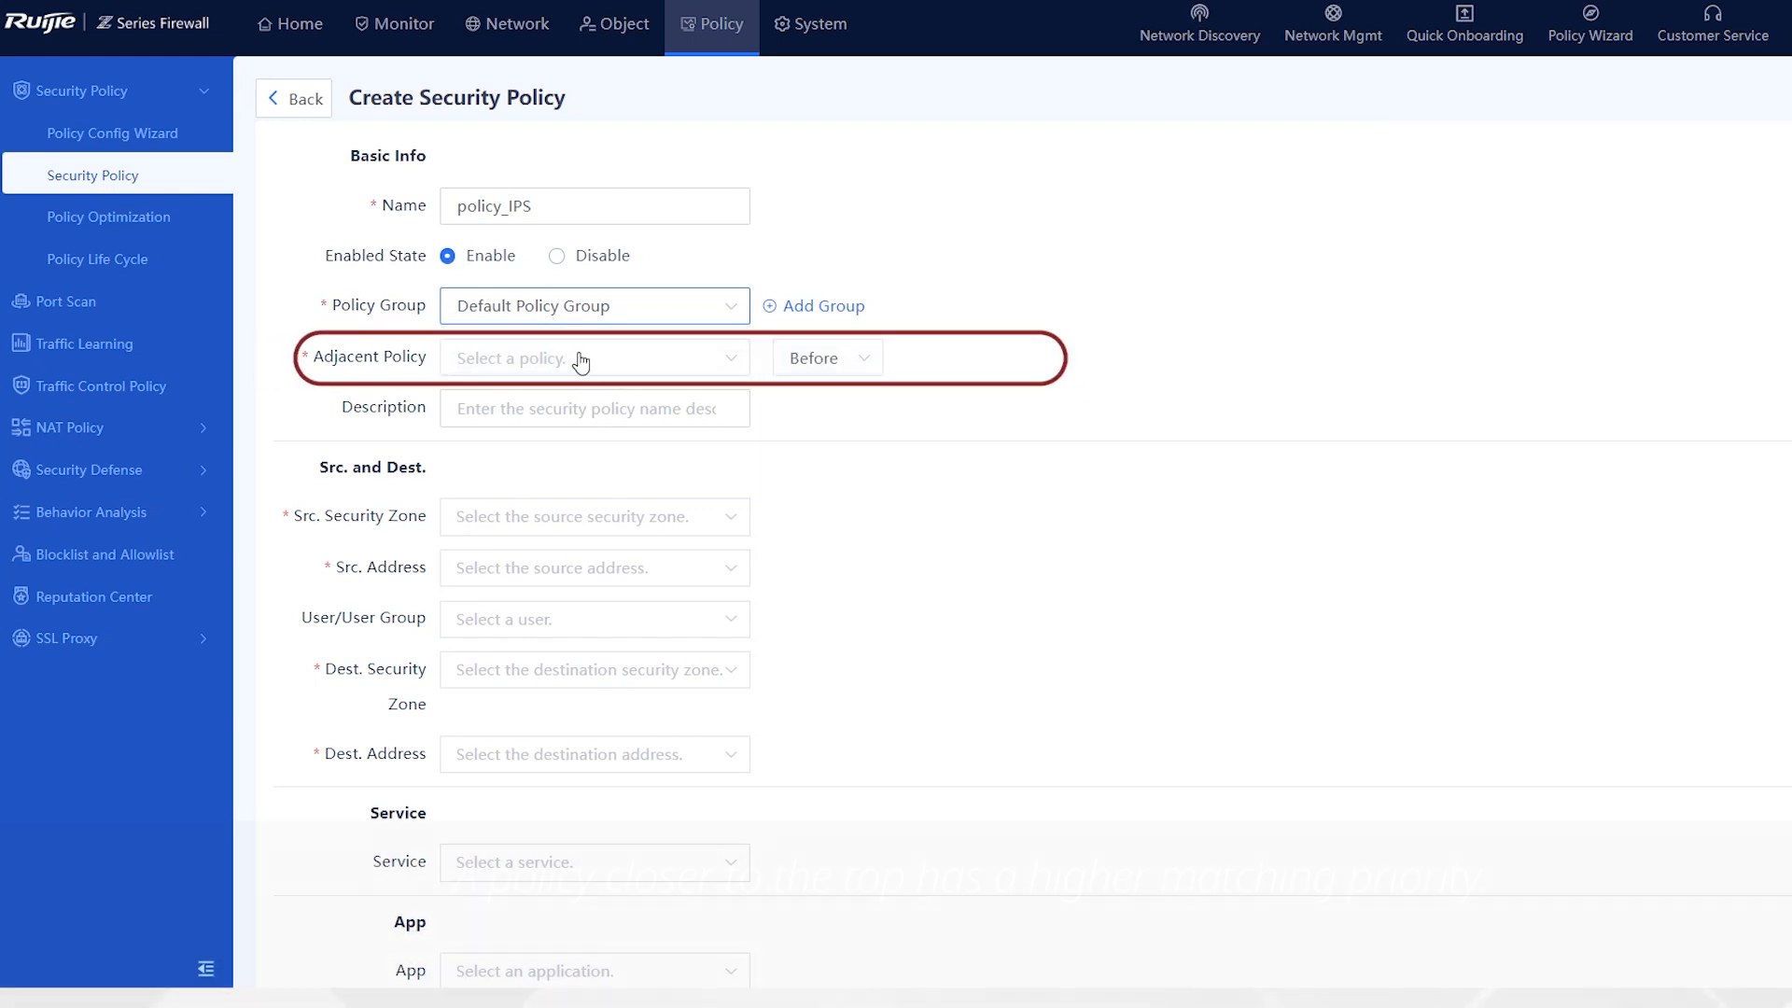
click(594, 357)
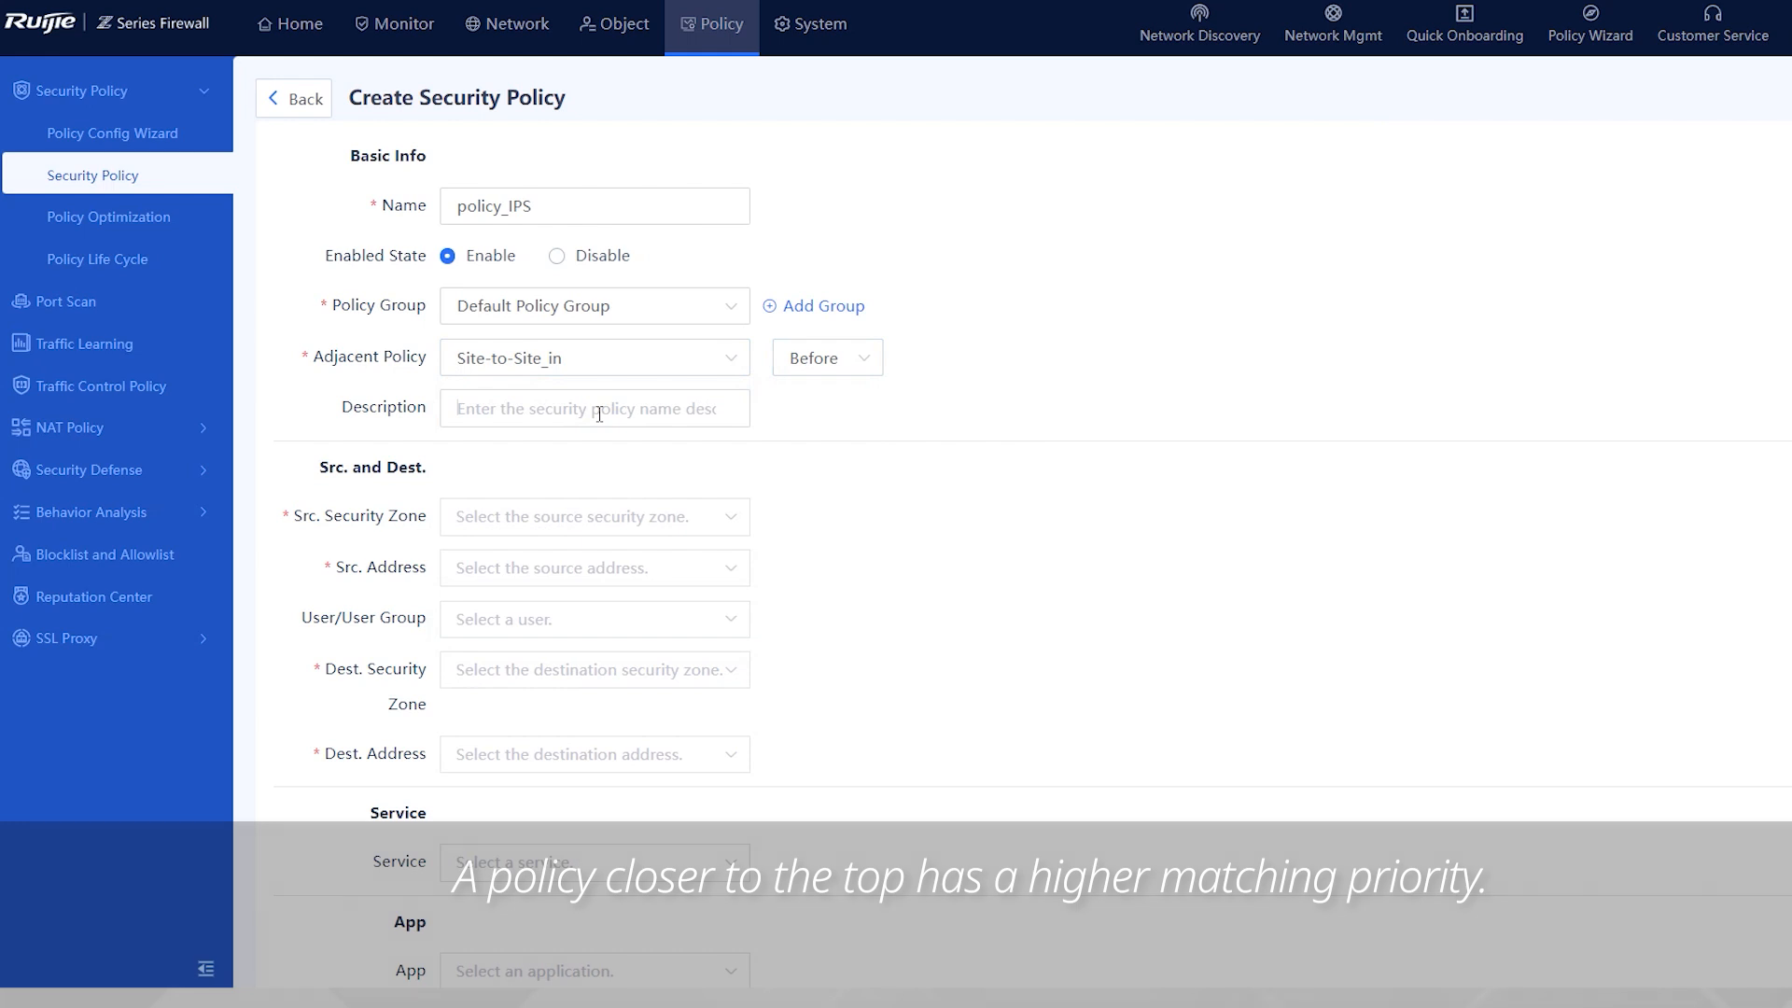
- Enter a description about detecting whether injection attacks target the web server
click(594, 407)
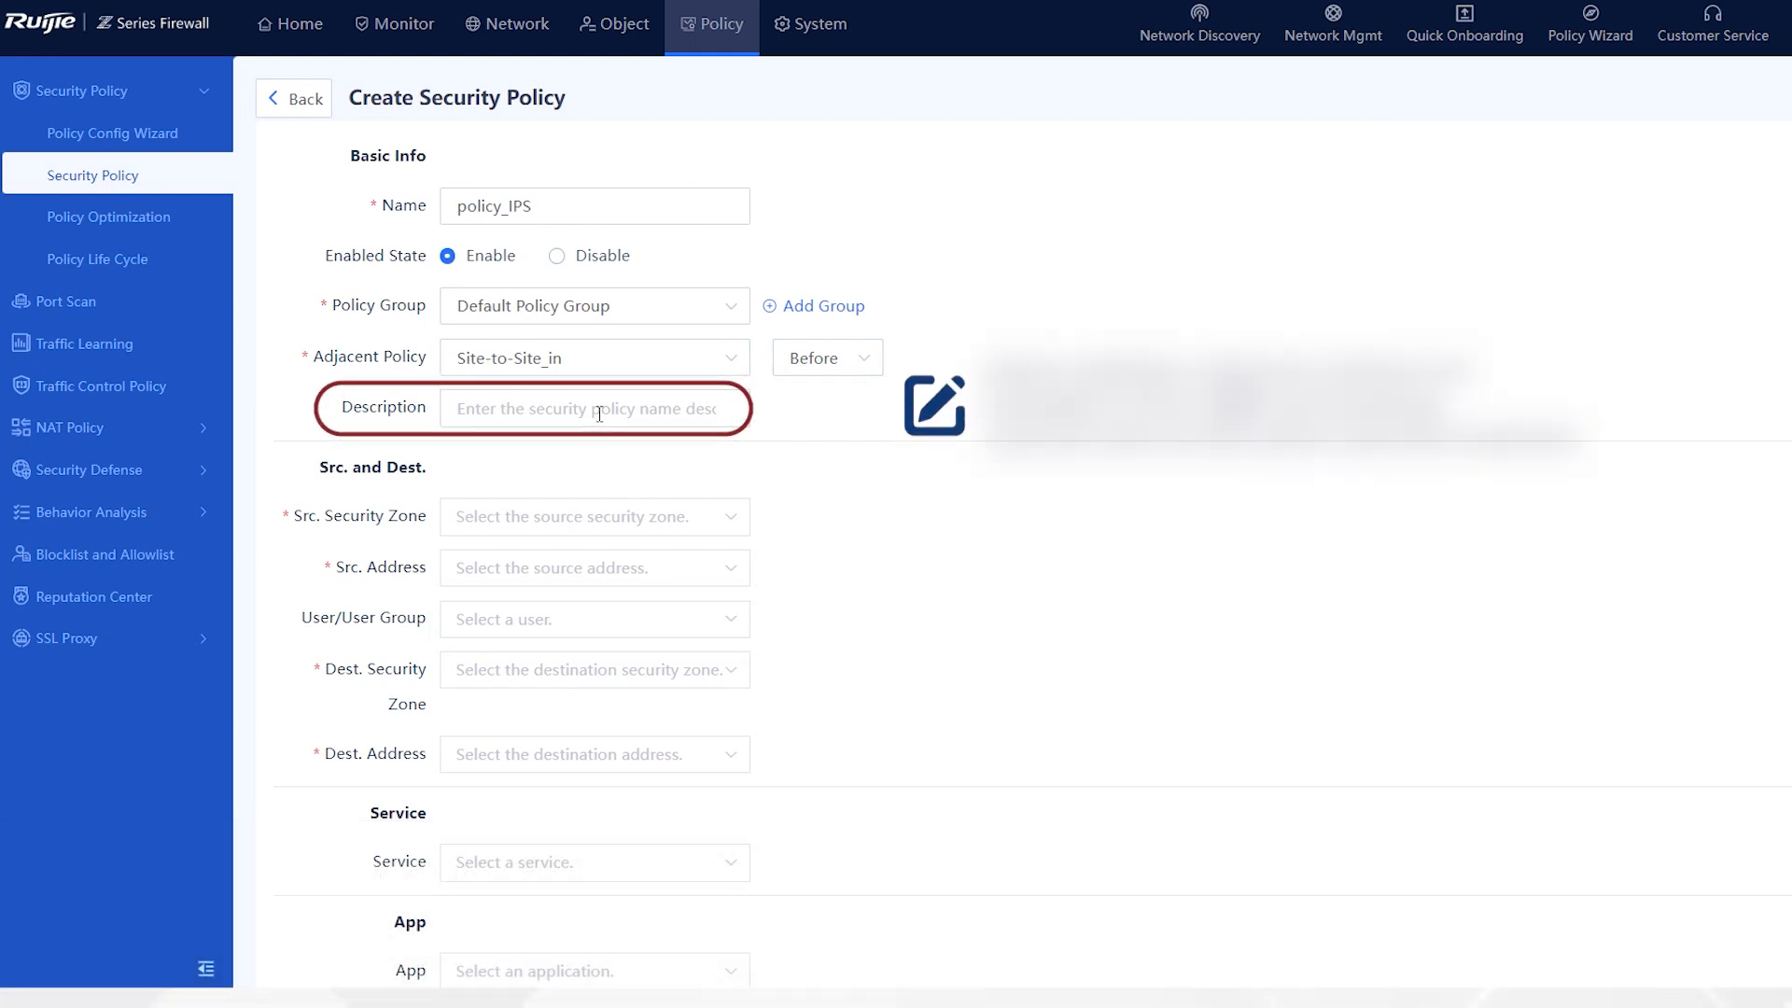
text(Detect whe)
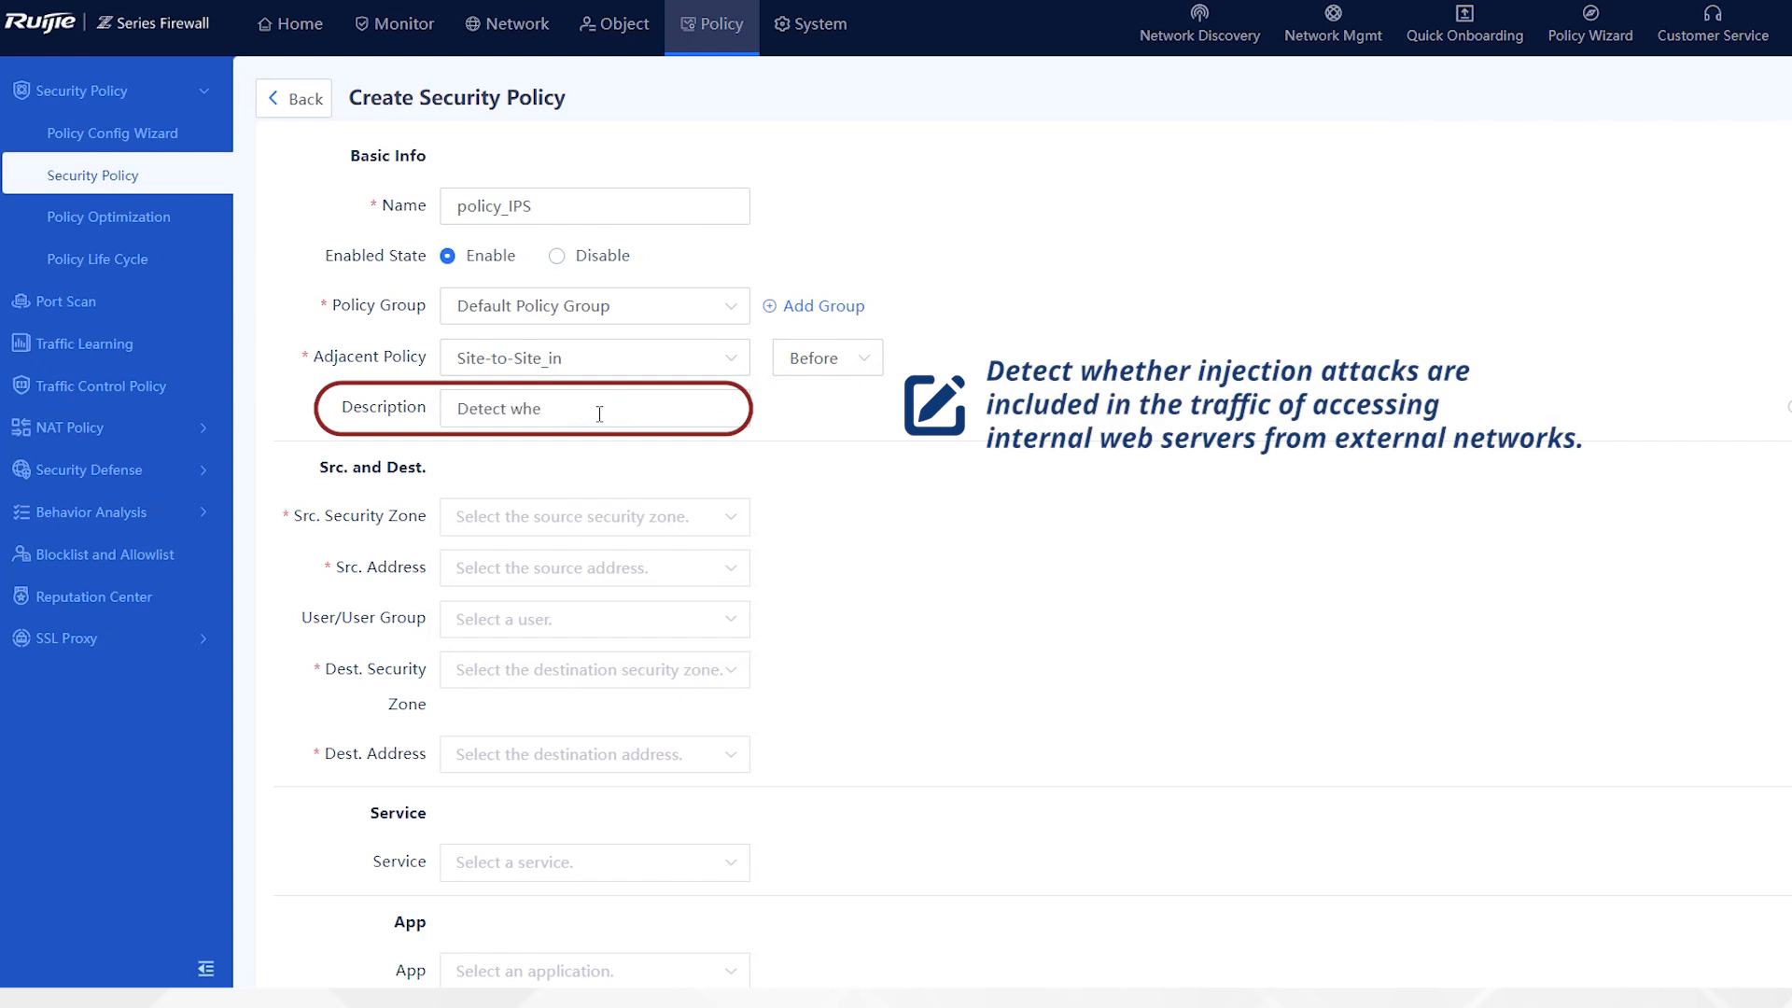
text(her injection att)
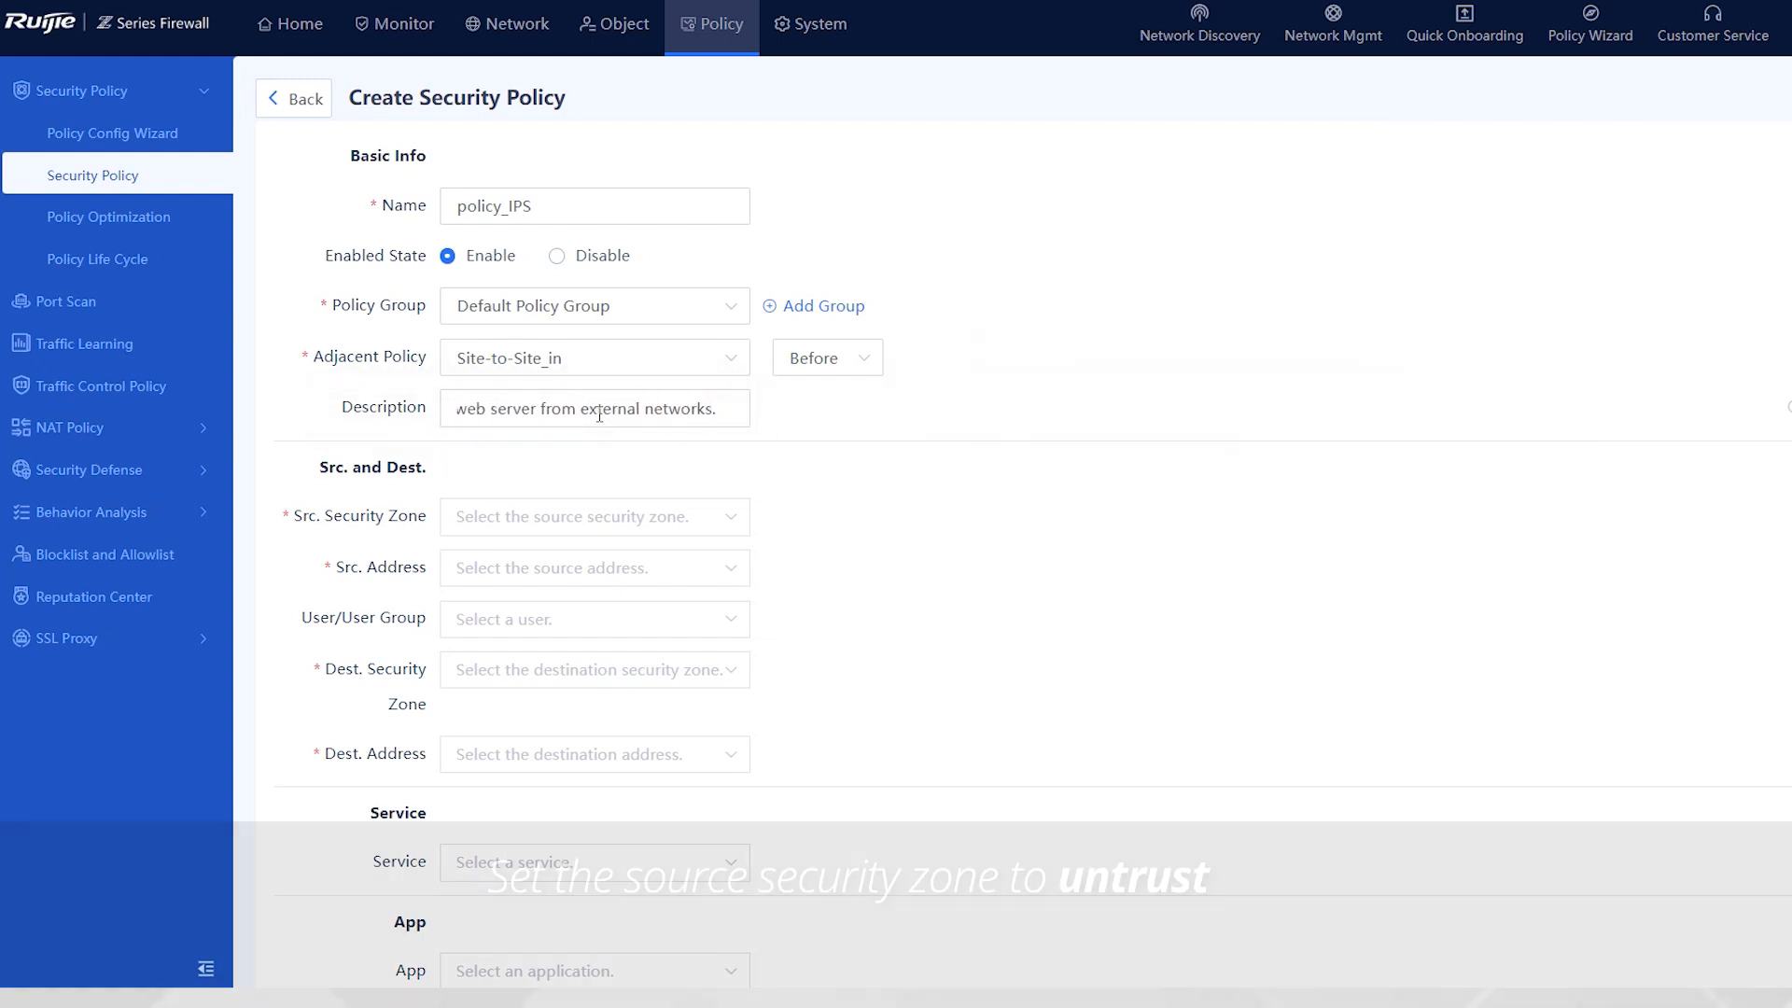
- Set source zone untrust, source address and users any, and destination zone DMZ
click(594, 516)
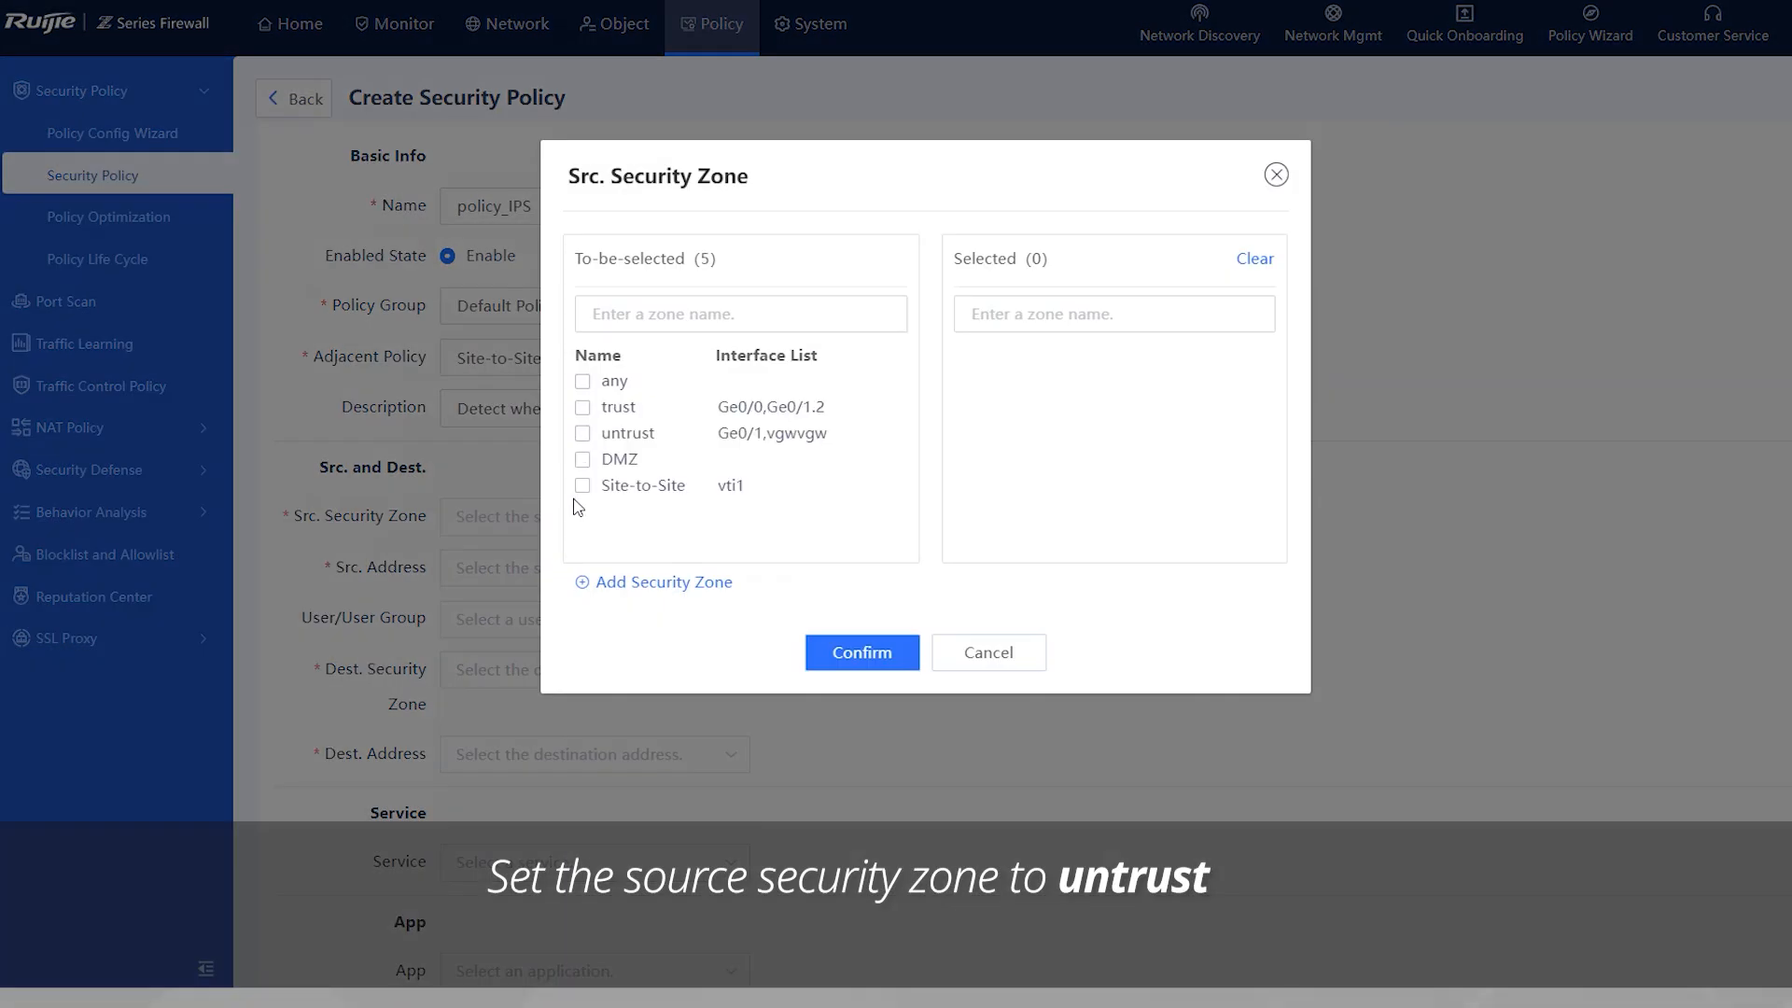
click(582, 433)
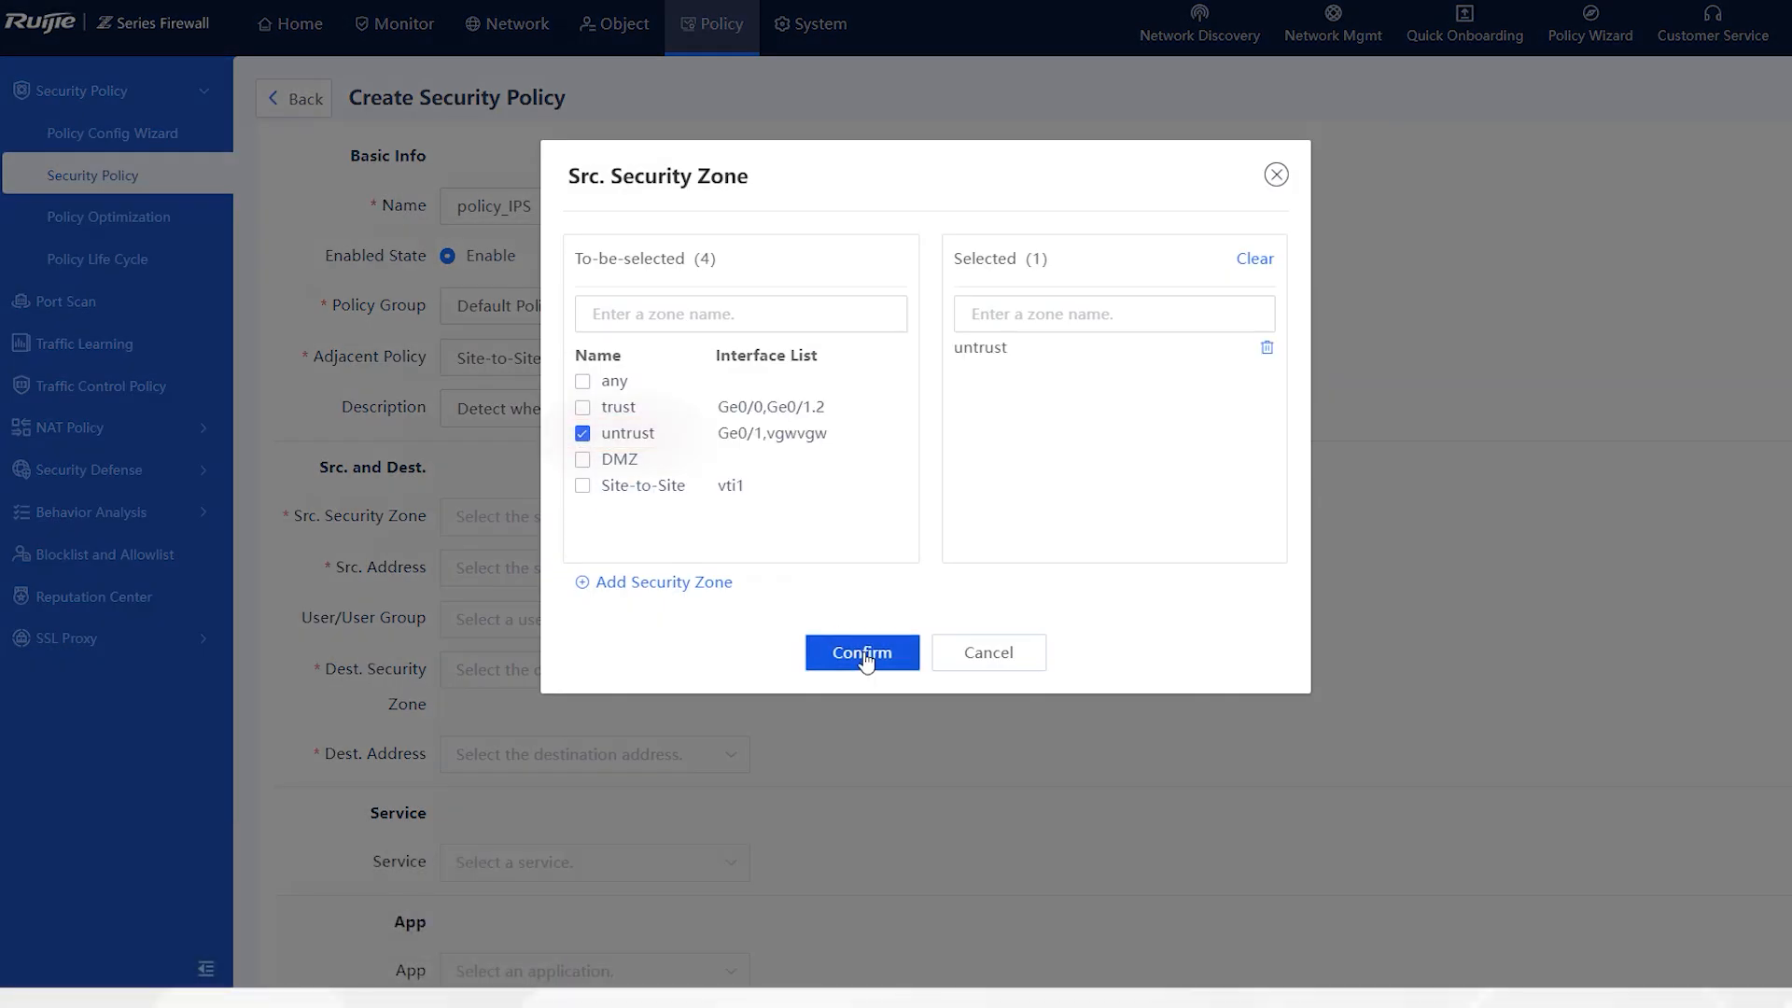
click(861, 651)
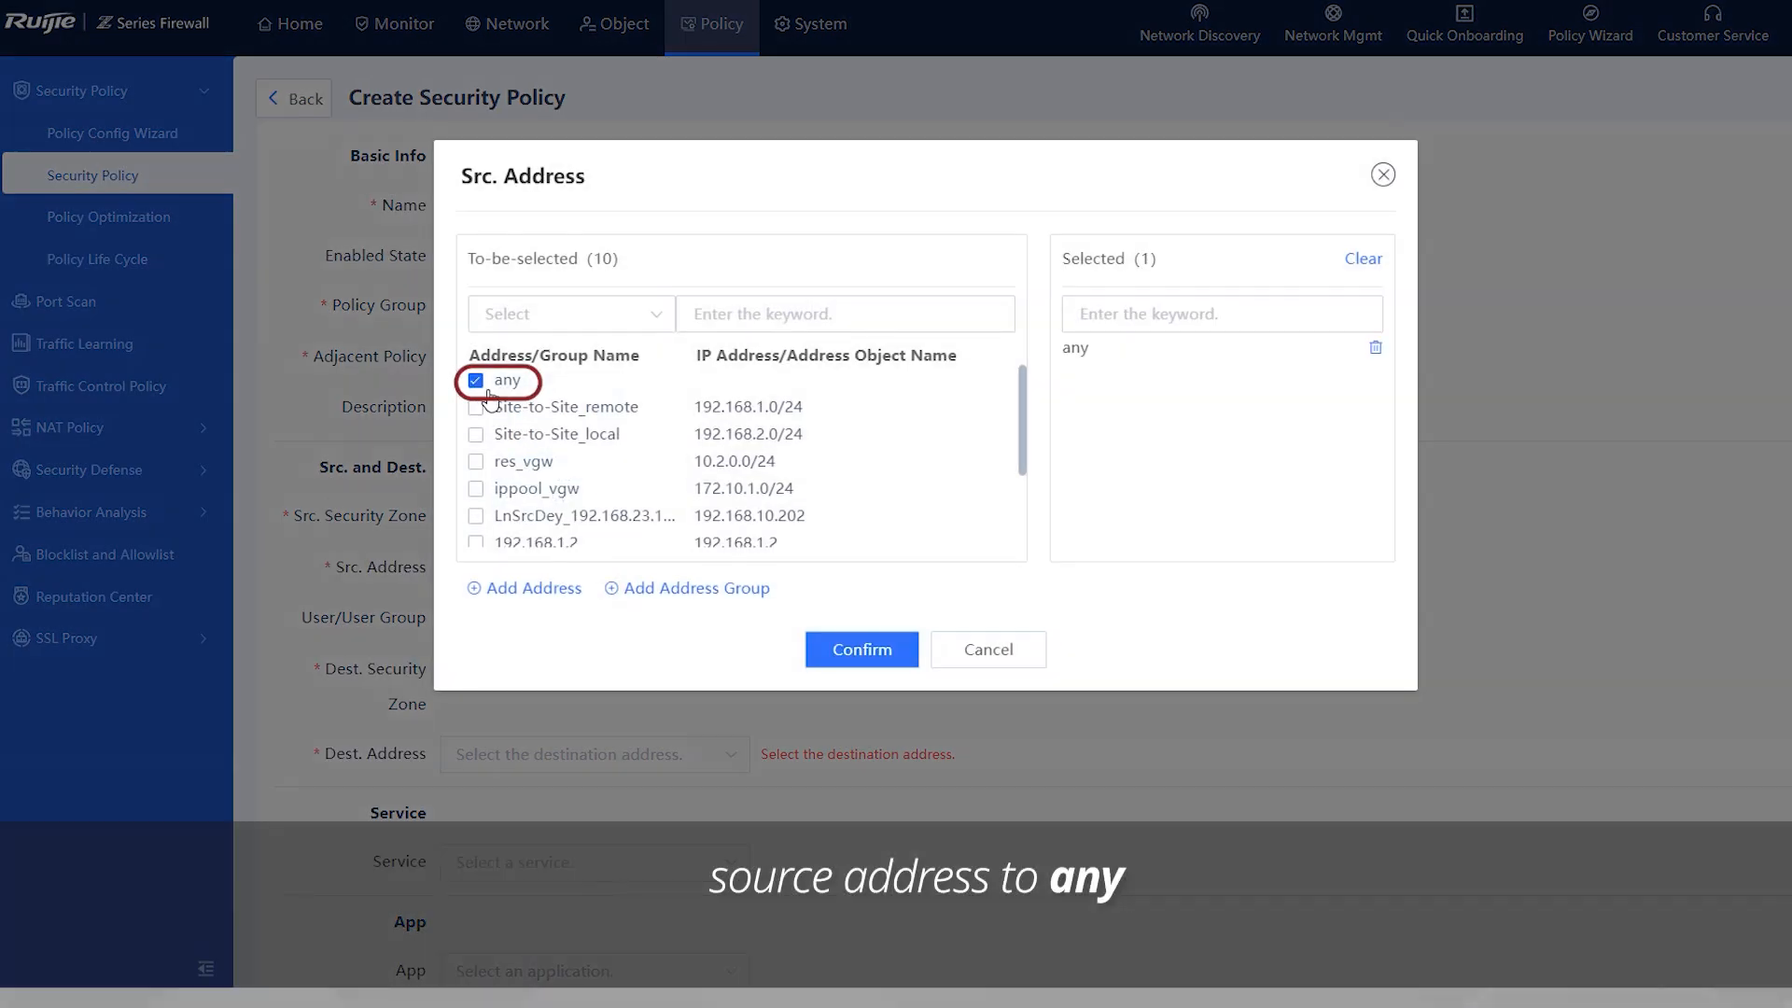
click(860, 649)
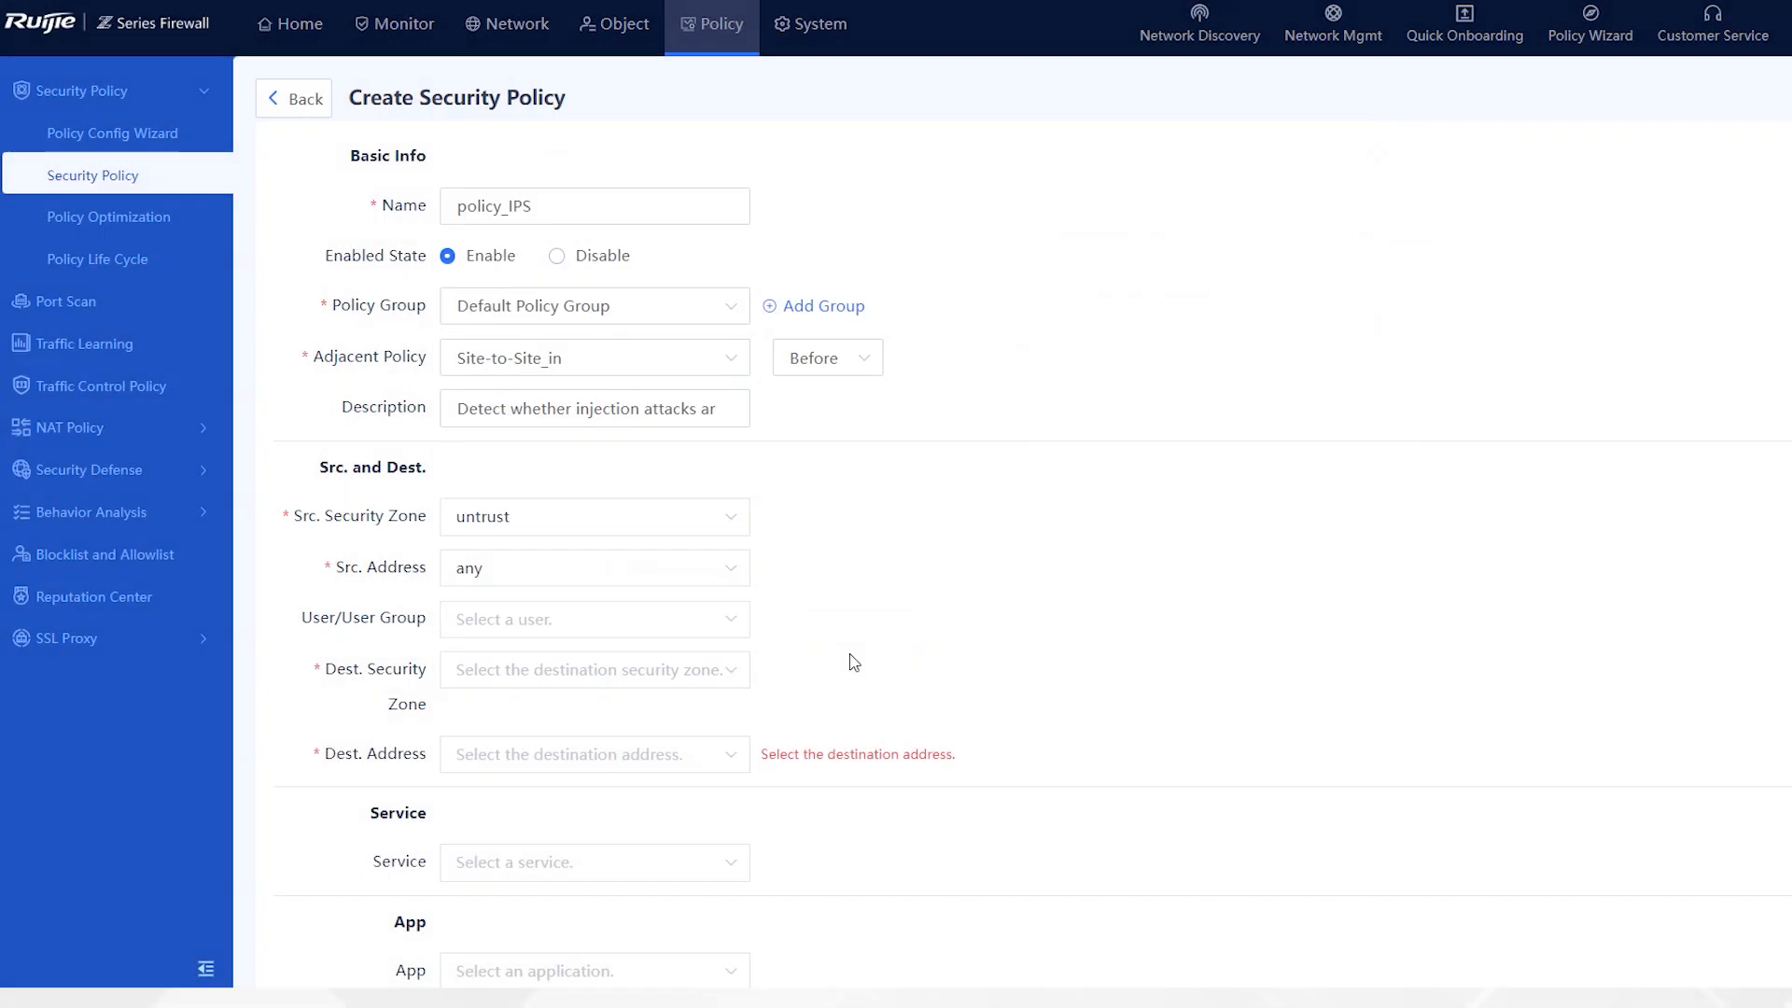
click(593, 618)
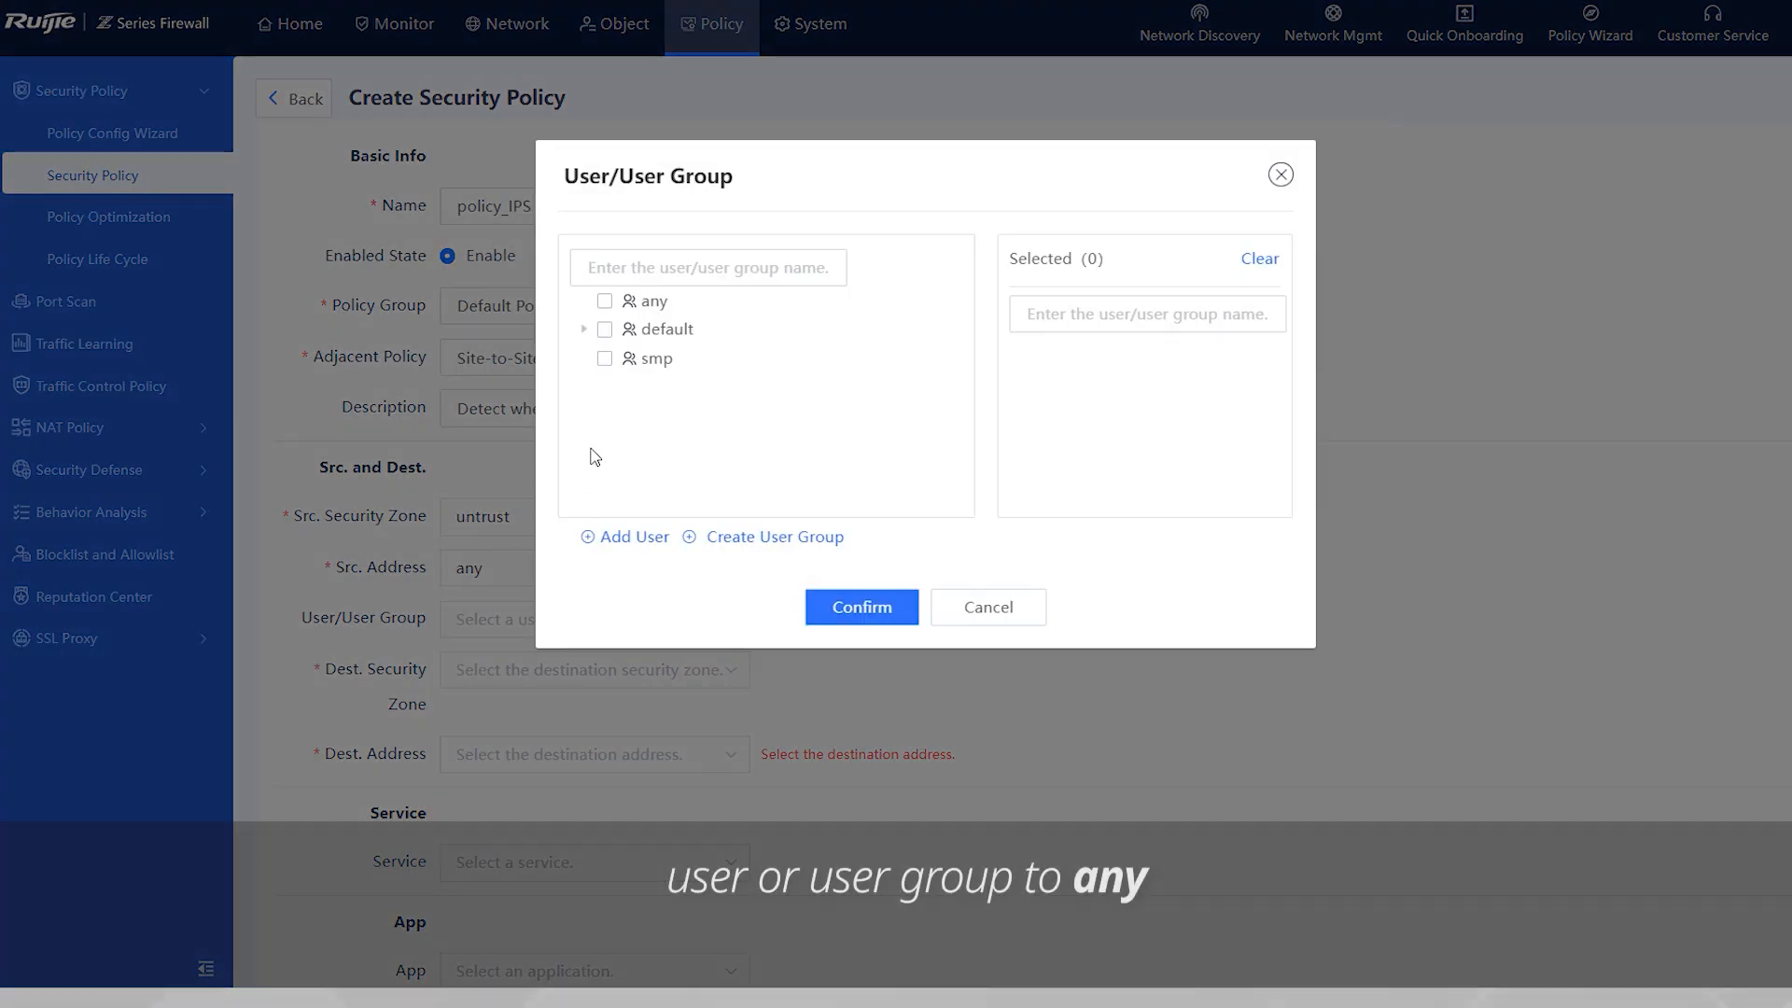
click(860, 607)
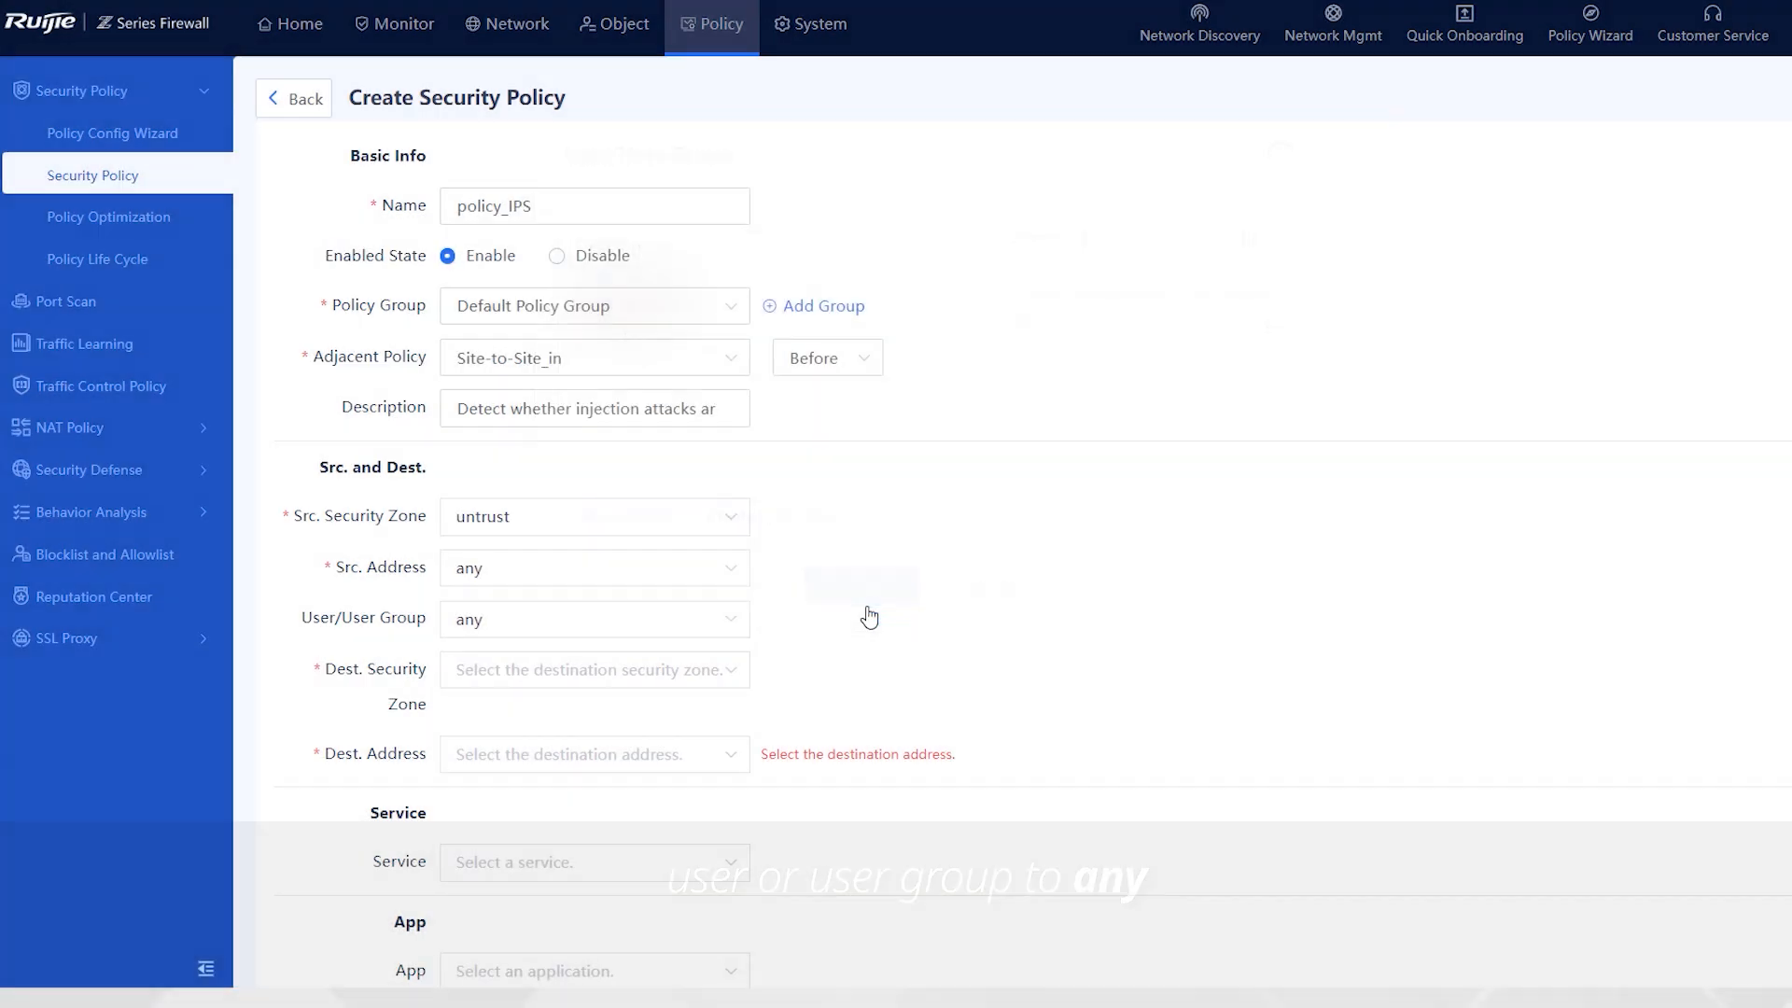
click(585, 670)
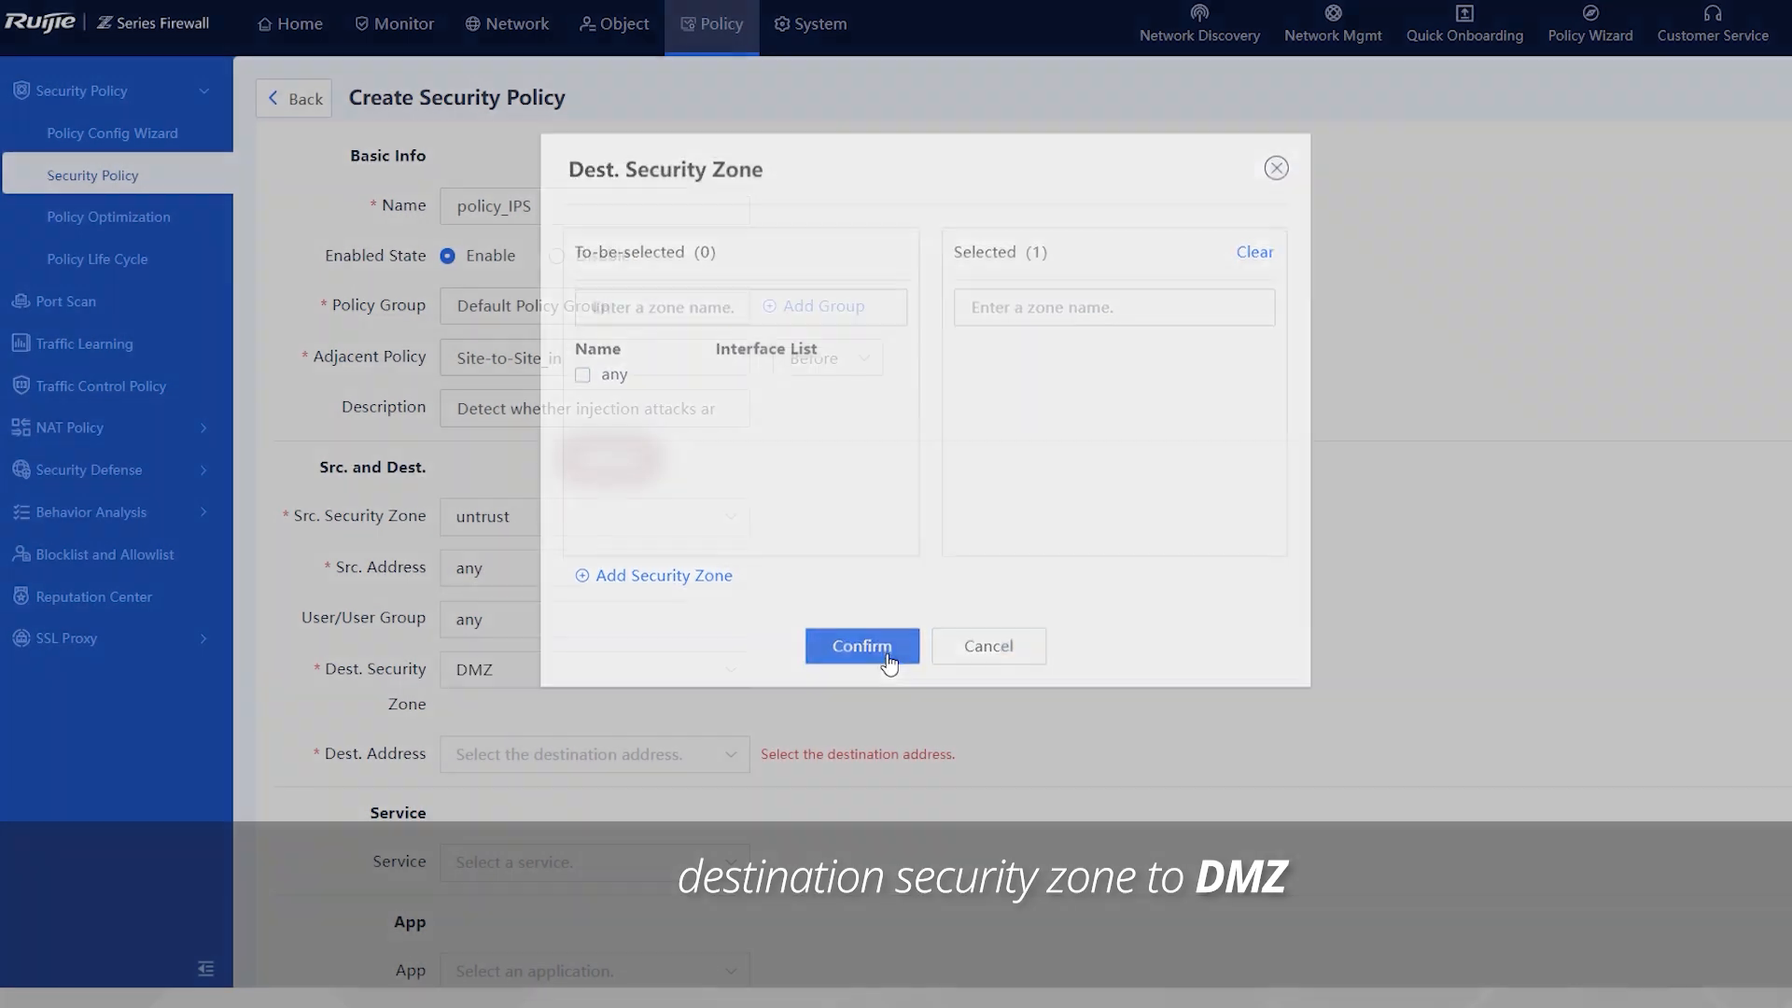
- Create address object Web_server (192.168.2.0/24) and use it as the destination address
click(861, 646)
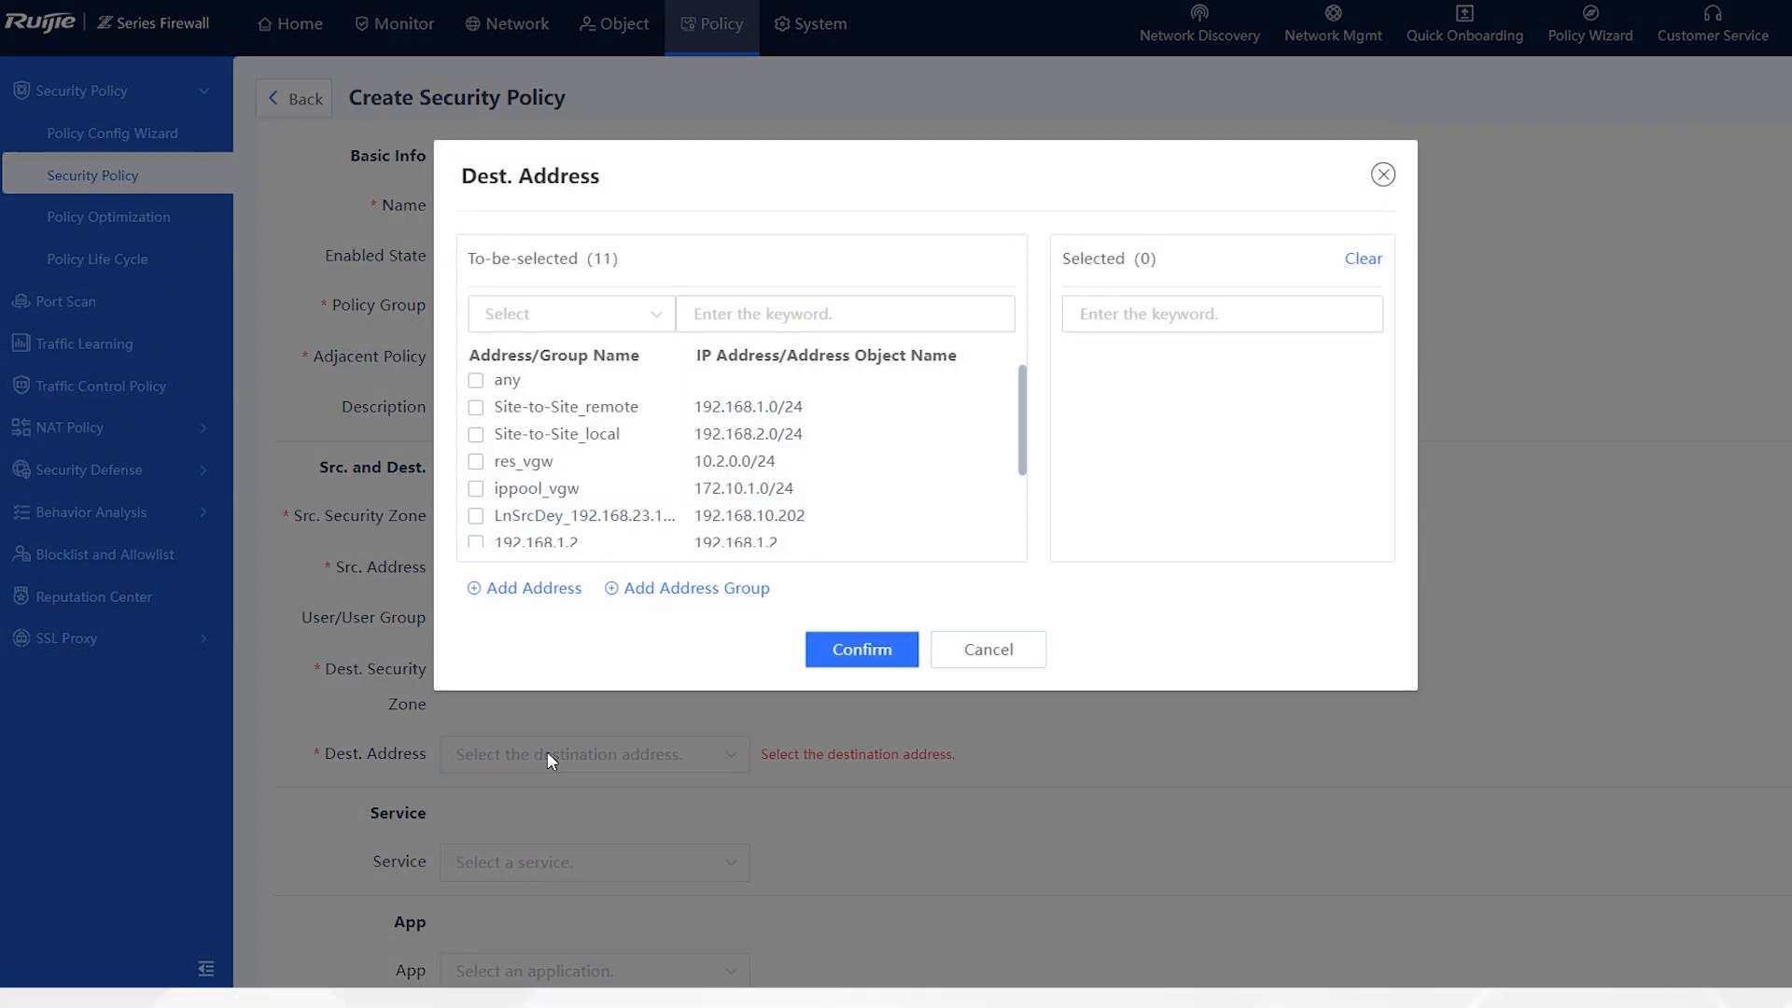
click(523, 587)
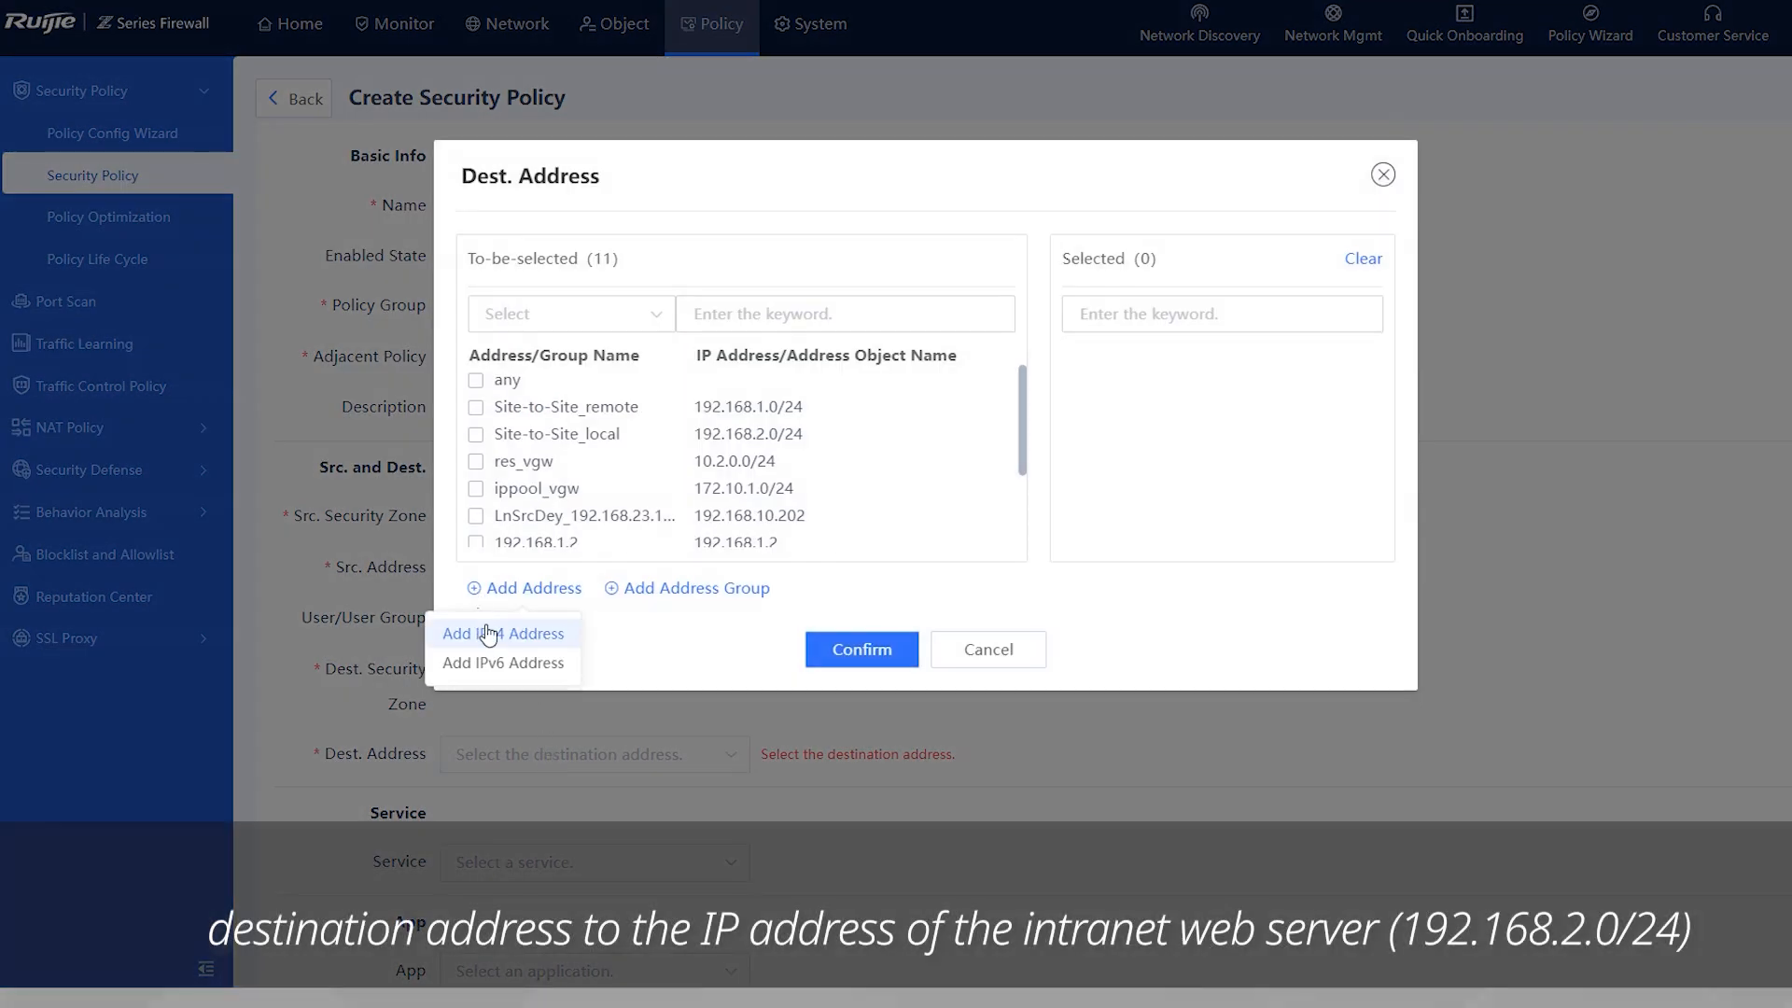
click(503, 633)
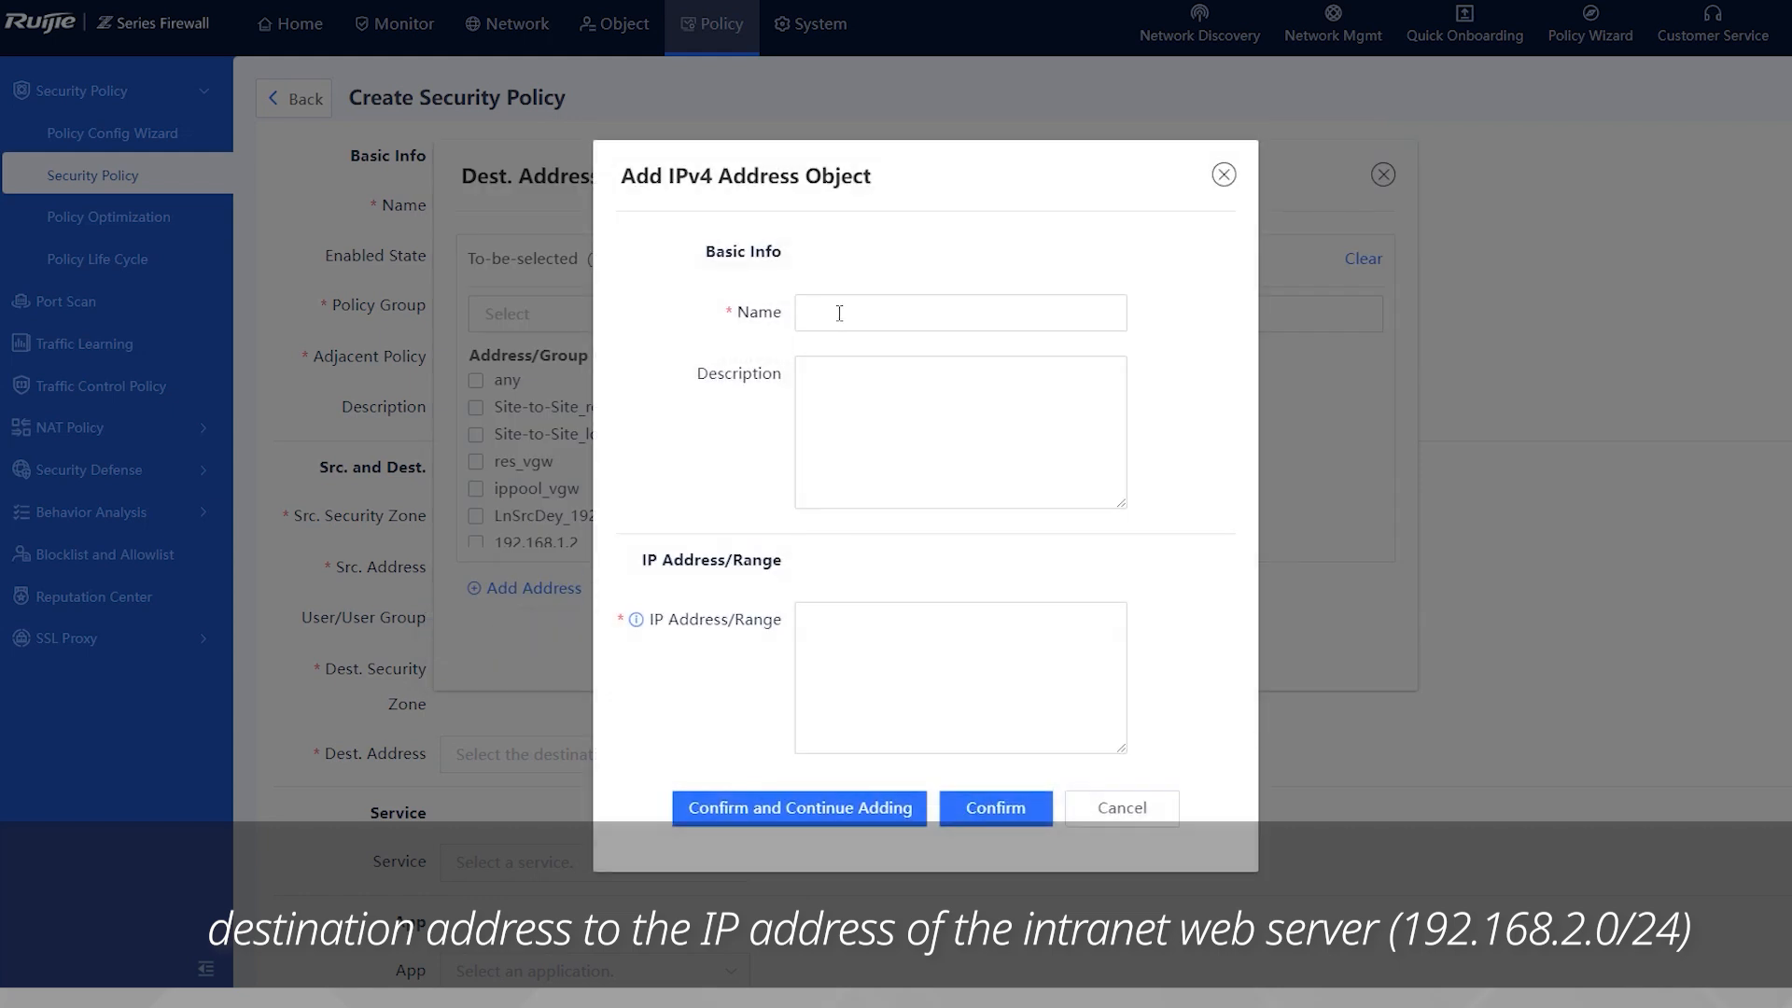
text(Web_server)
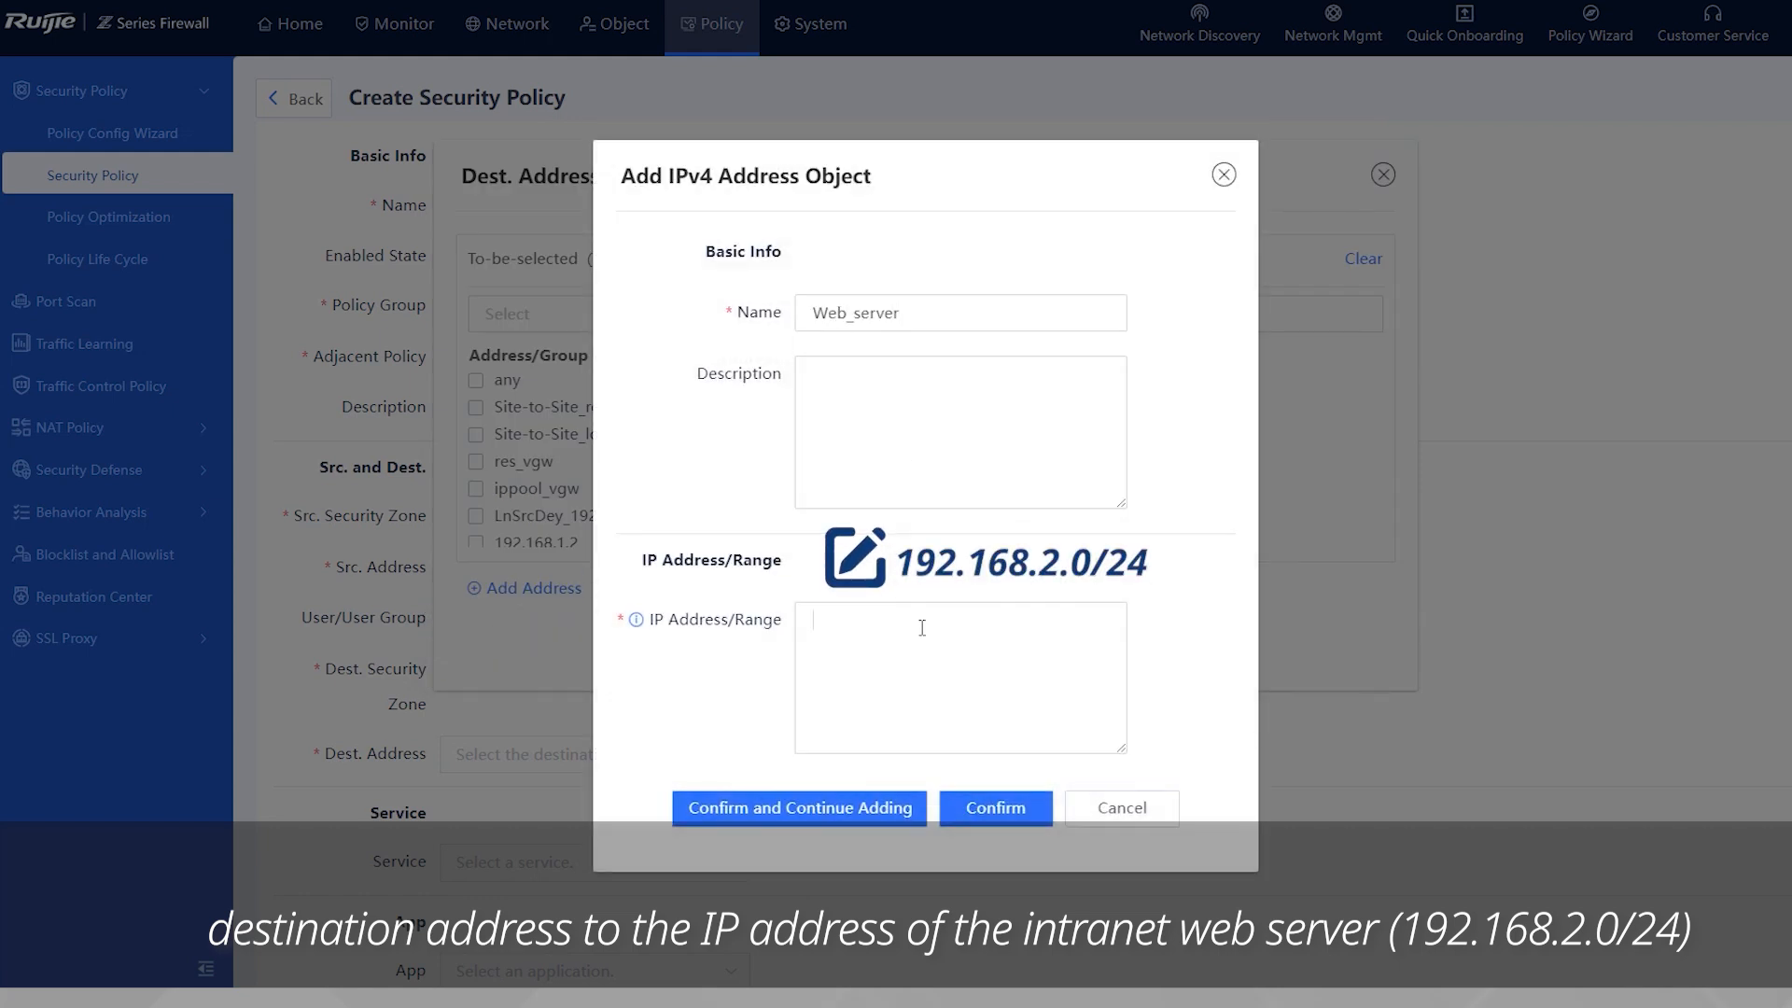
text(192.168.2.0/24)
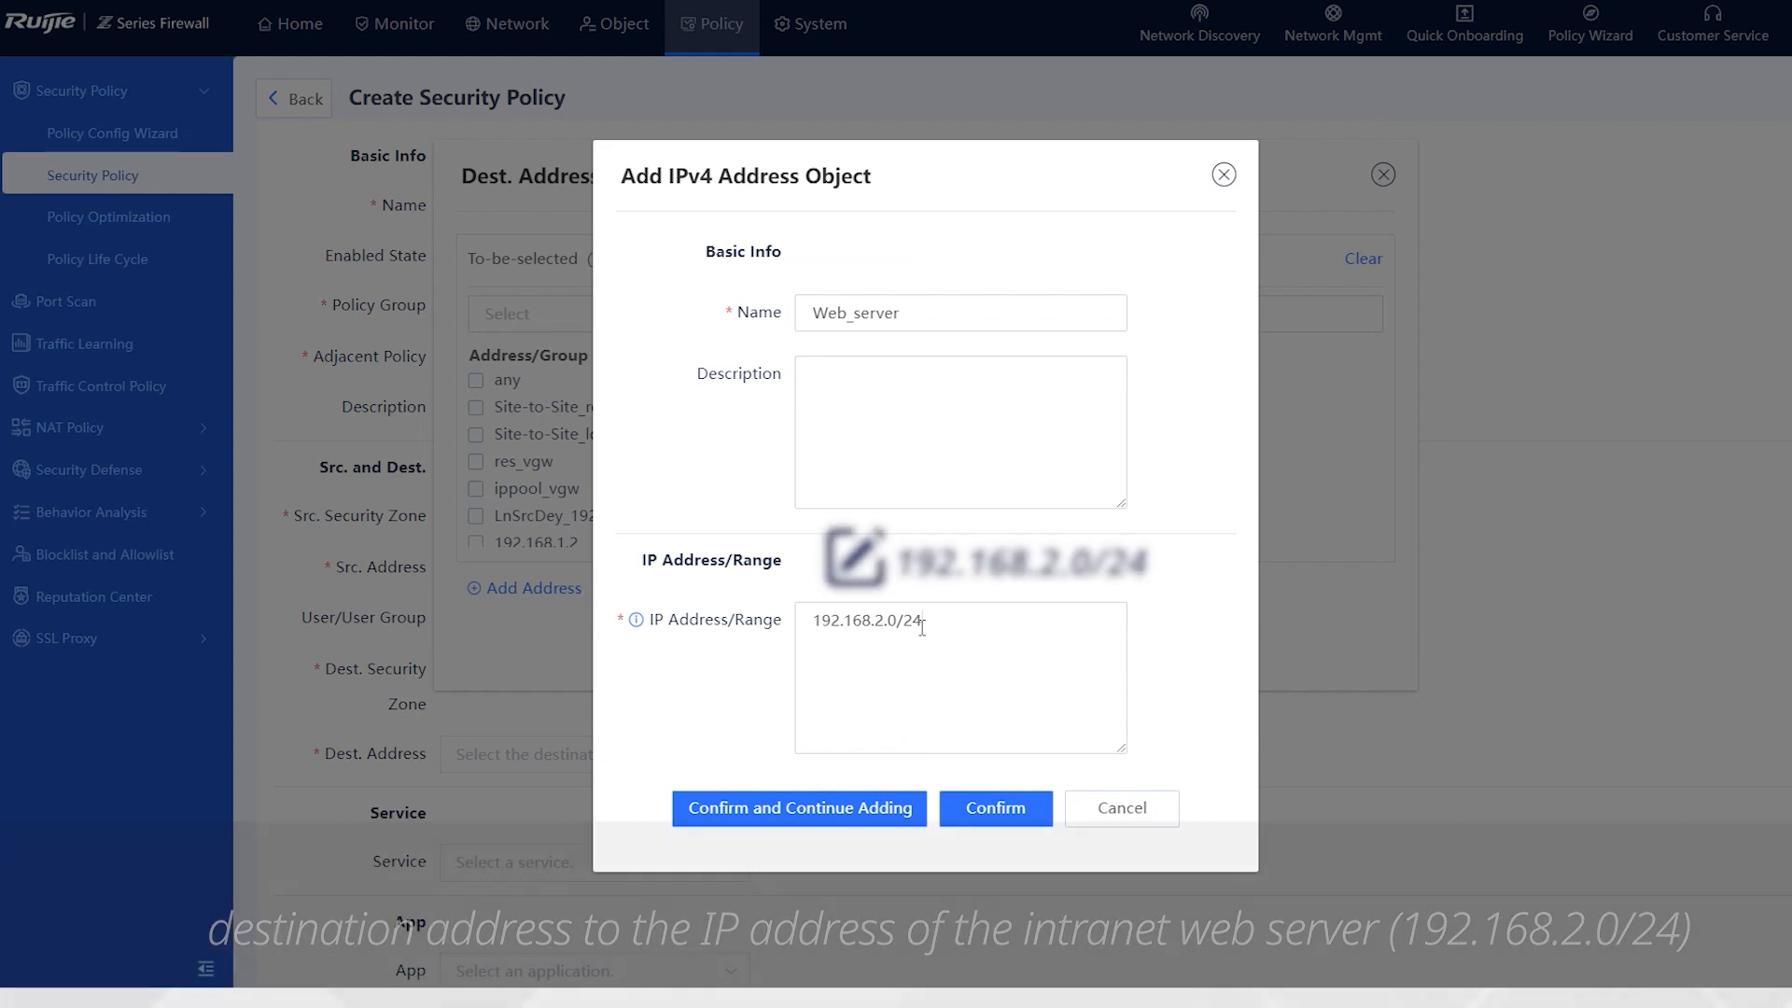
click(993, 808)
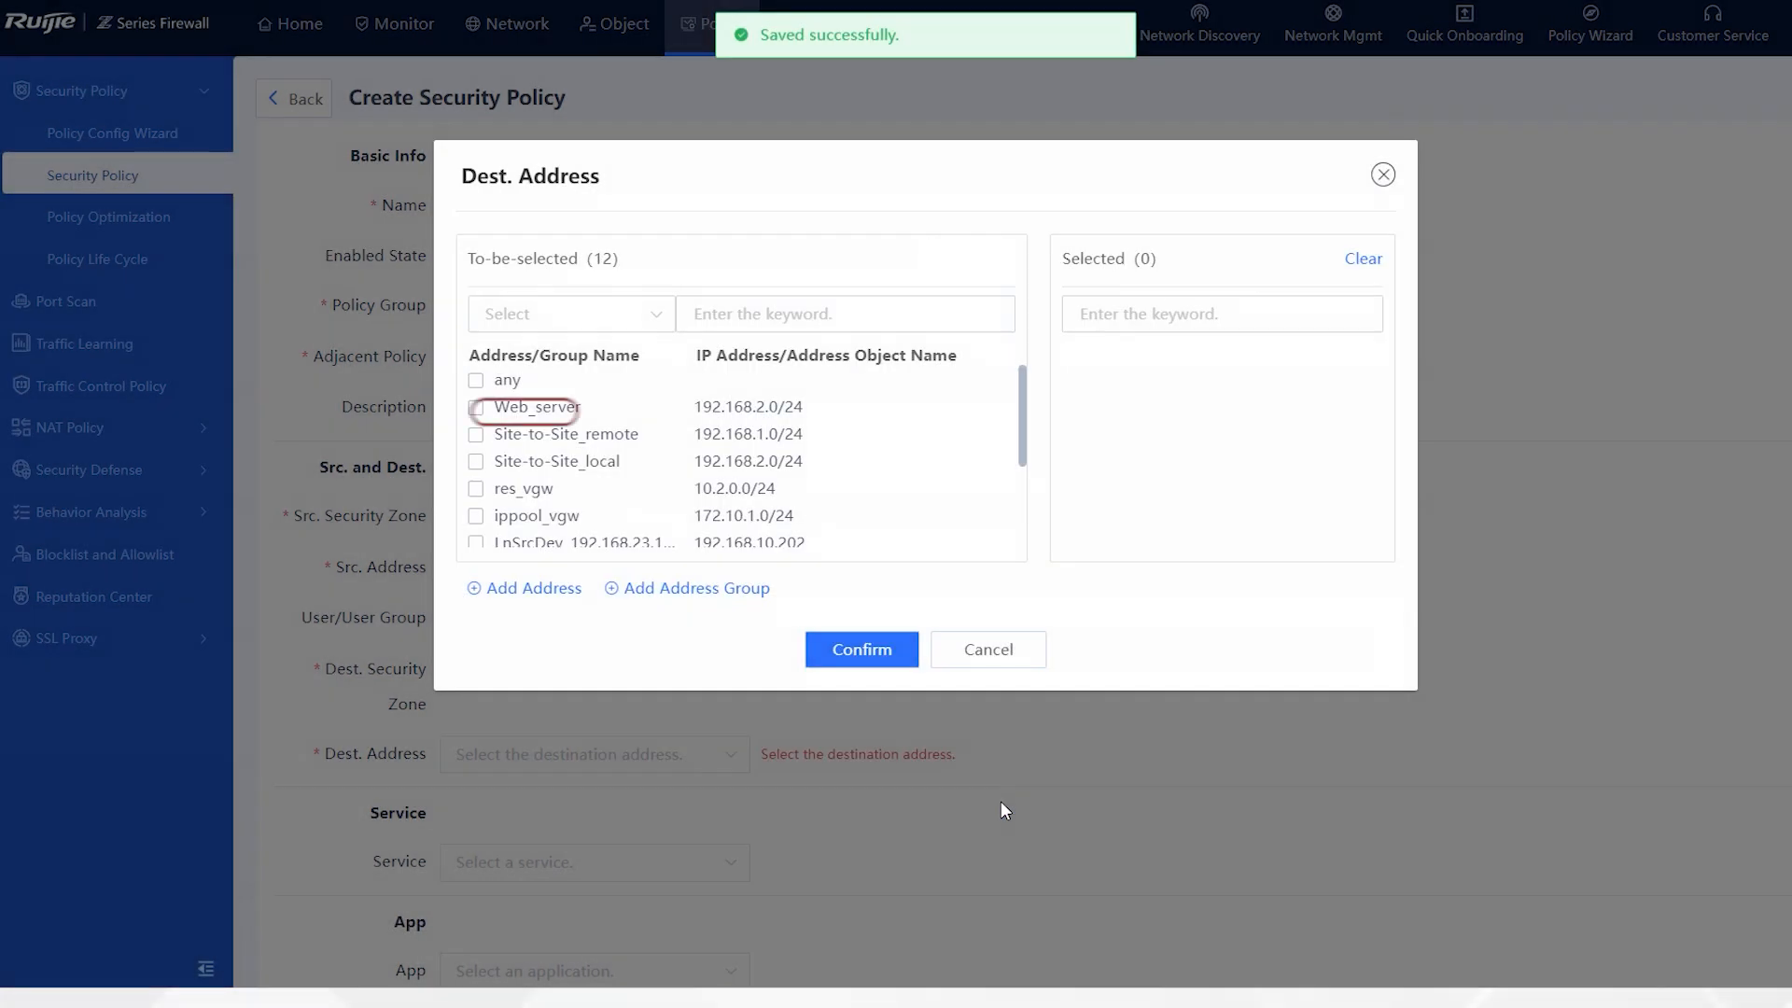
click(860, 650)
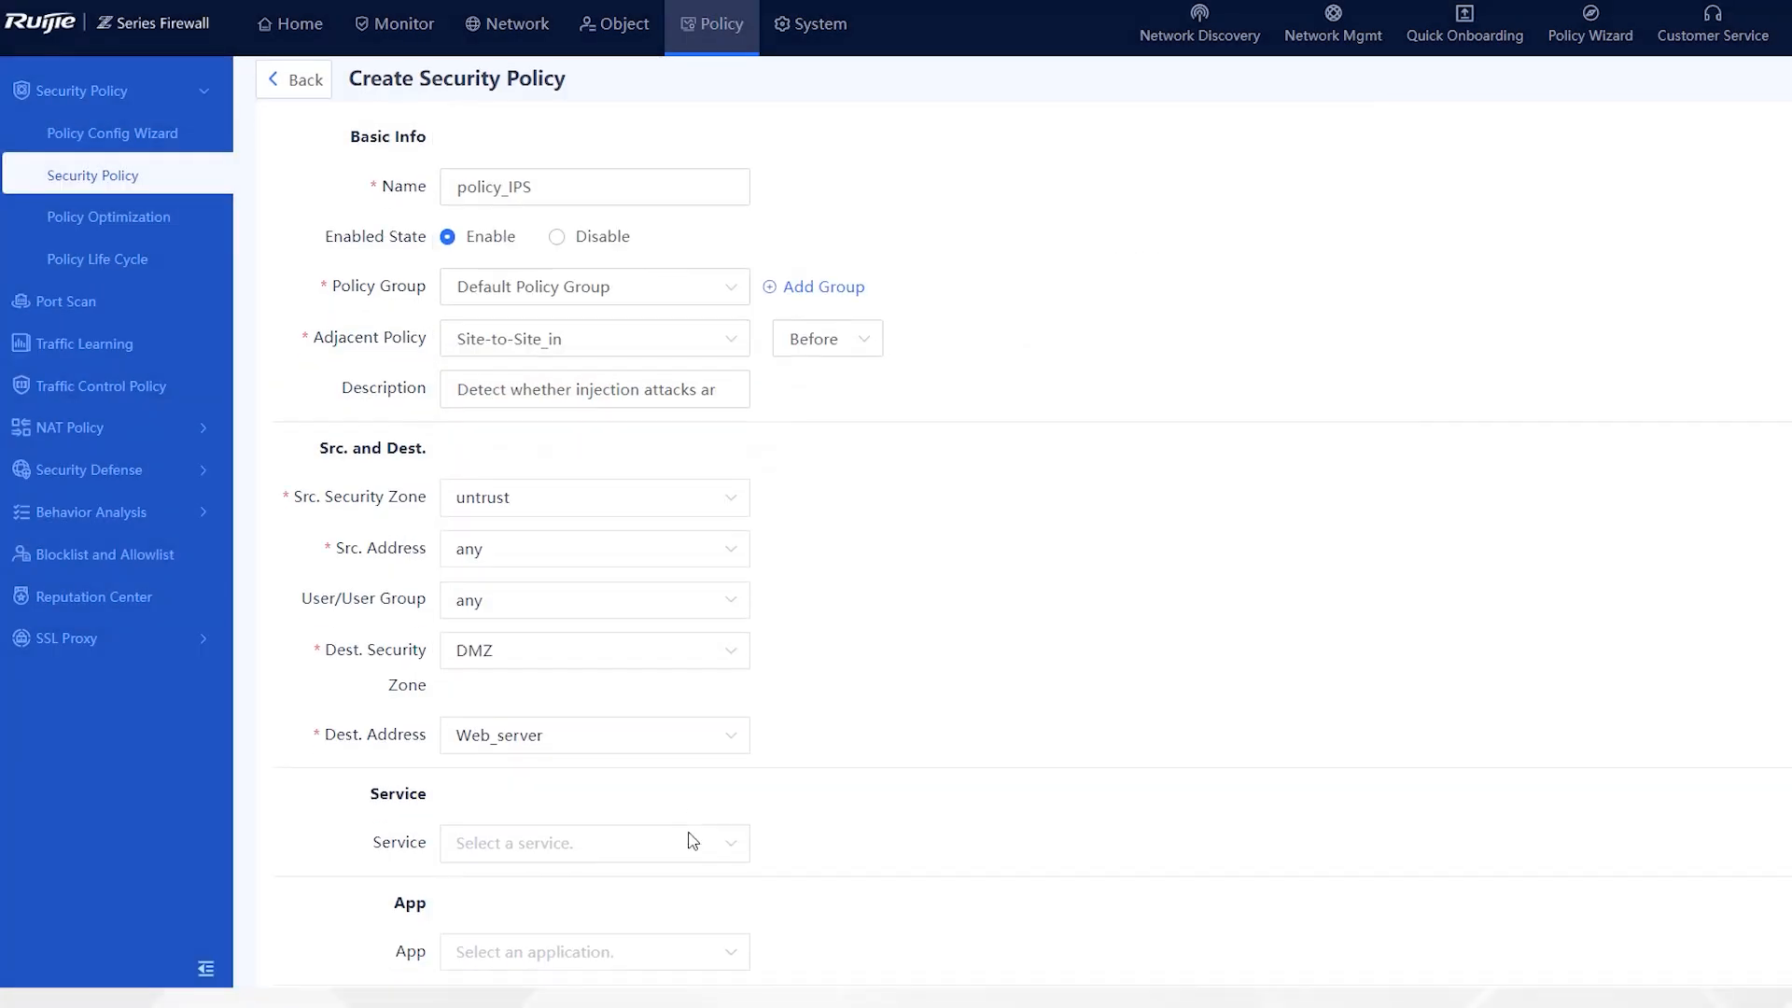
- Set the policy's service, application and time range to any
click(593, 841)
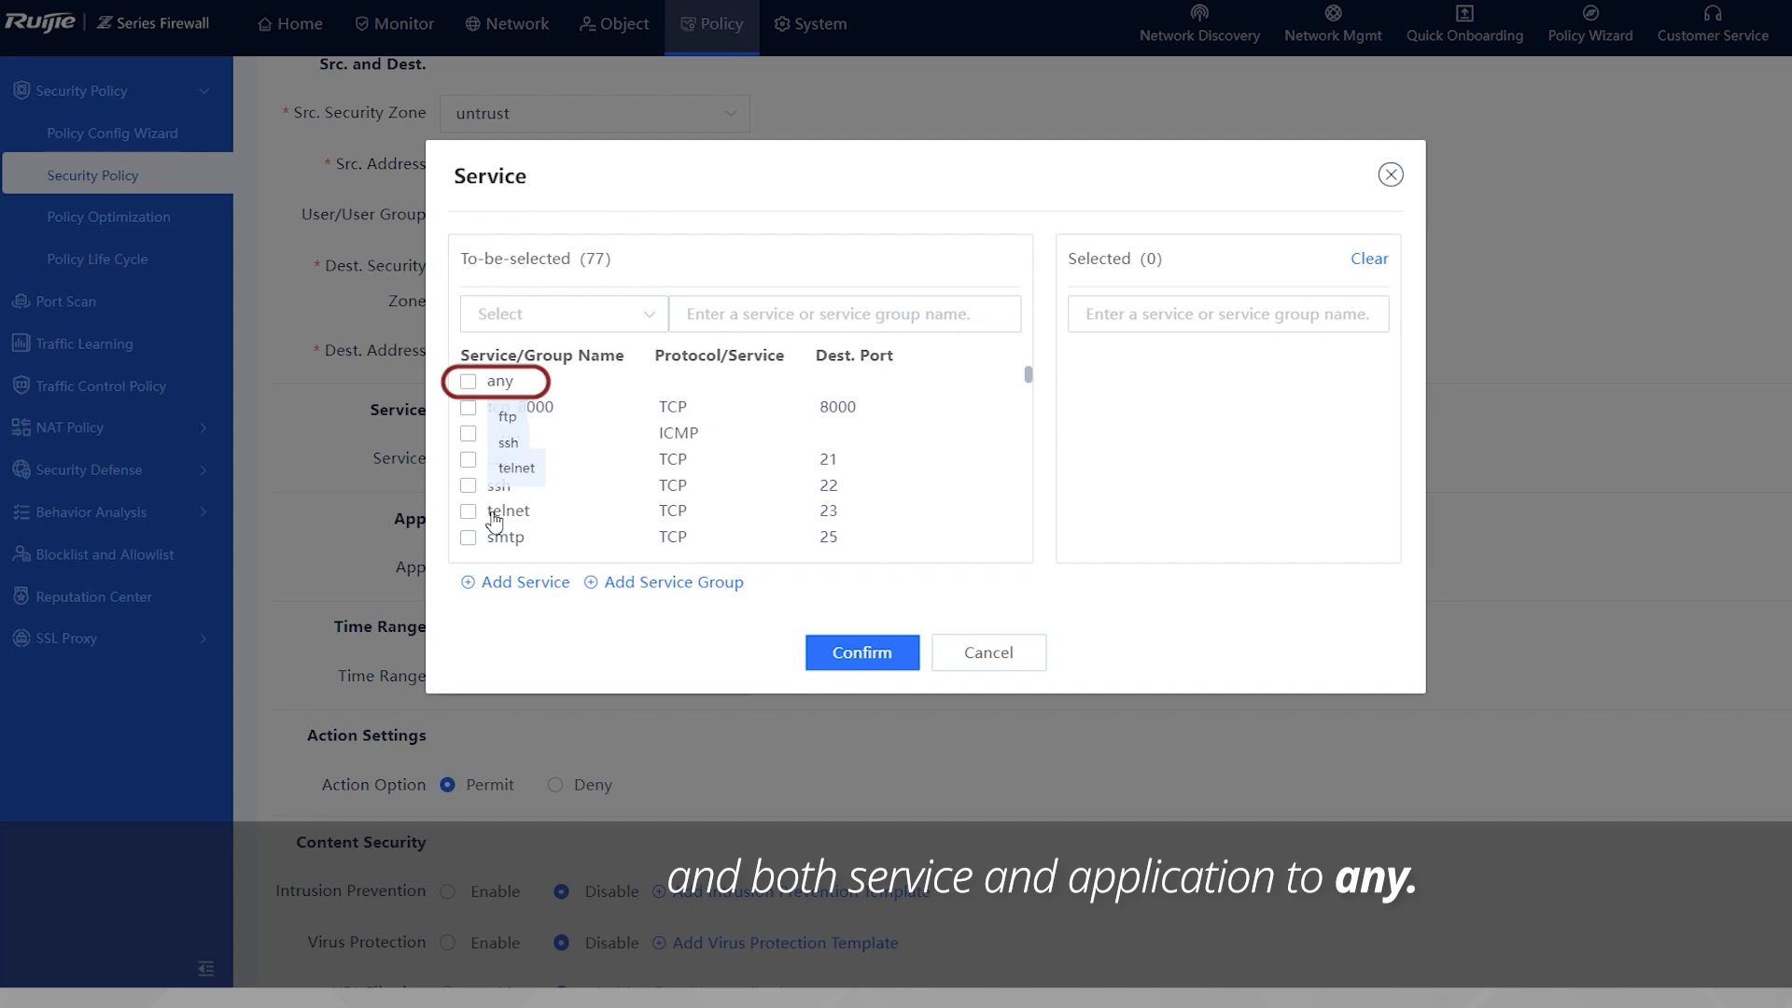
click(860, 652)
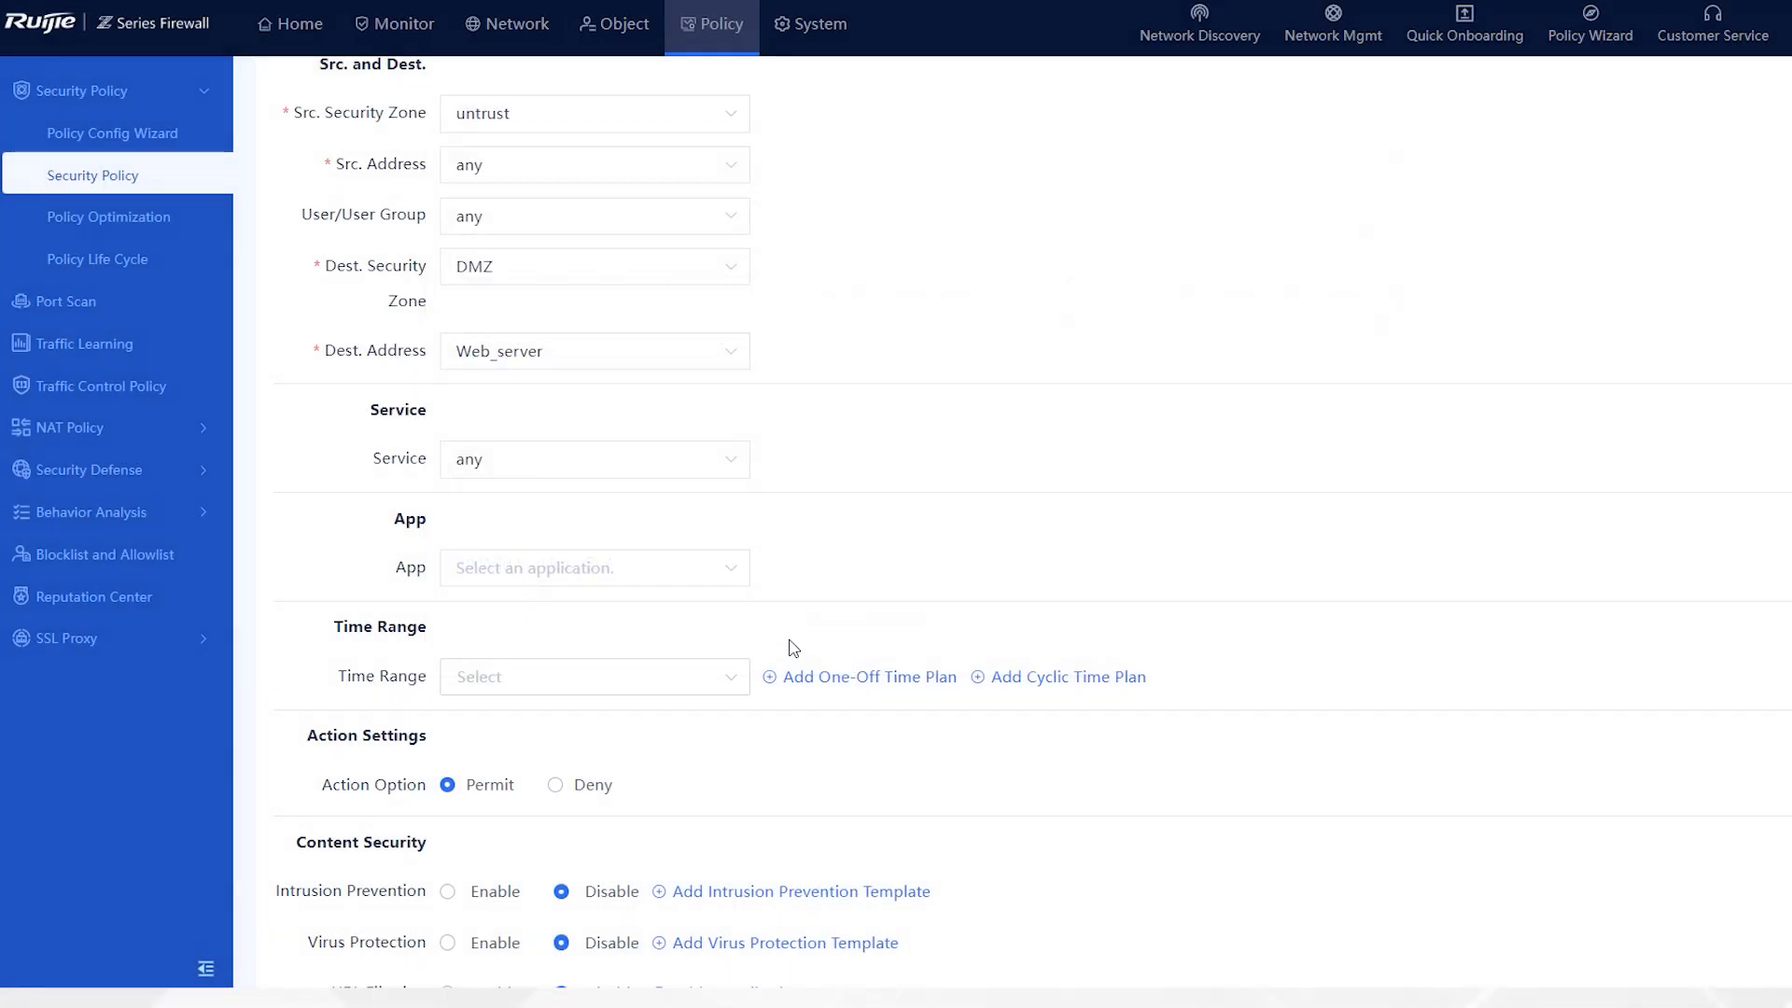
click(594, 569)
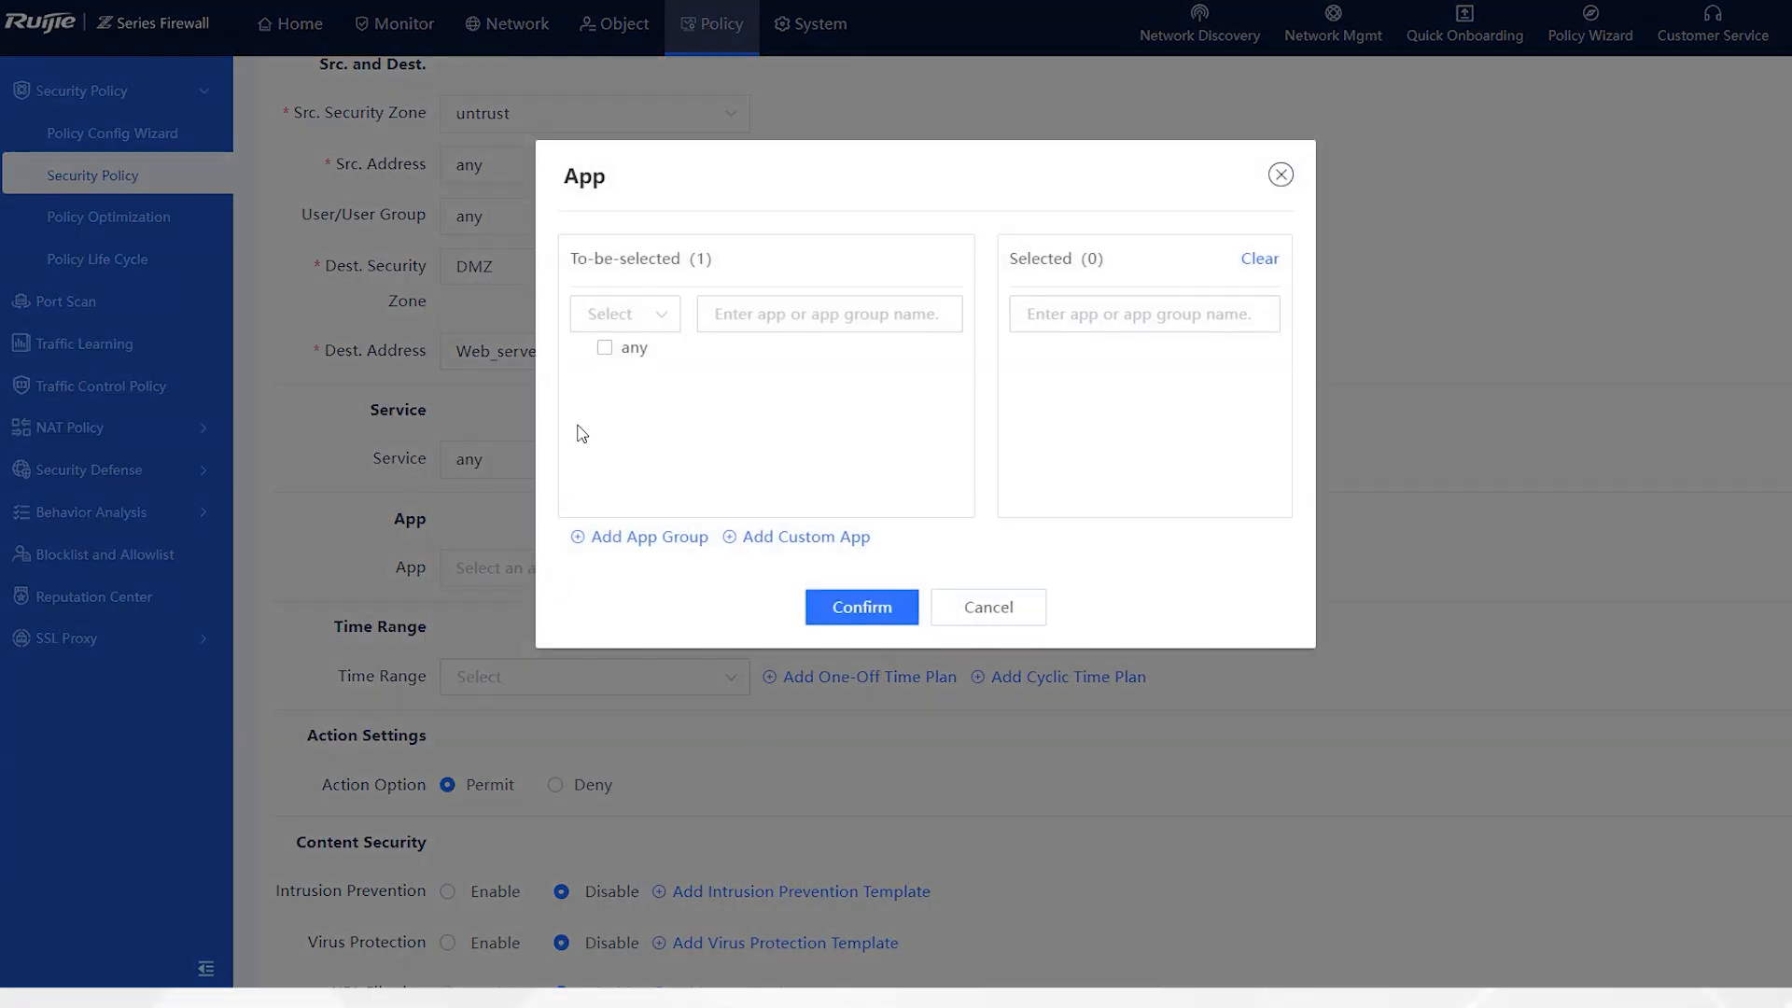
click(605, 347)
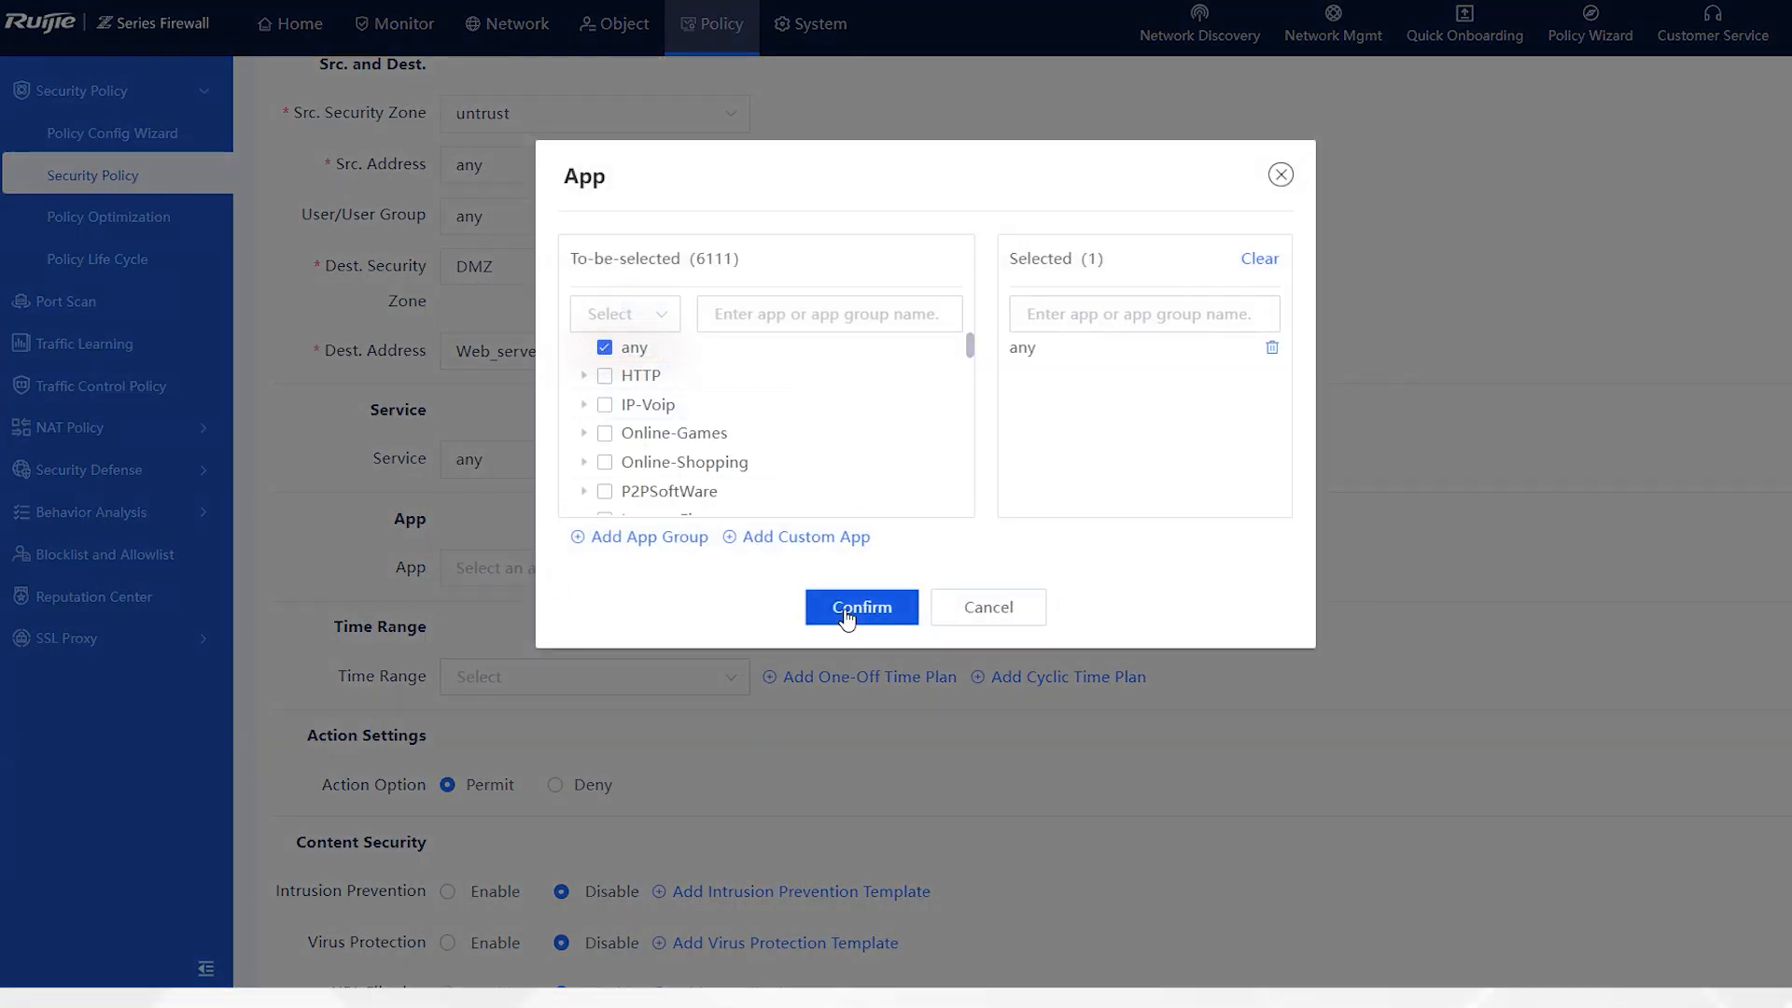
click(860, 607)
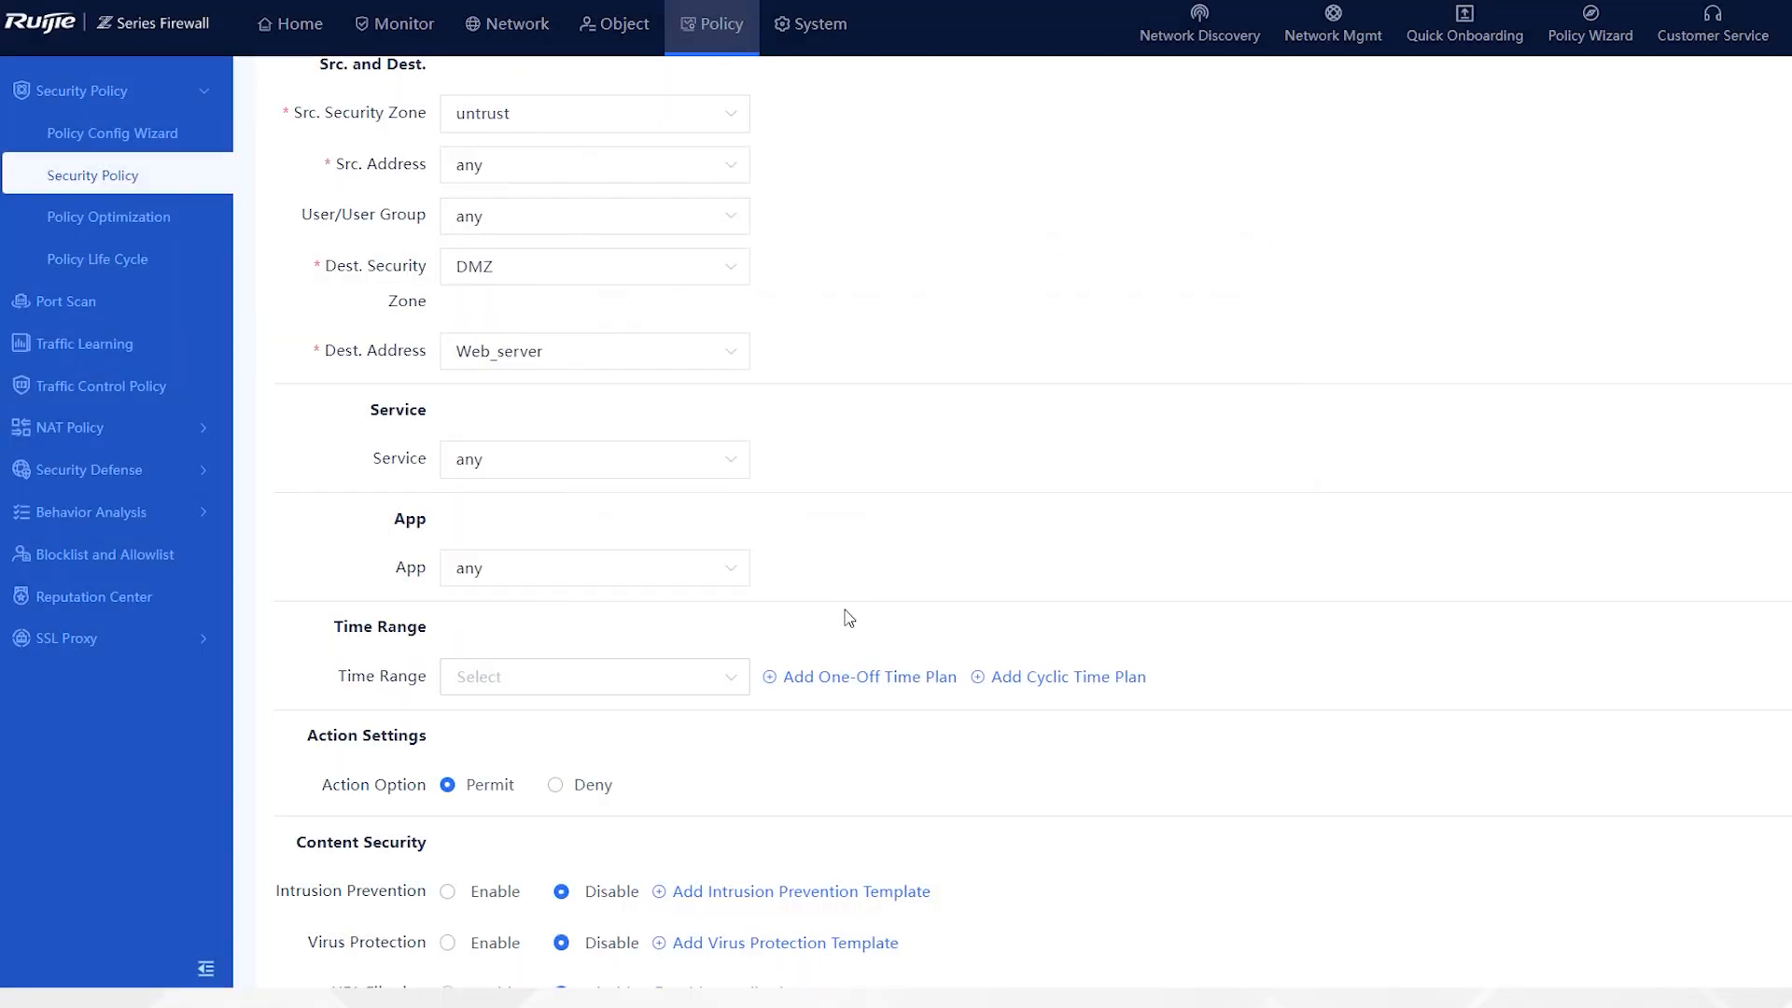
click(594, 676)
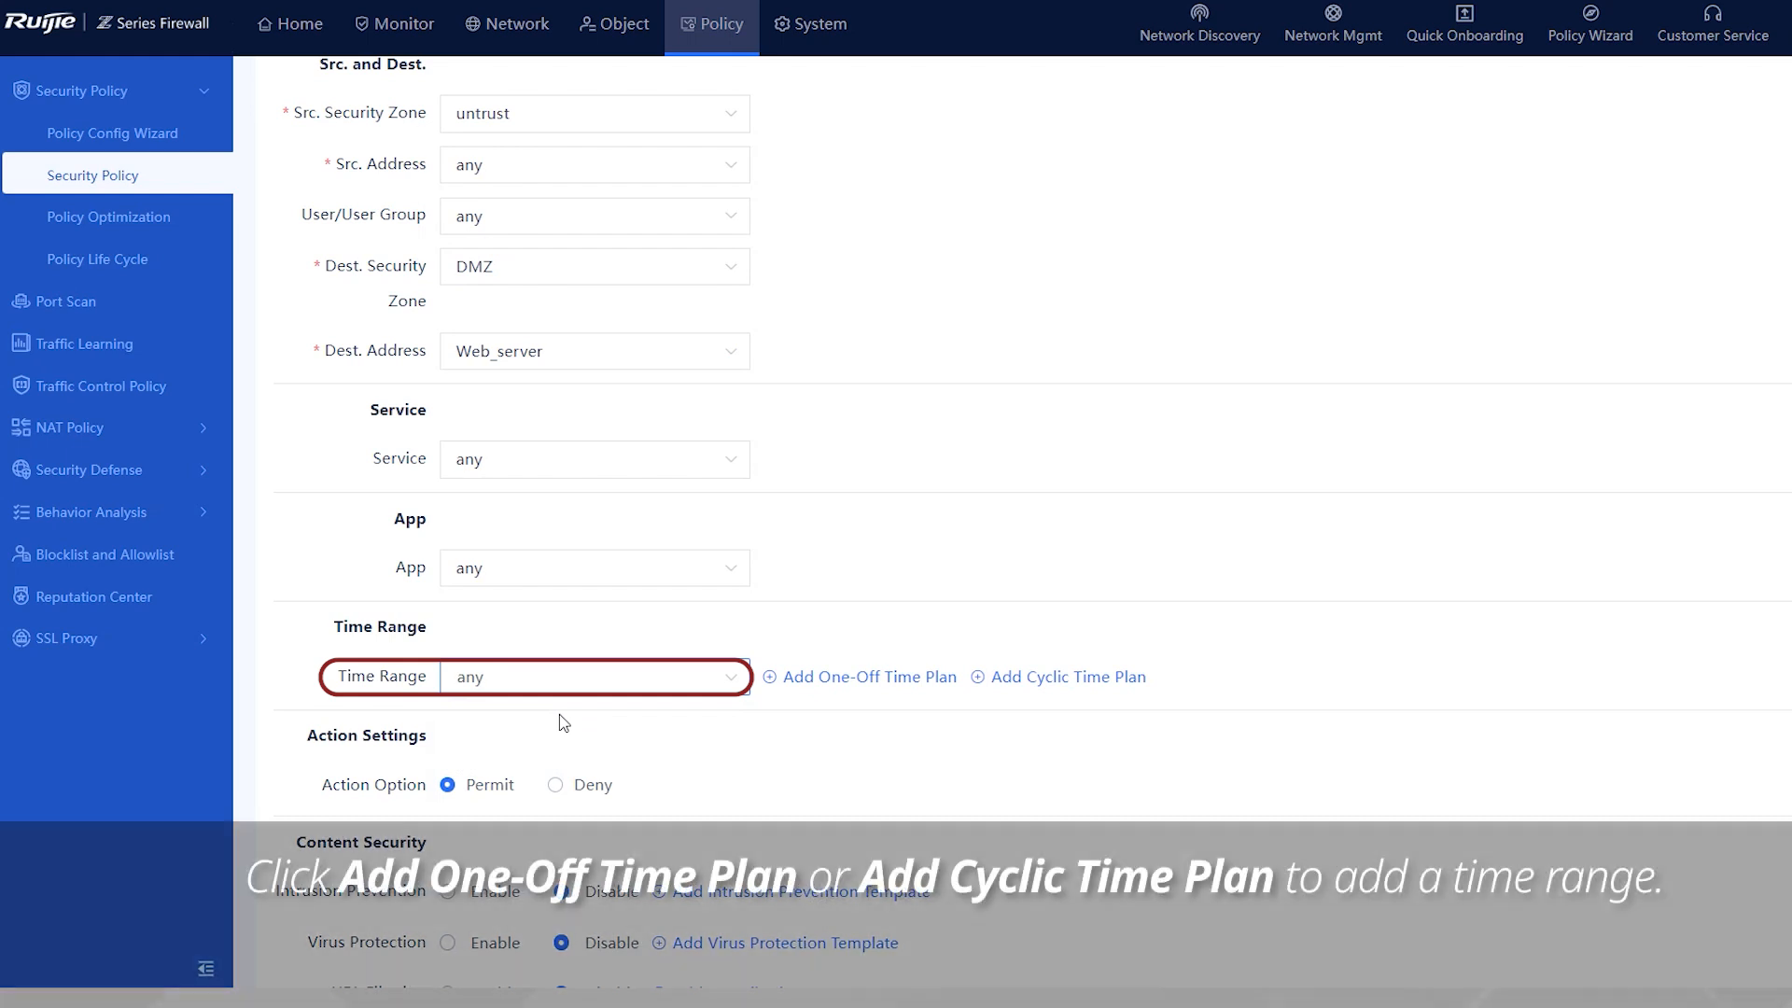
scroll(down, 3)
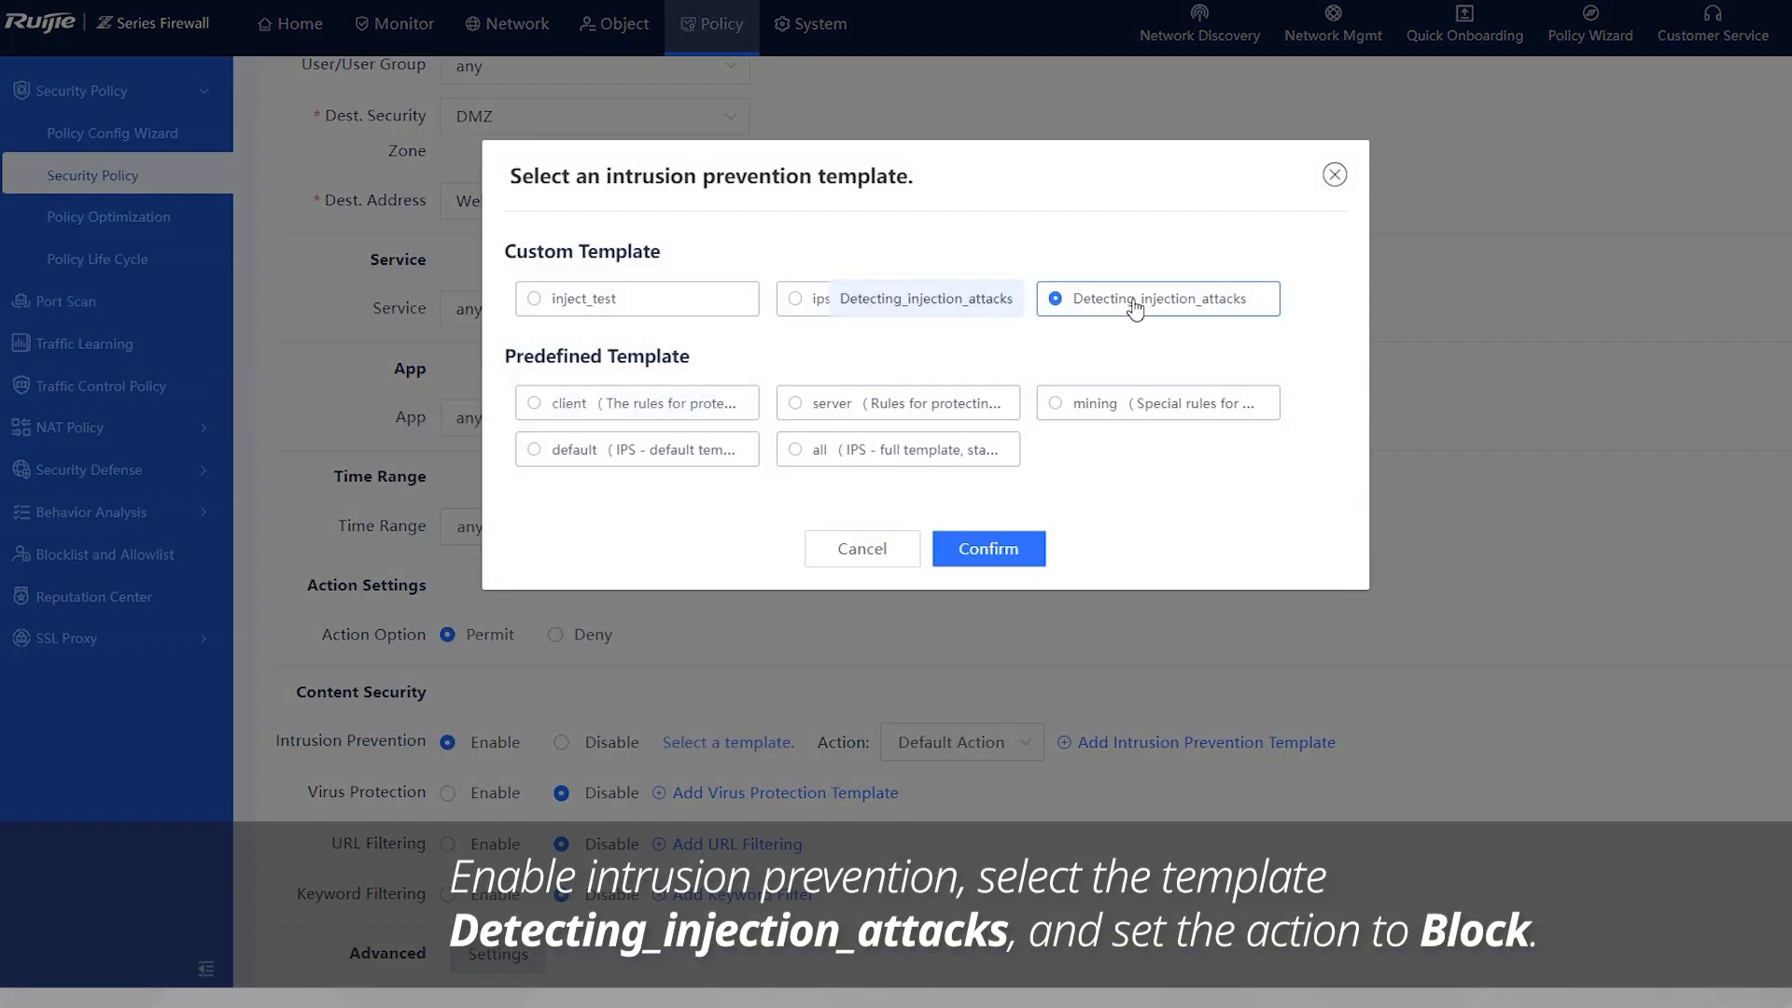
- Apply the Detecting_injection_attacks template to intrusion prevention with action Block
click(988, 549)
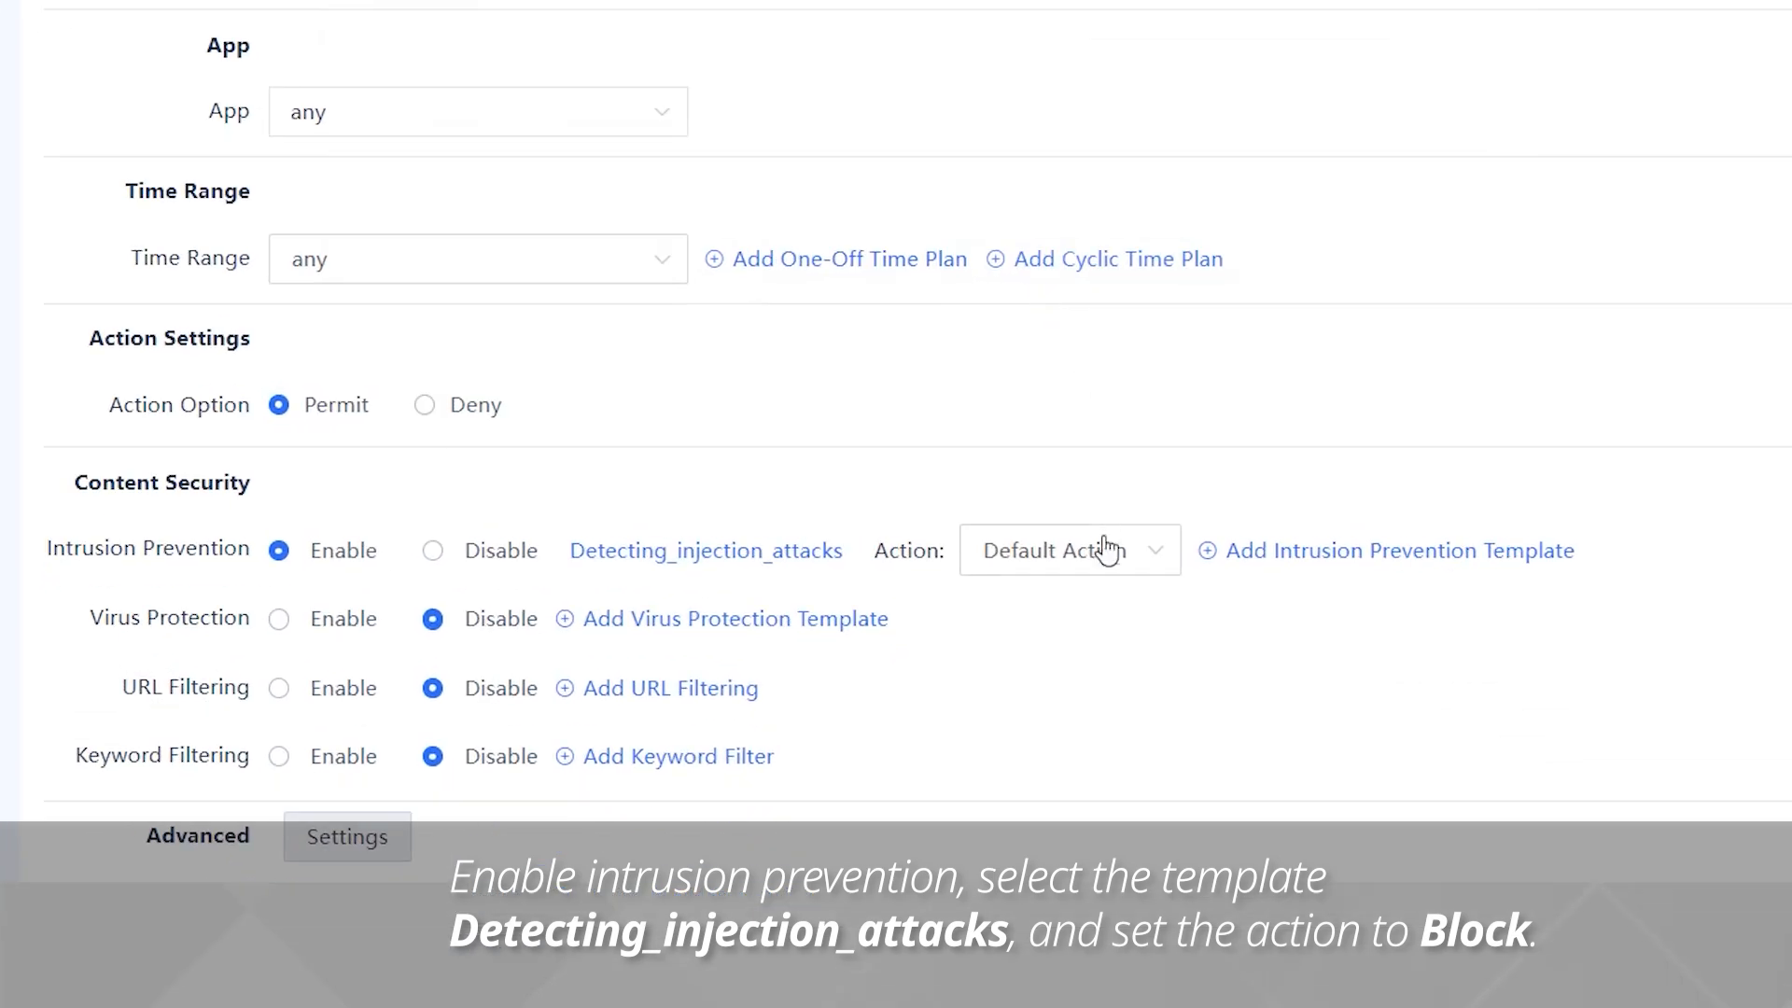
click(1068, 550)
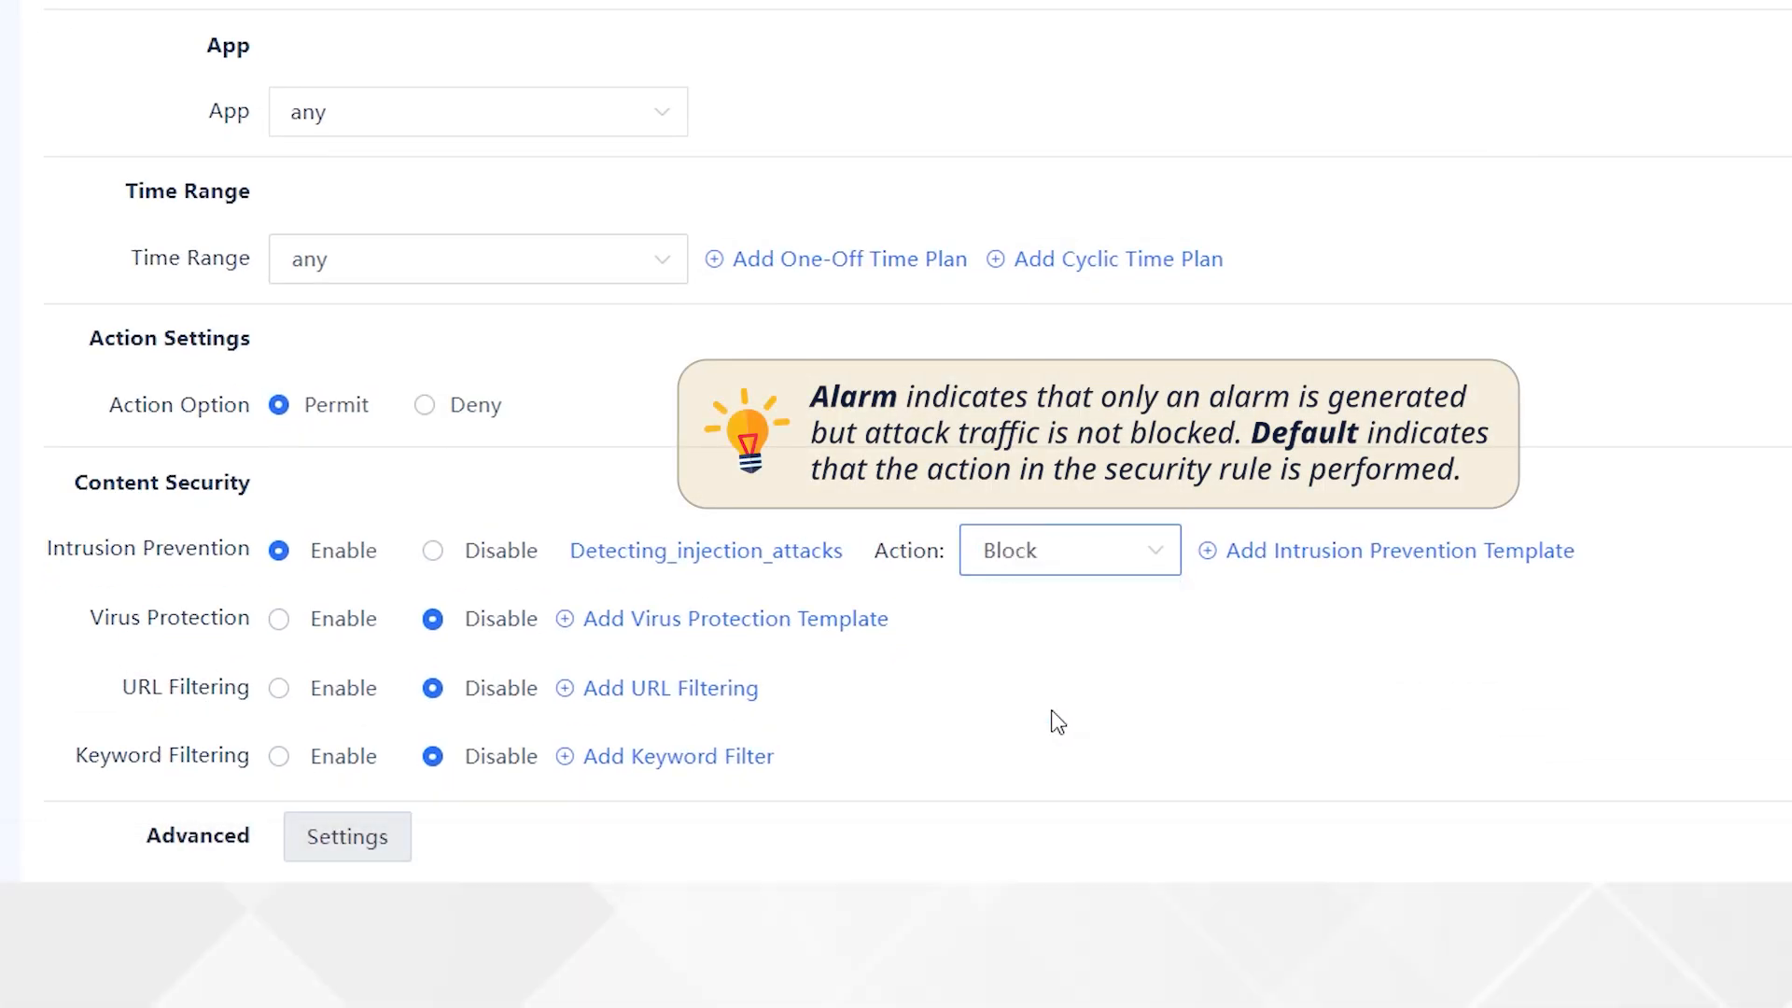
scroll(down, 3)
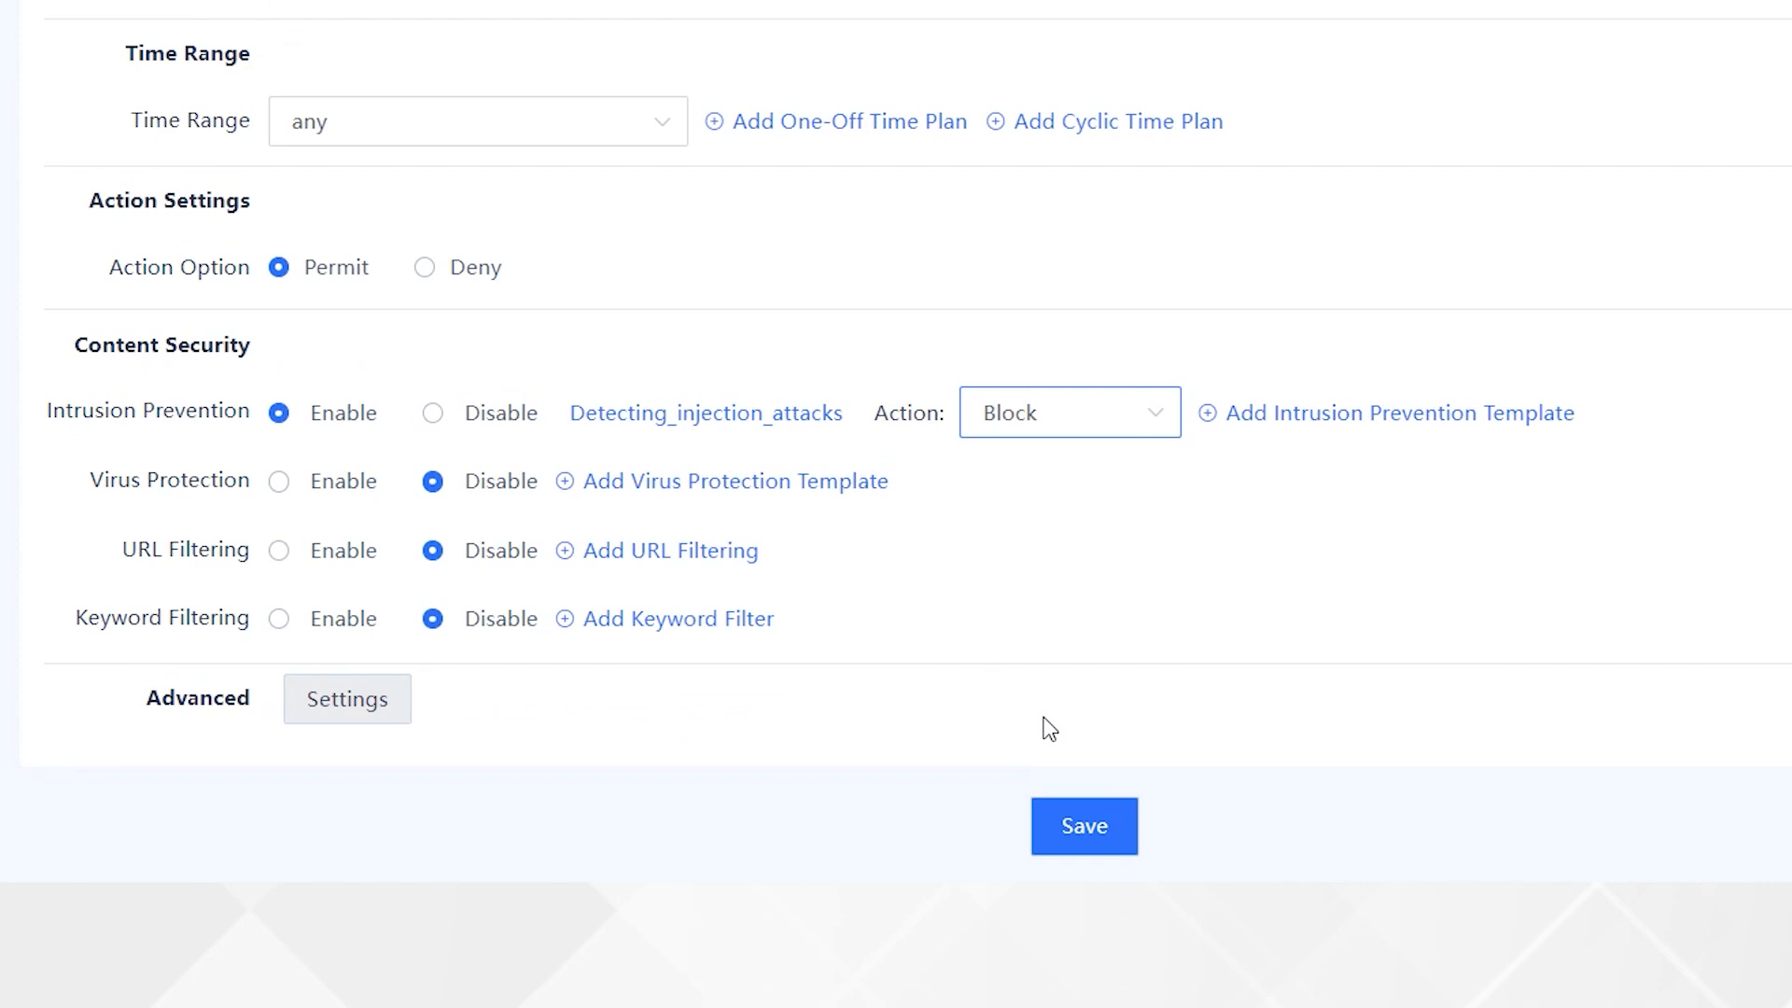
mouse_move(423, 793)
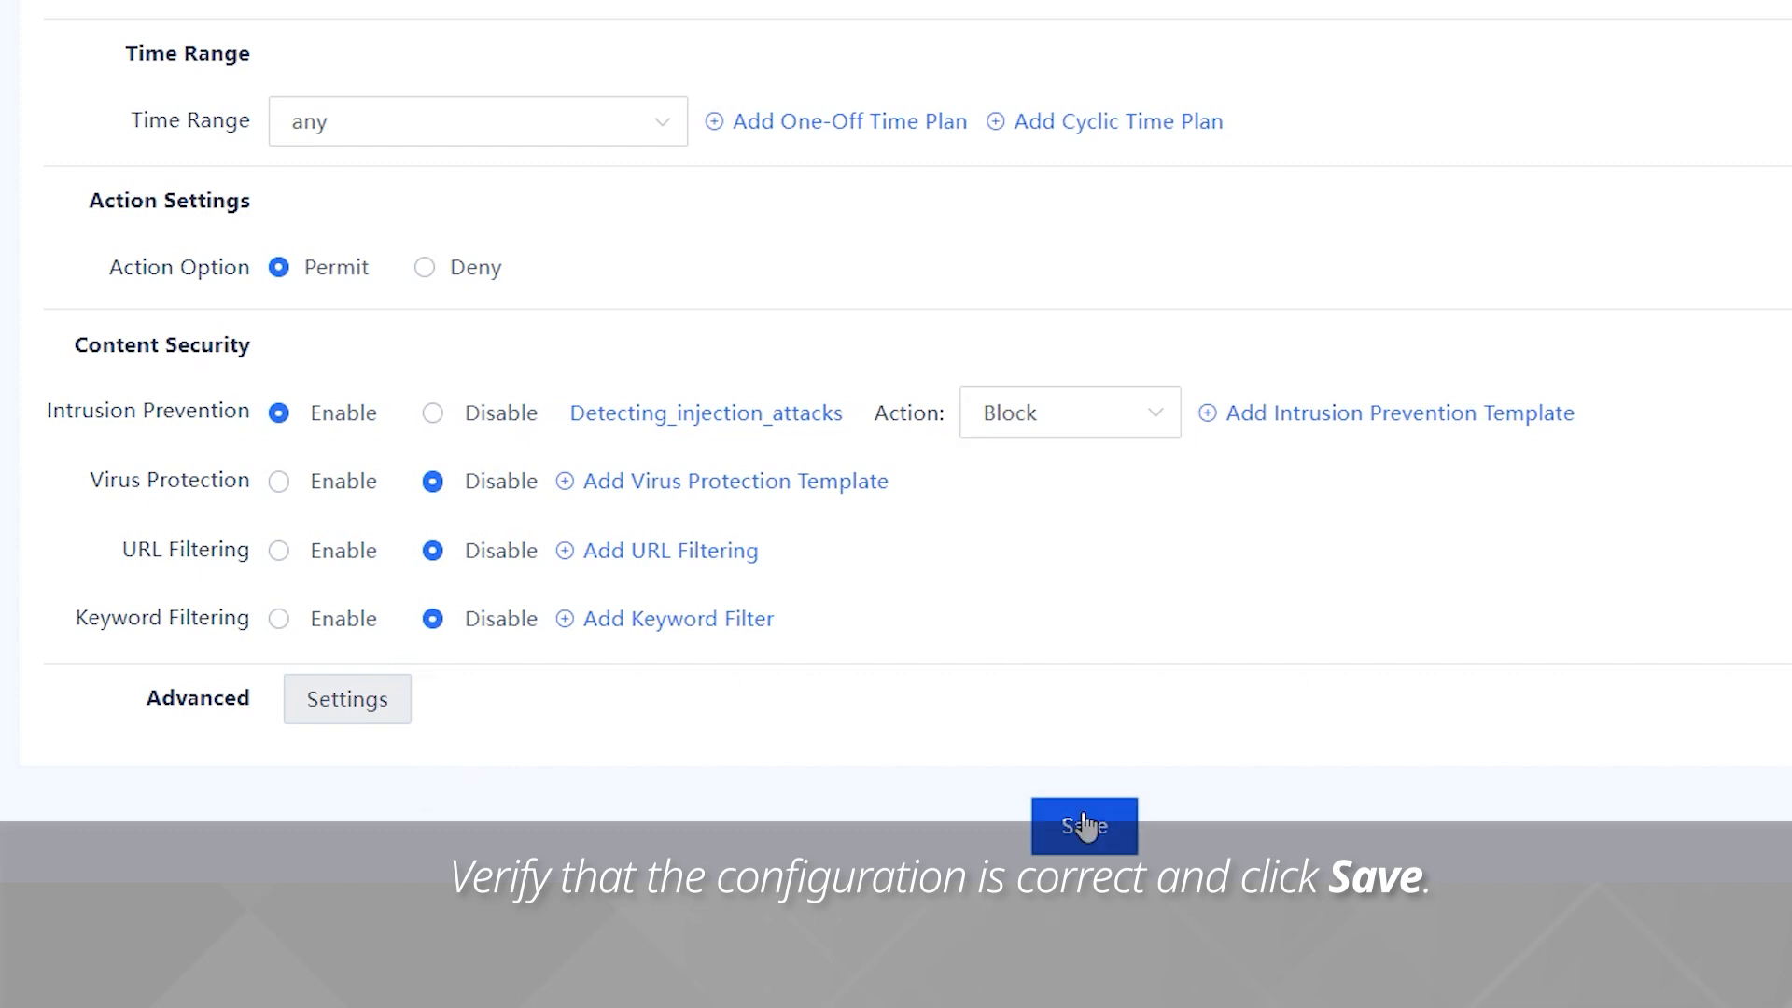
- Save policy_IPS and review it first in the Security Policy list with hit counts
click(1083, 826)
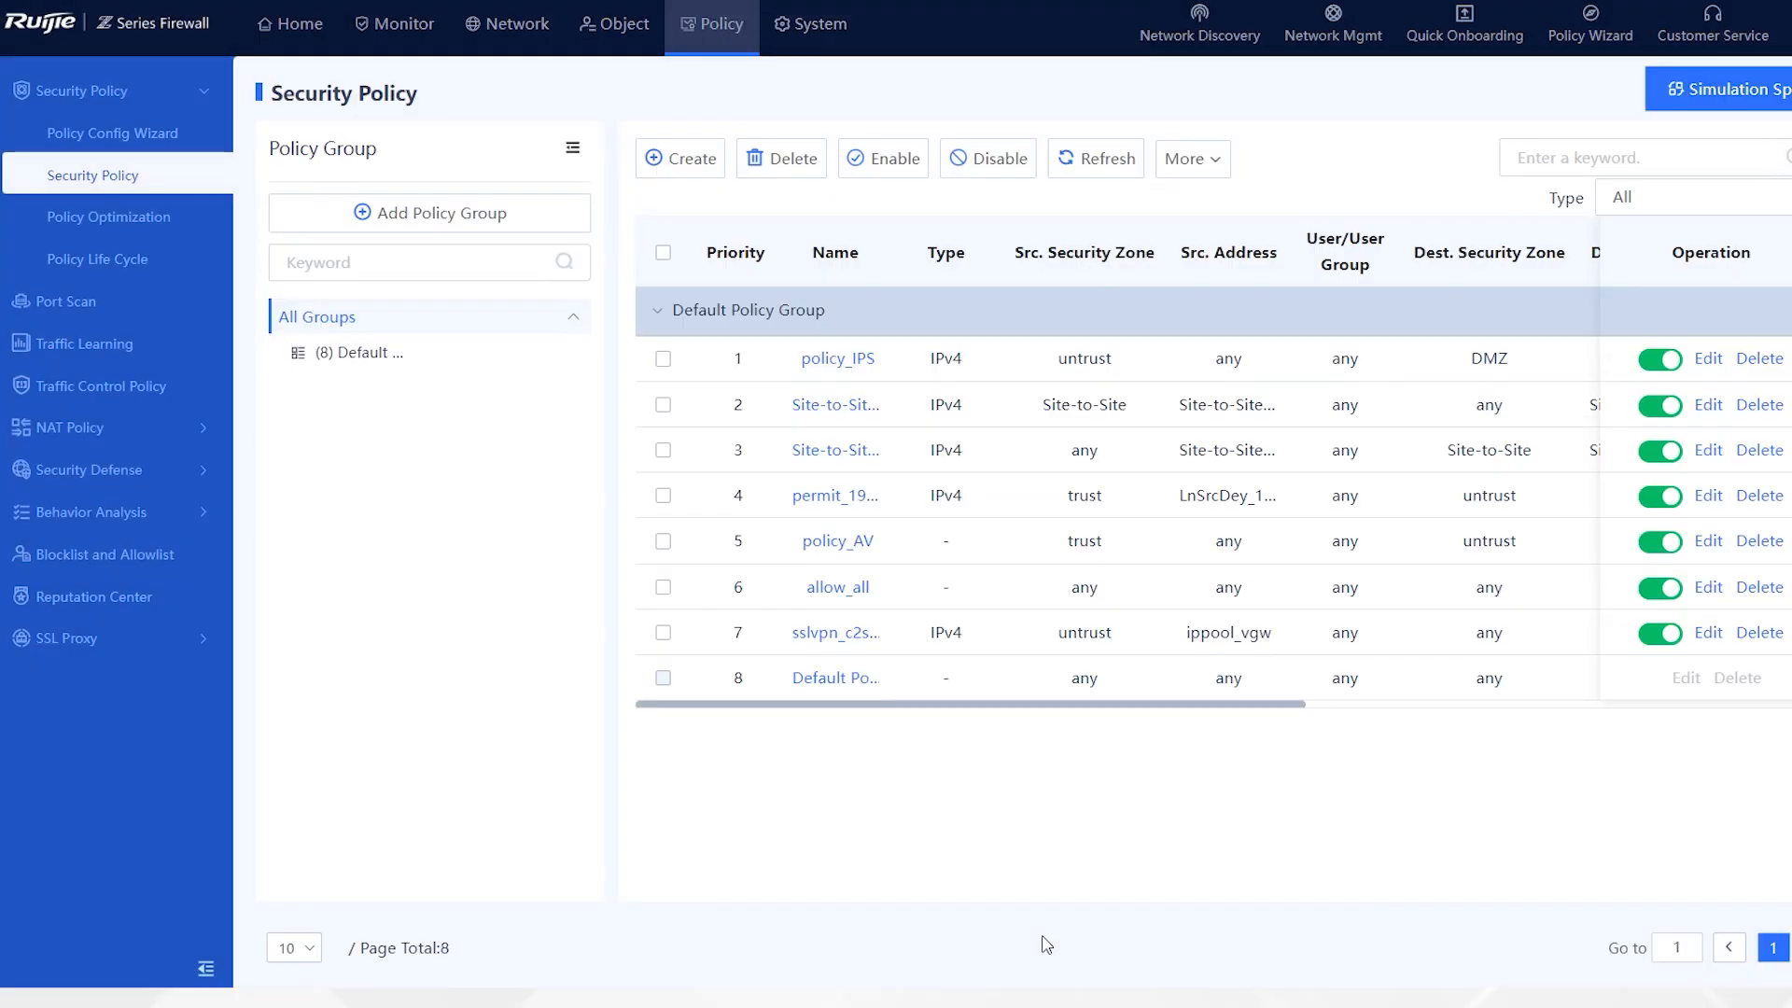
scroll(right, 3)
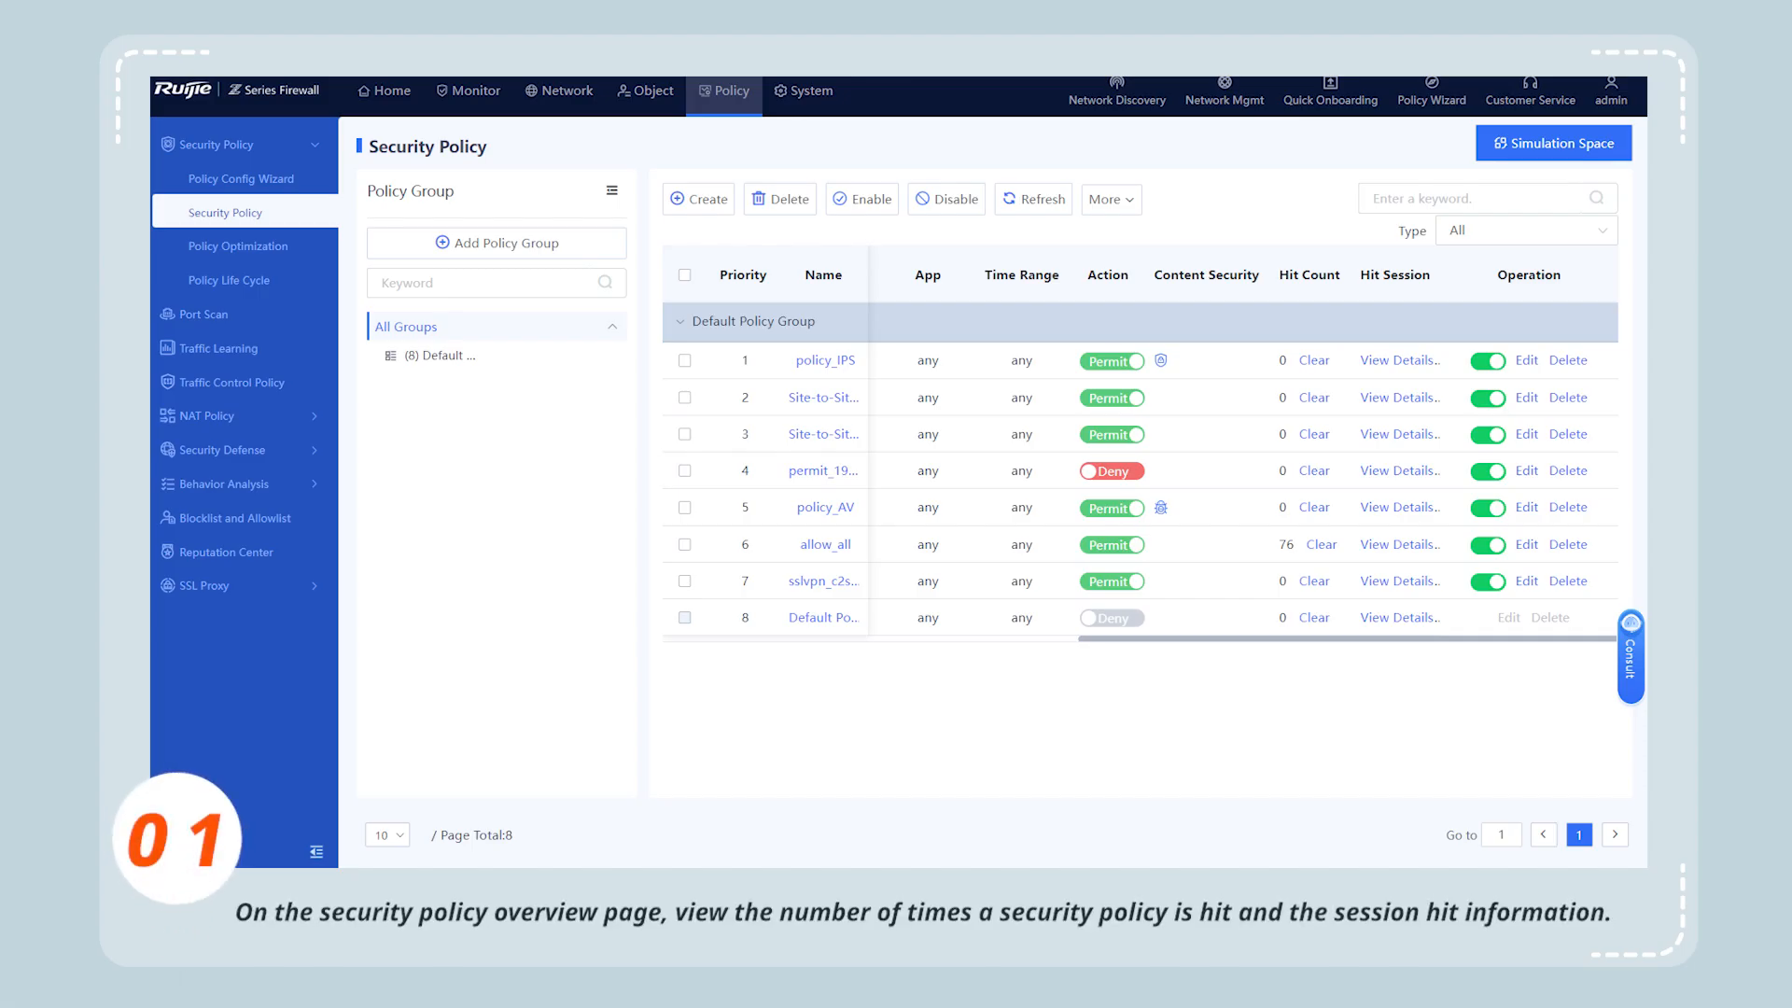
mouse_move(1355, 361)
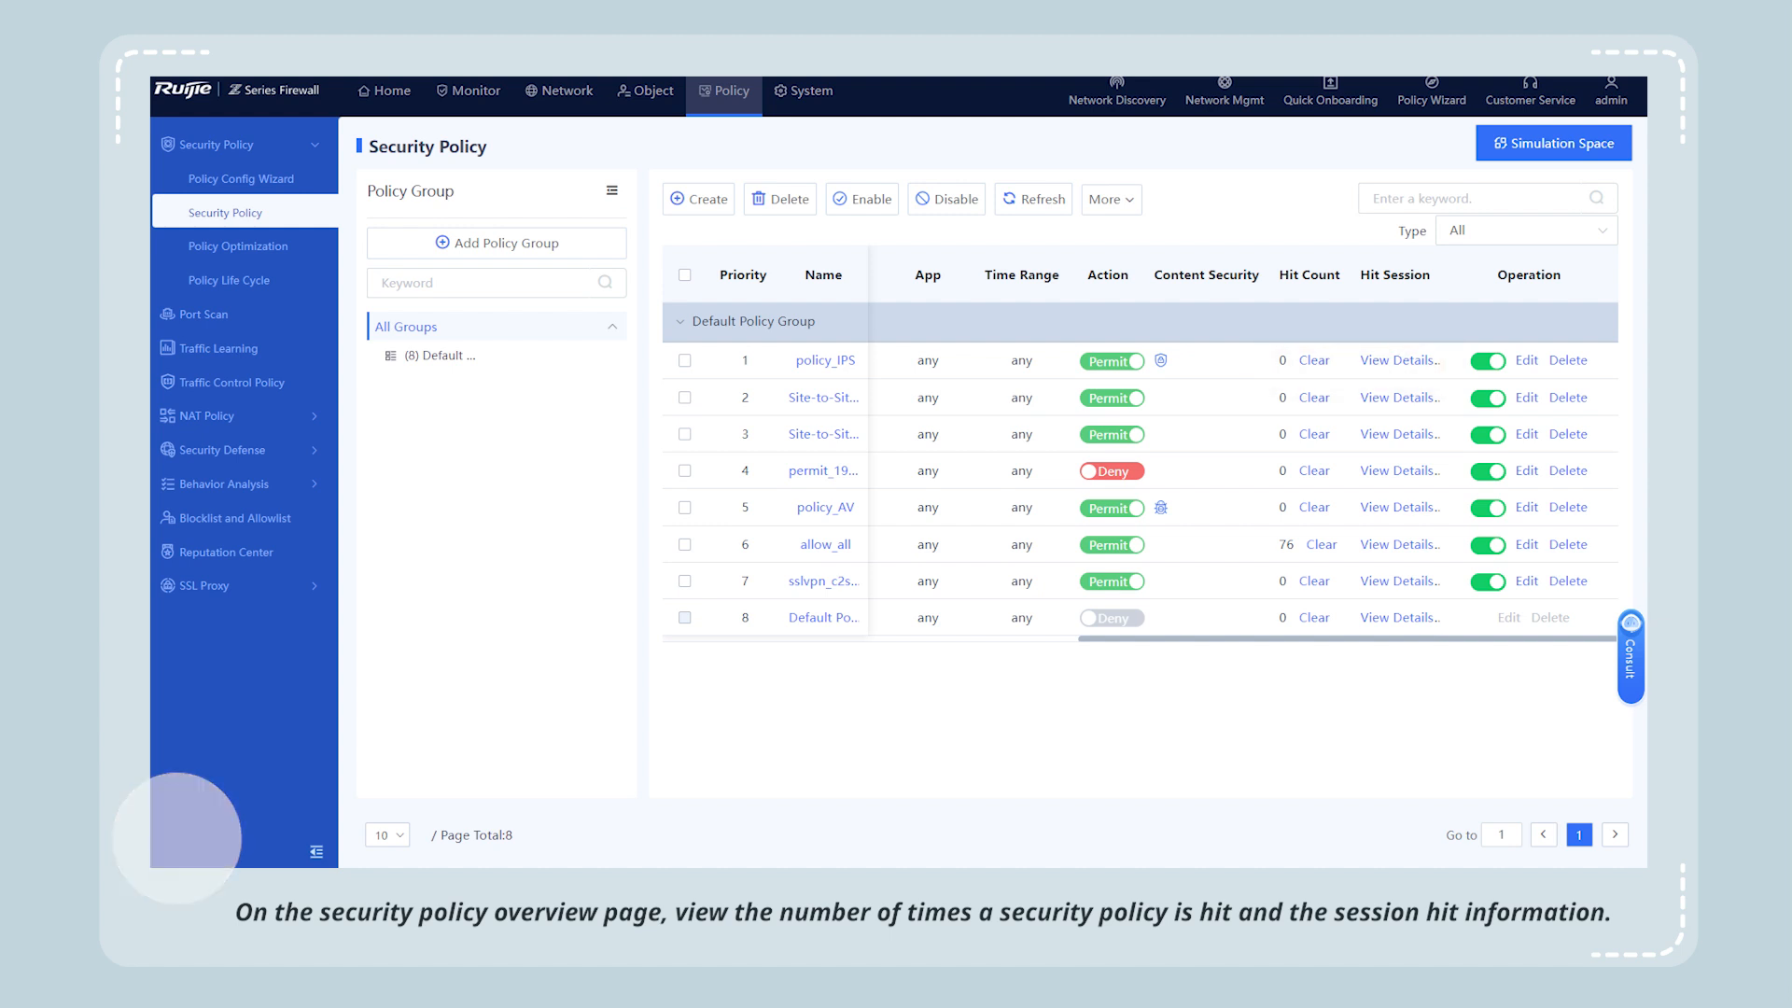
- Go to Monitor > Log Monitoring > Security Log
click(470, 95)
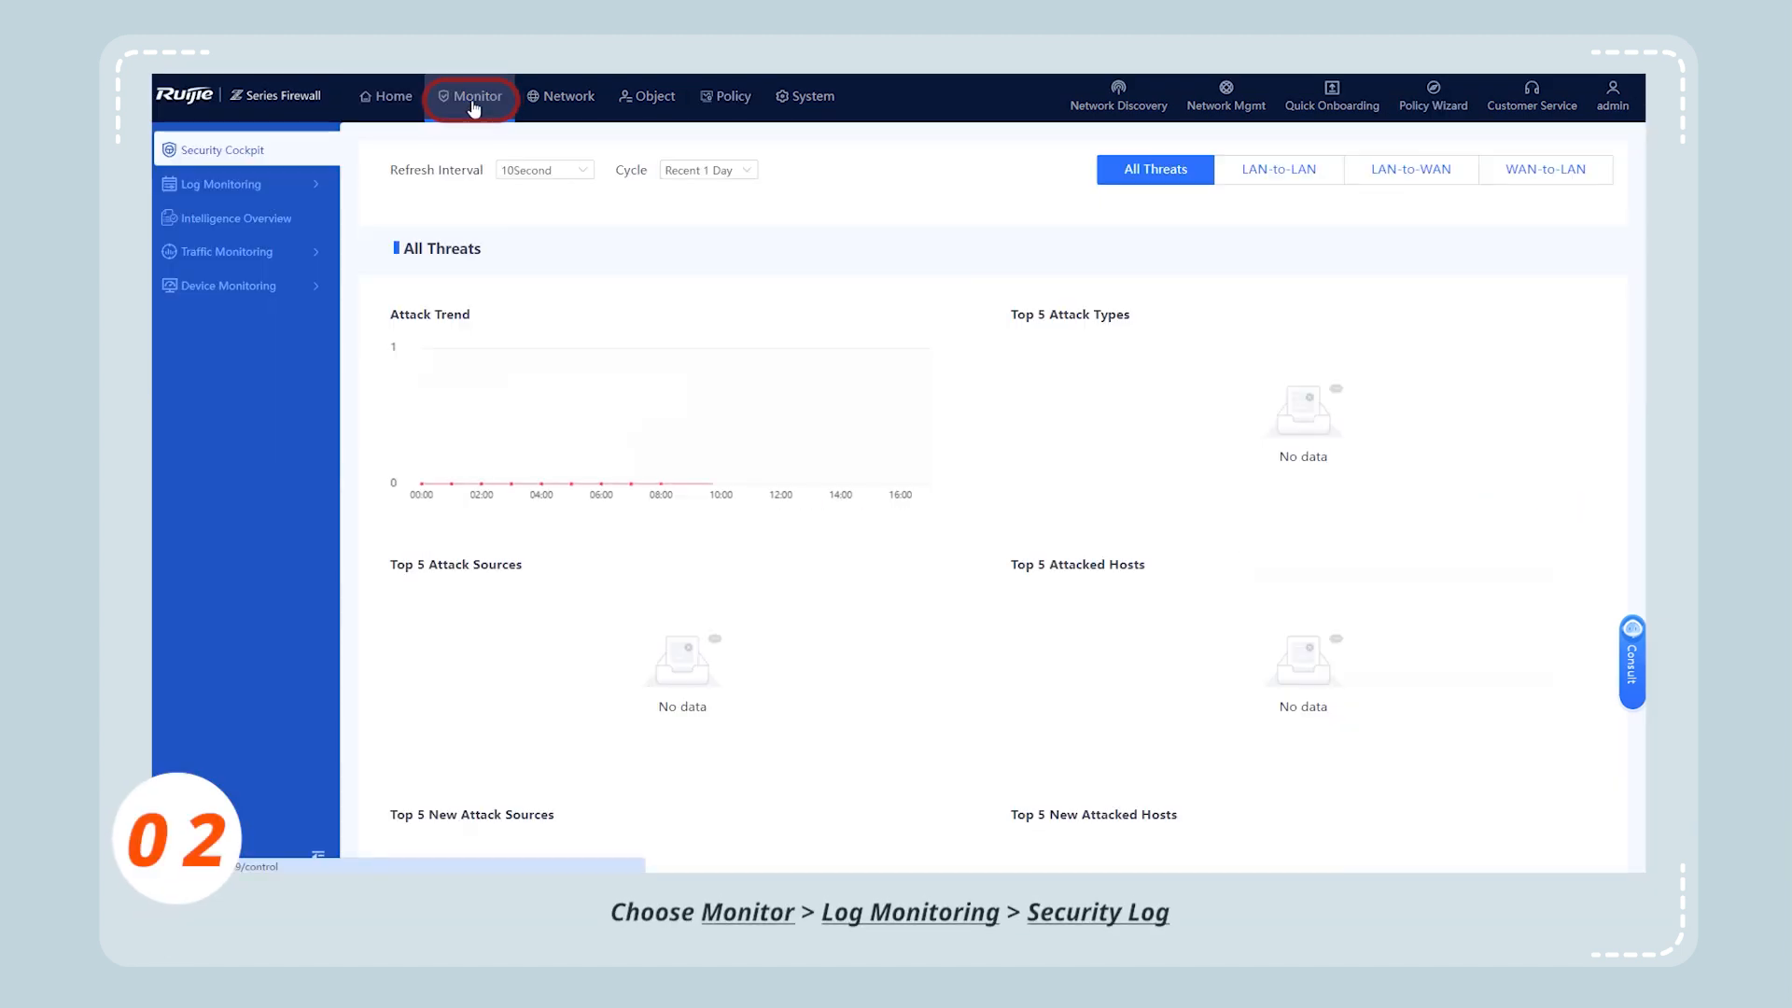
click(220, 184)
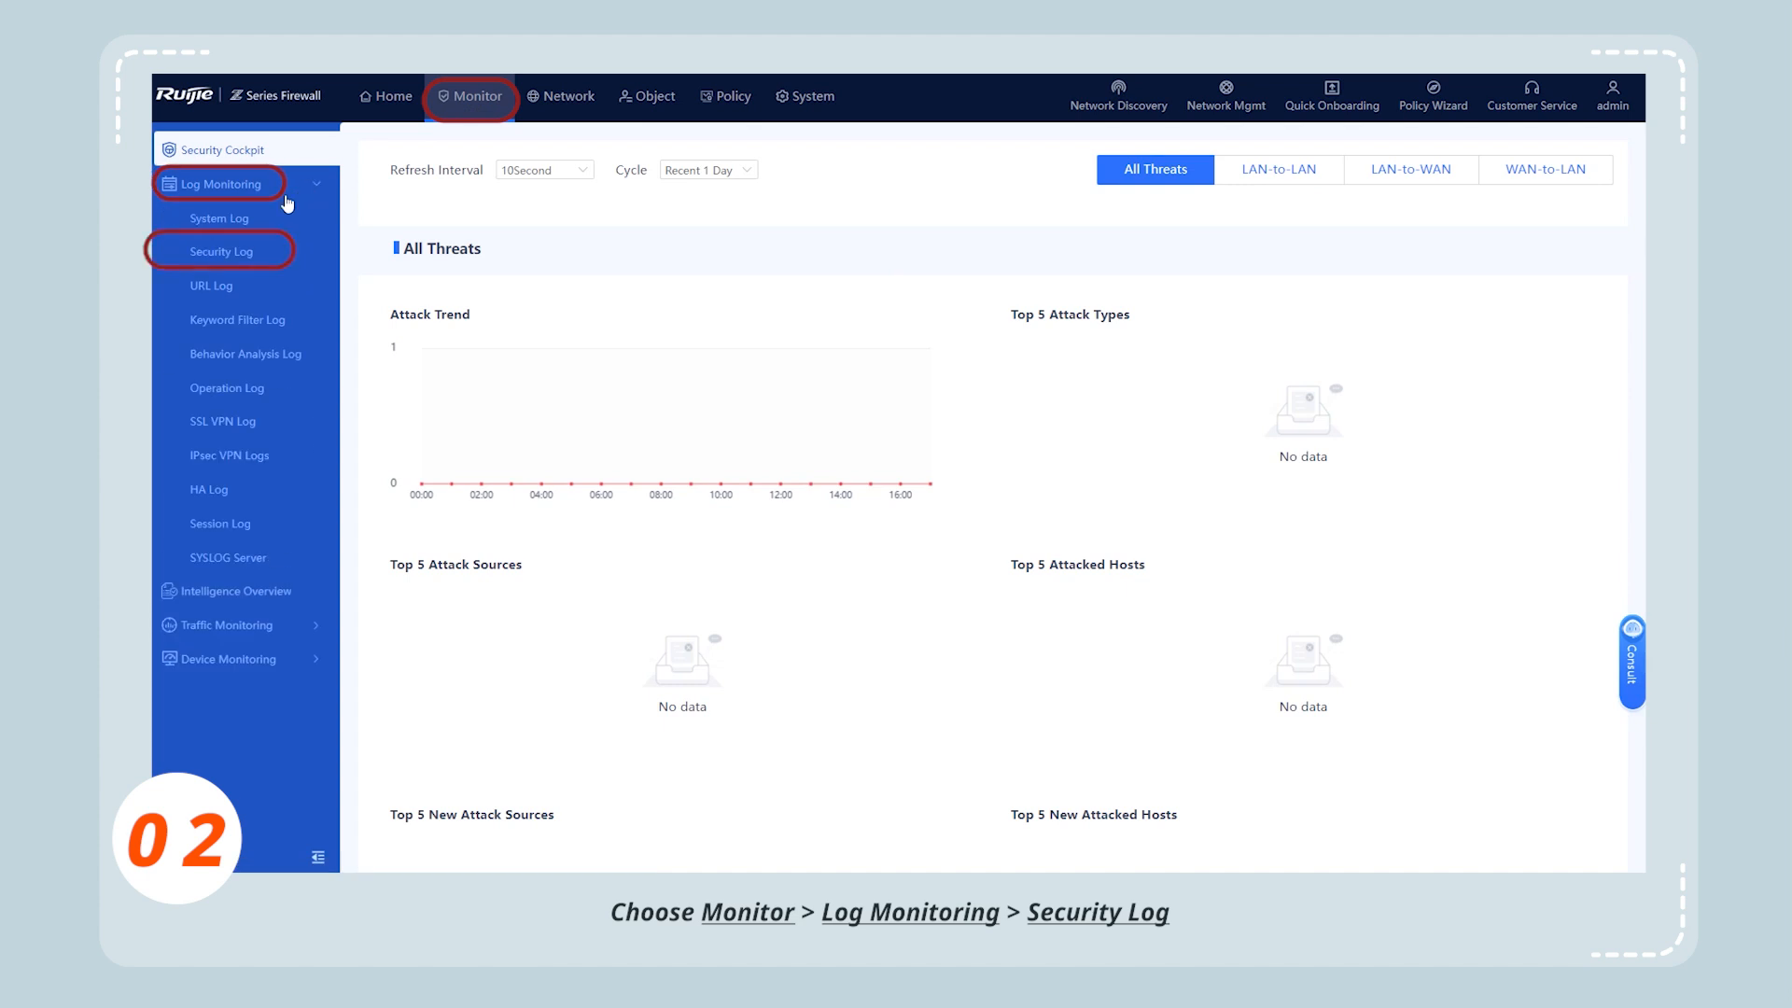
click(222, 250)
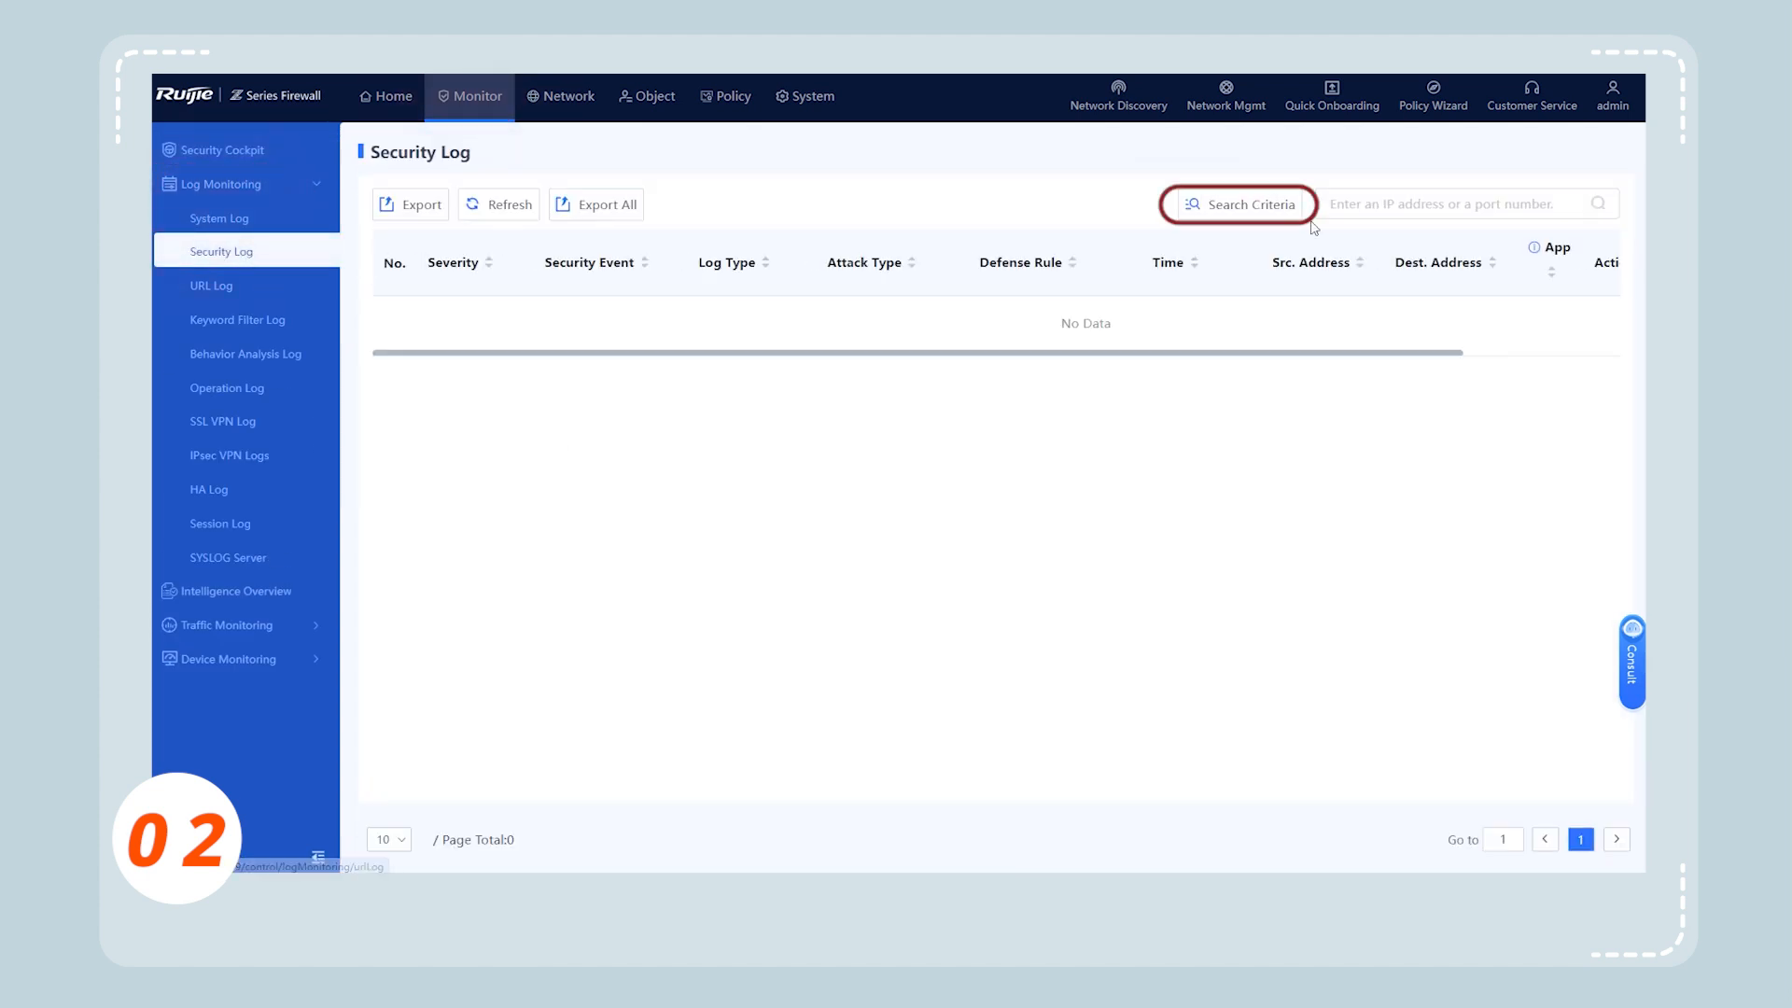
- Search security logs from untrust to DMZ, Intrusion Prevention log type only, for injection attacks
click(1238, 204)
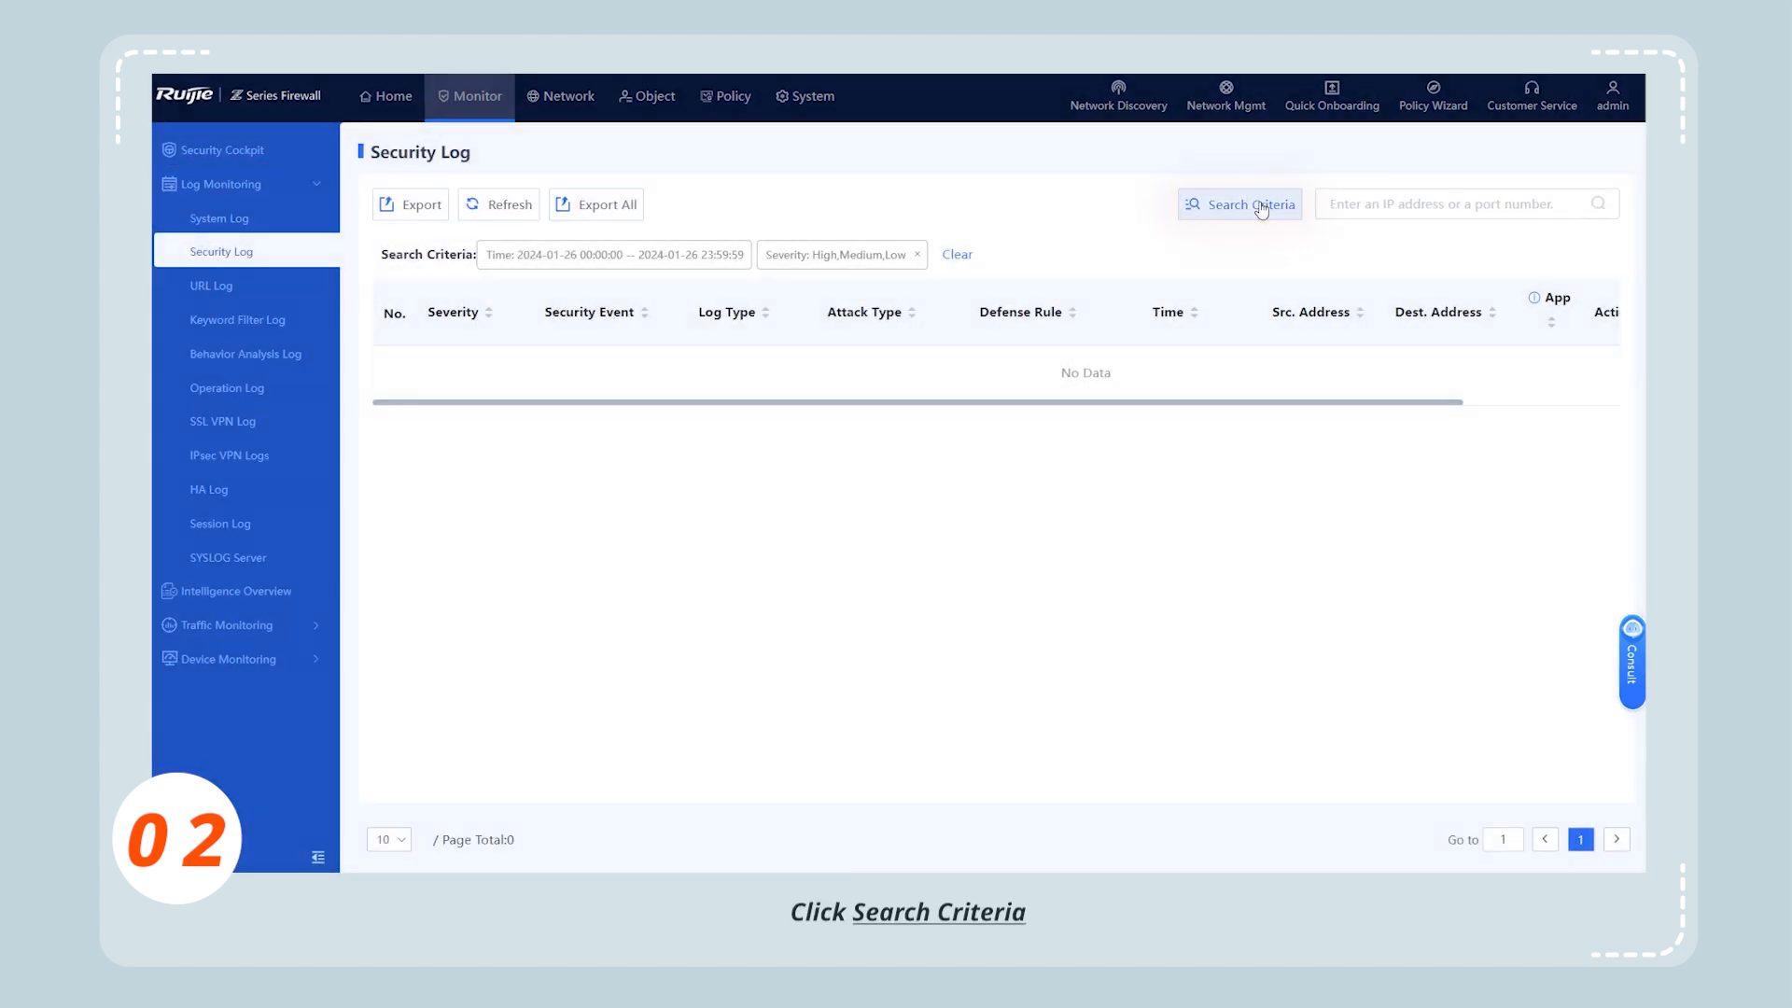
click(1238, 203)
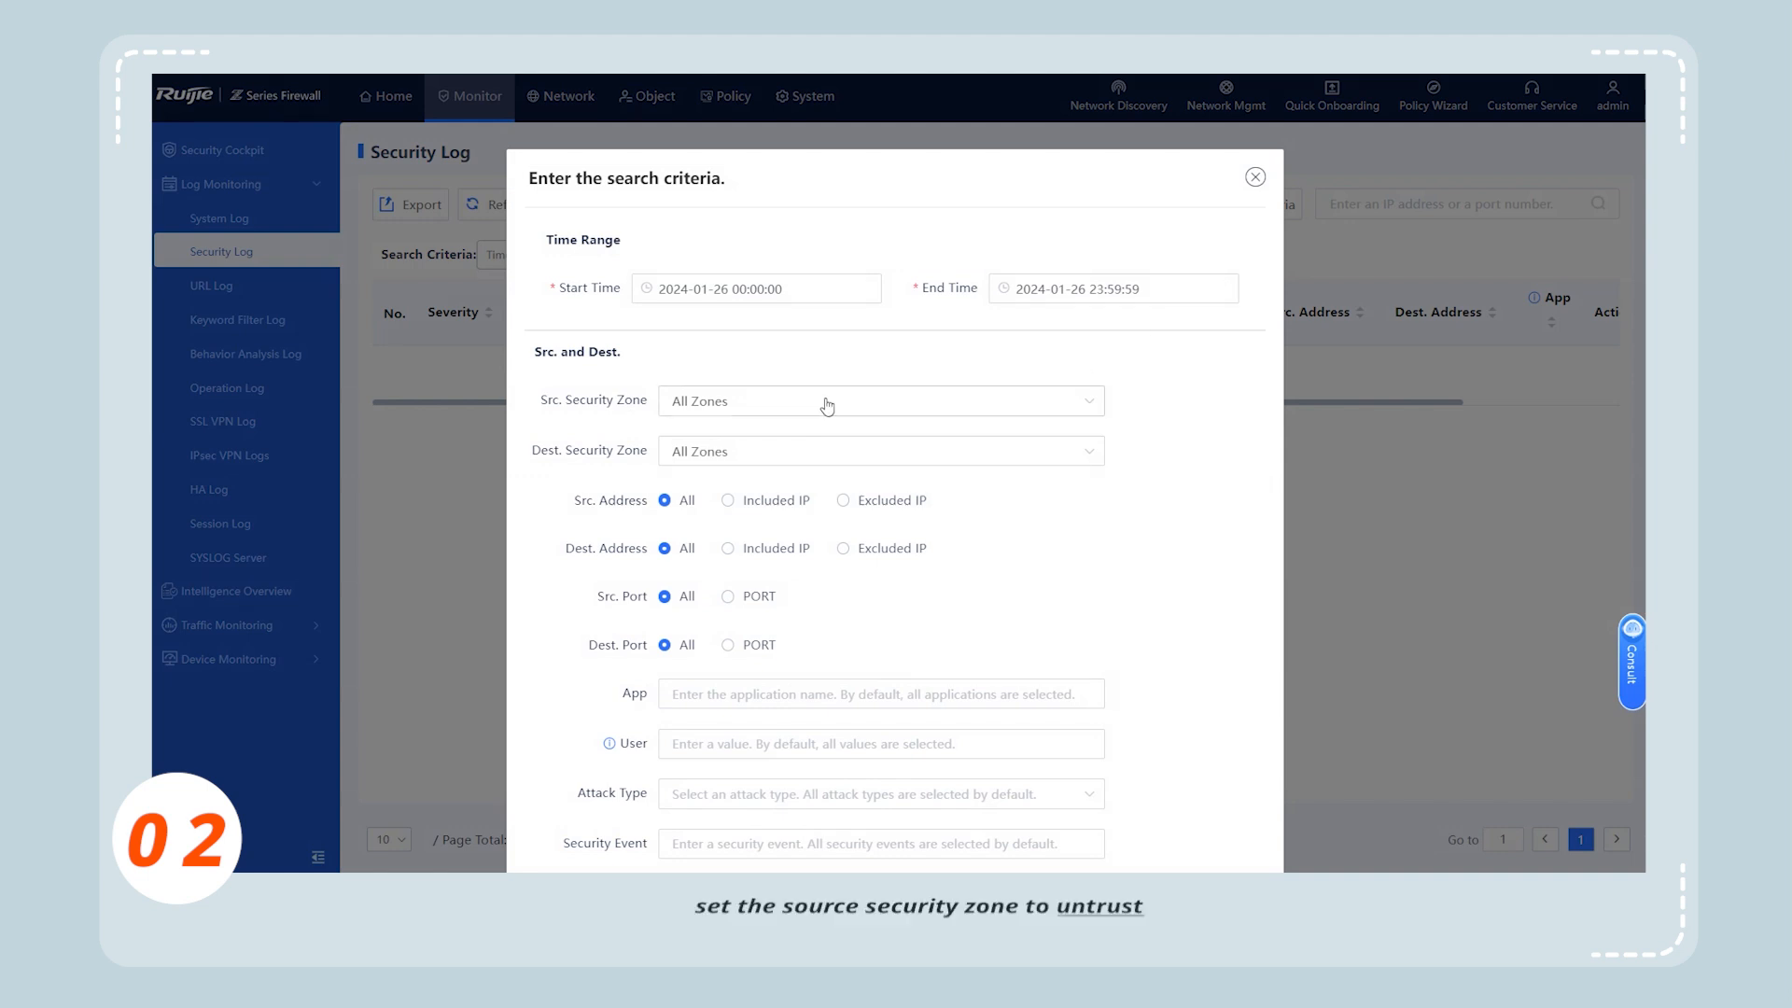
click(880, 400)
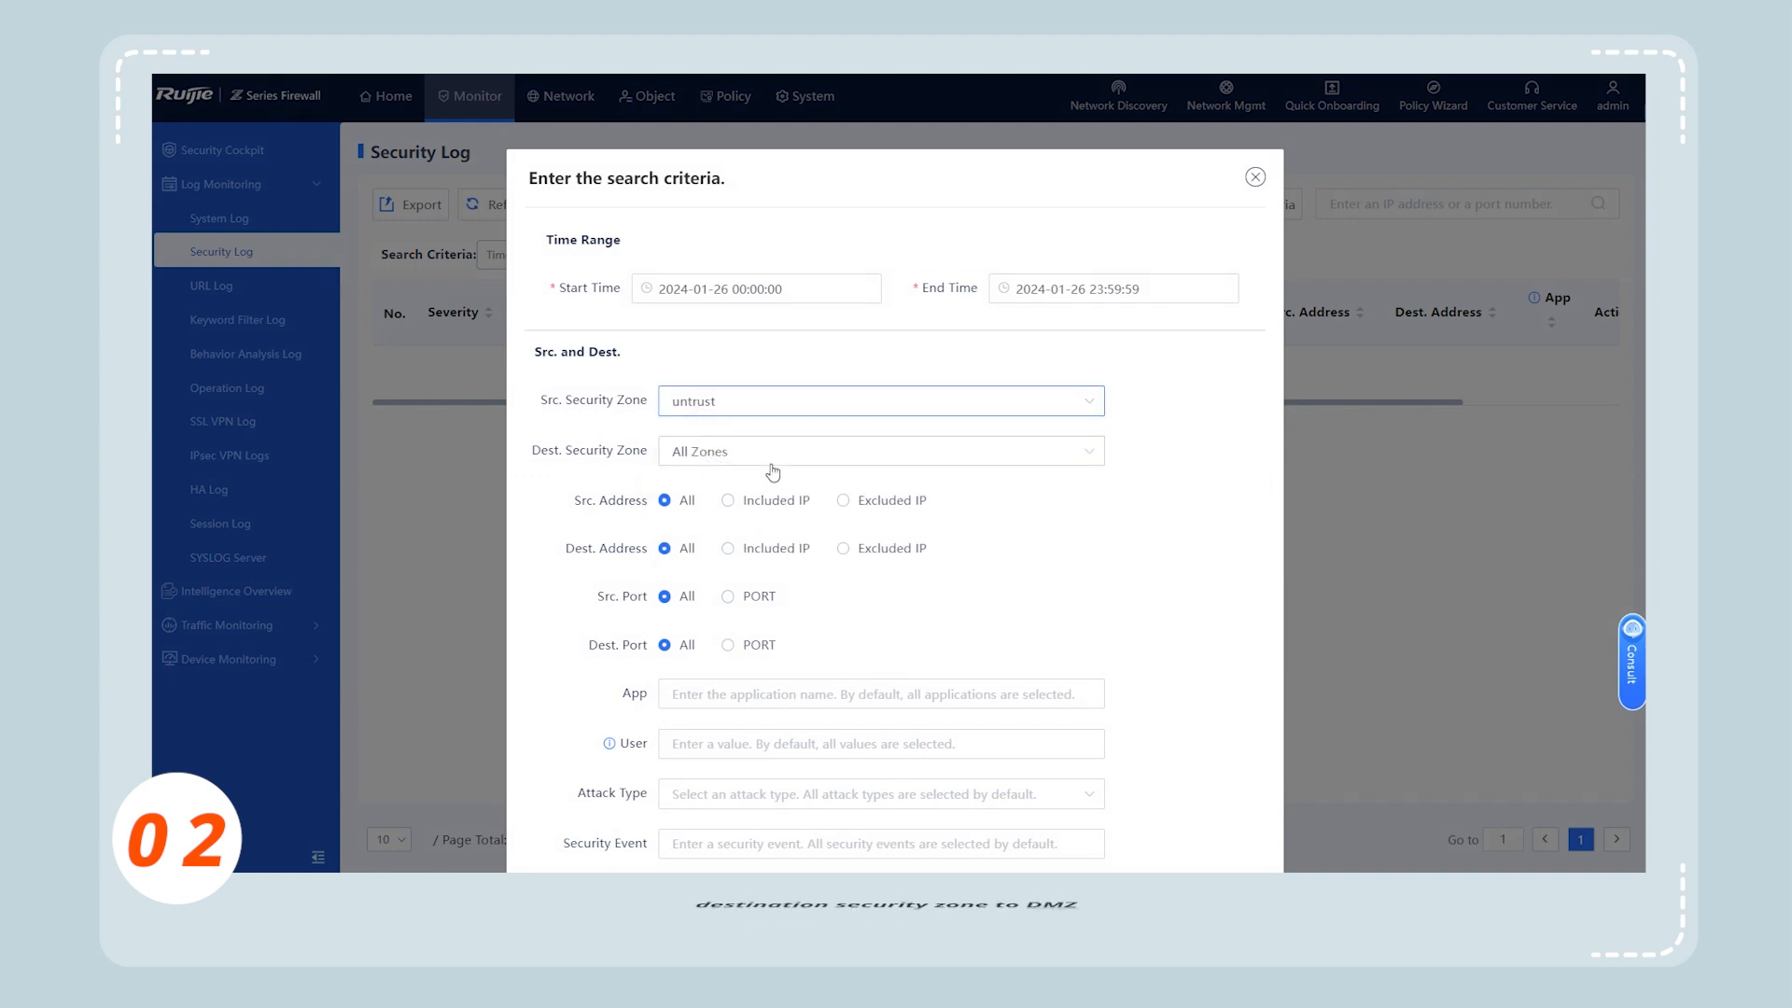
click(880, 450)
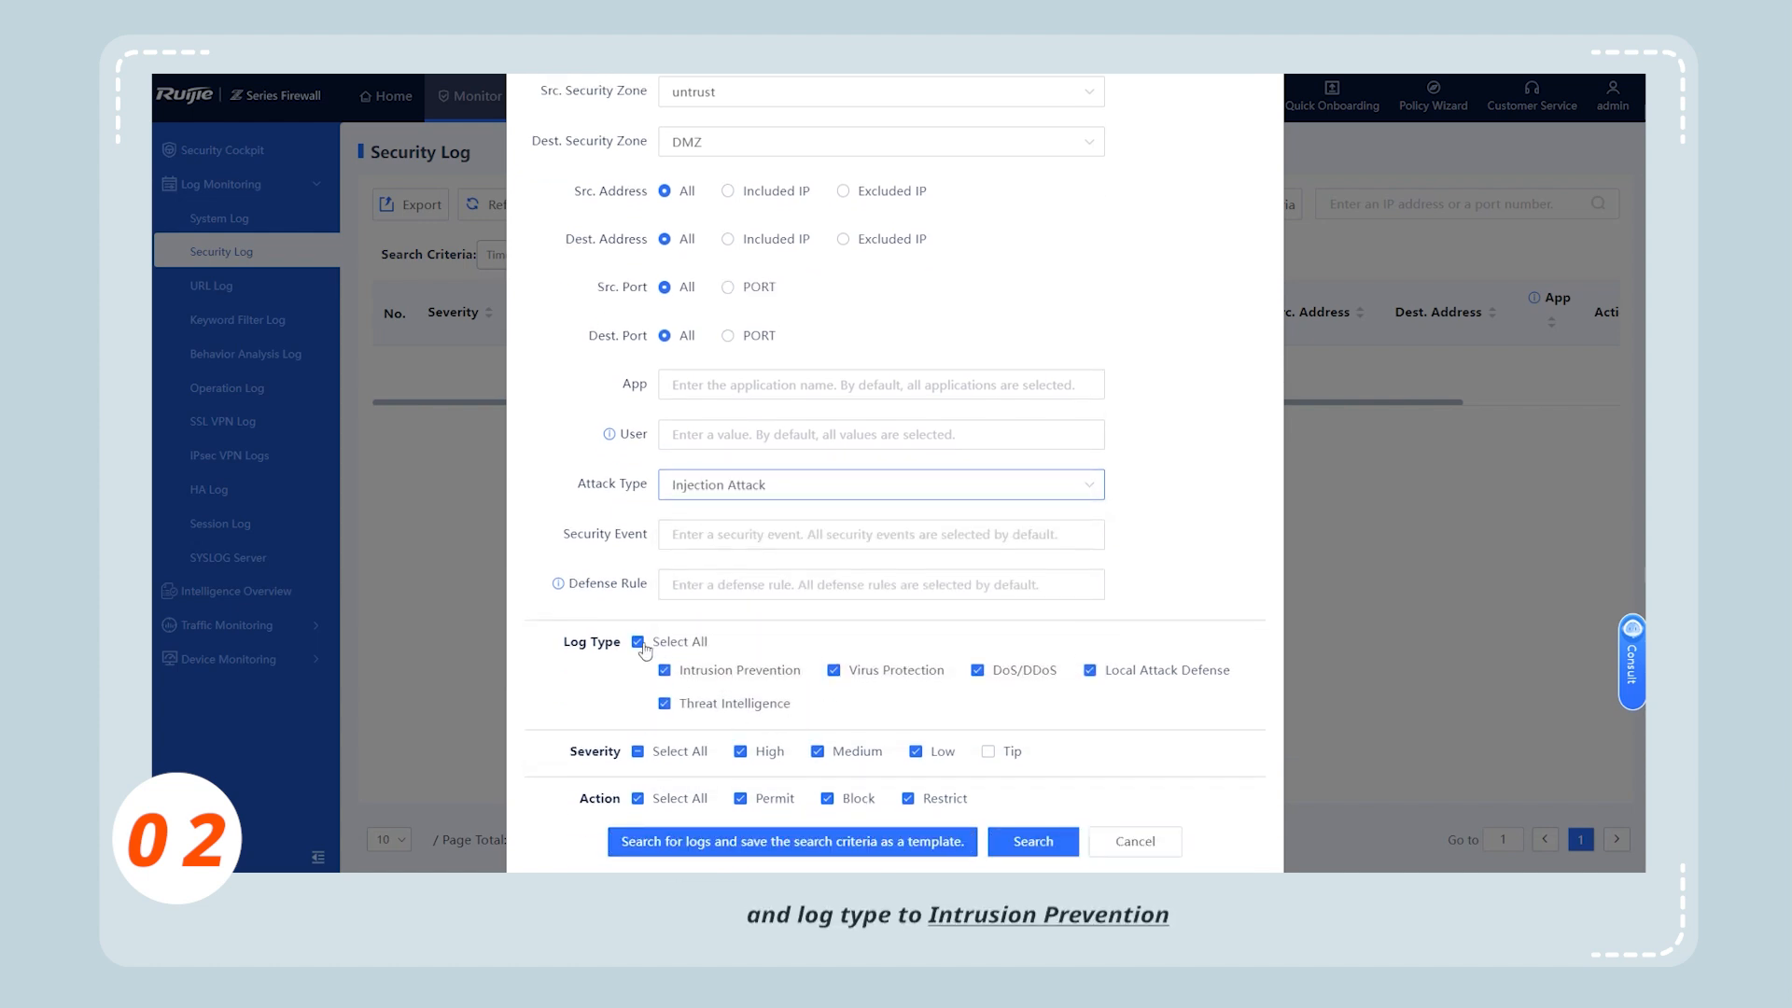
click(638, 641)
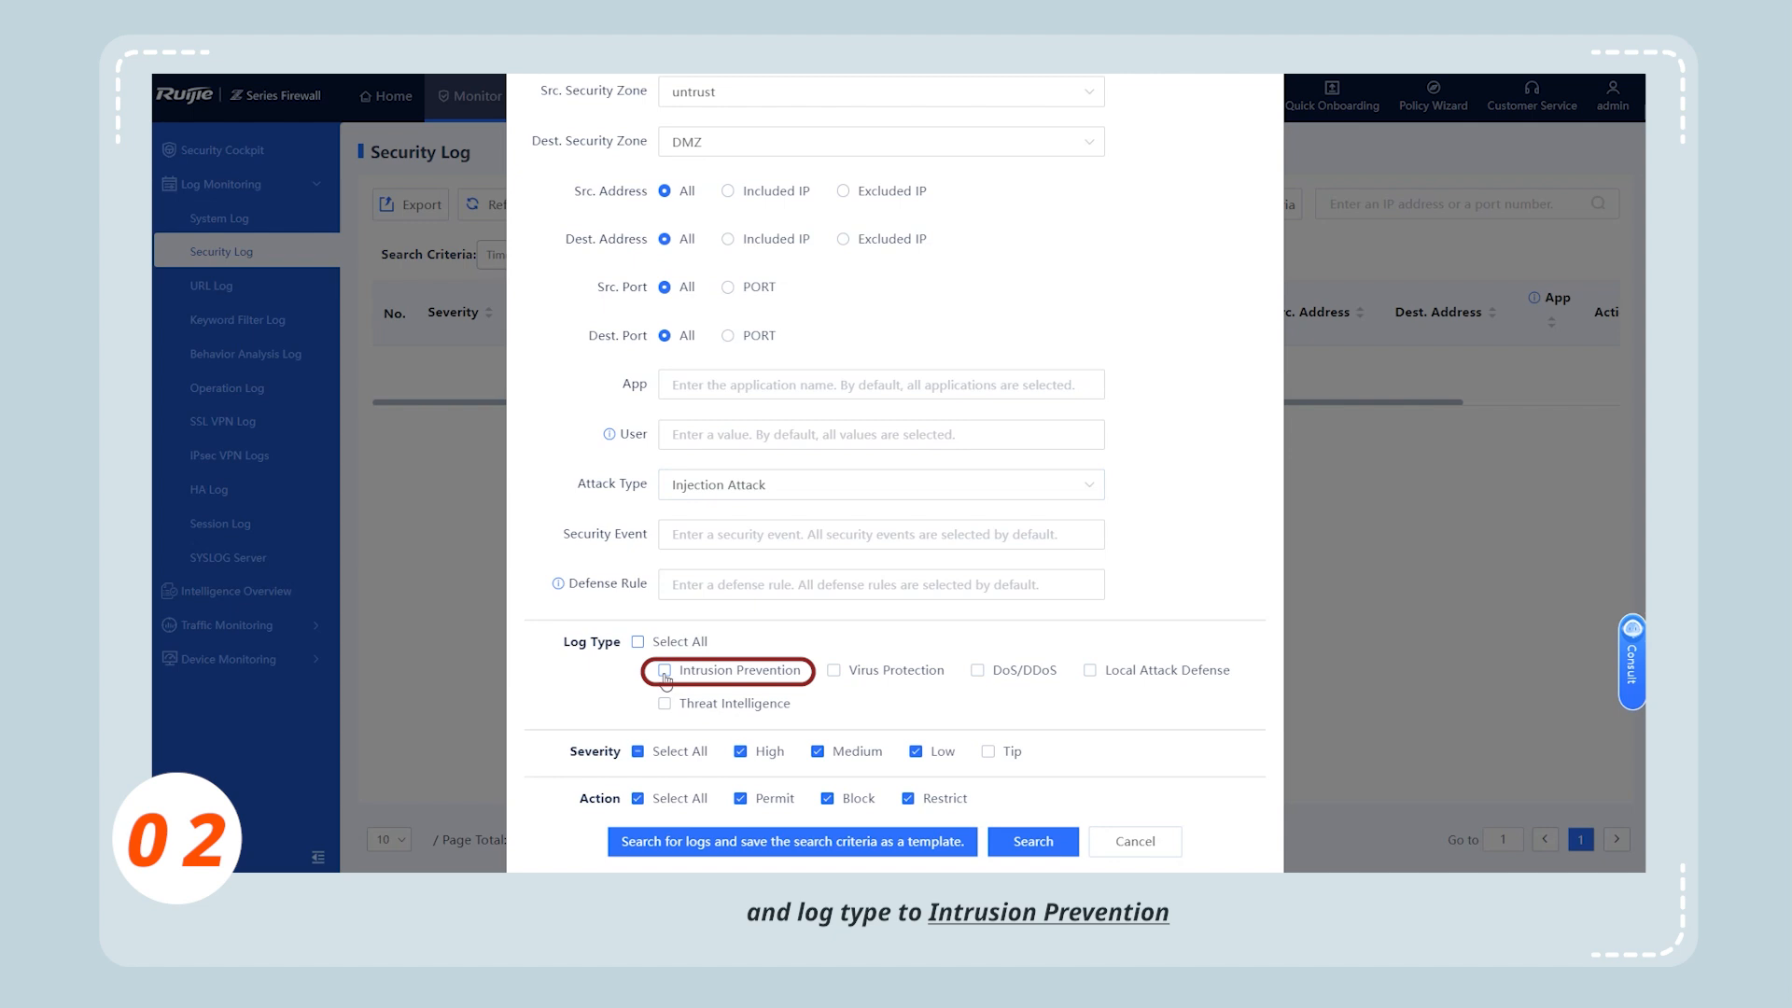
click(663, 670)
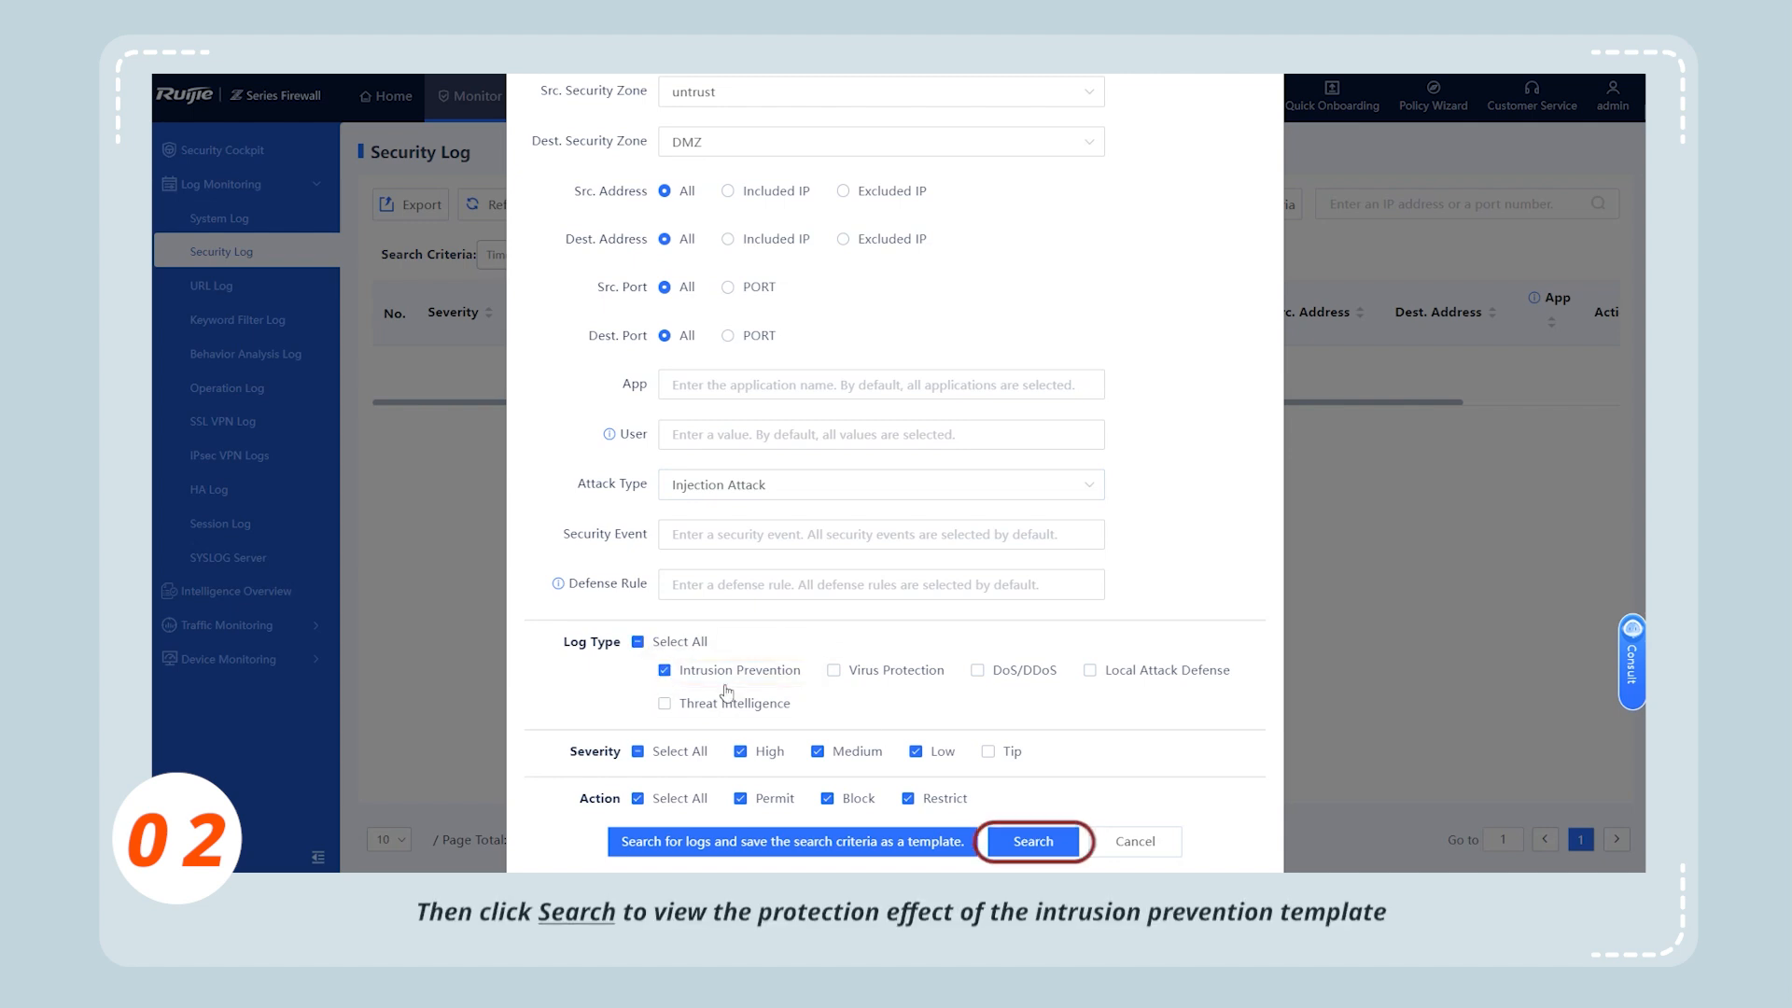
click(1030, 841)
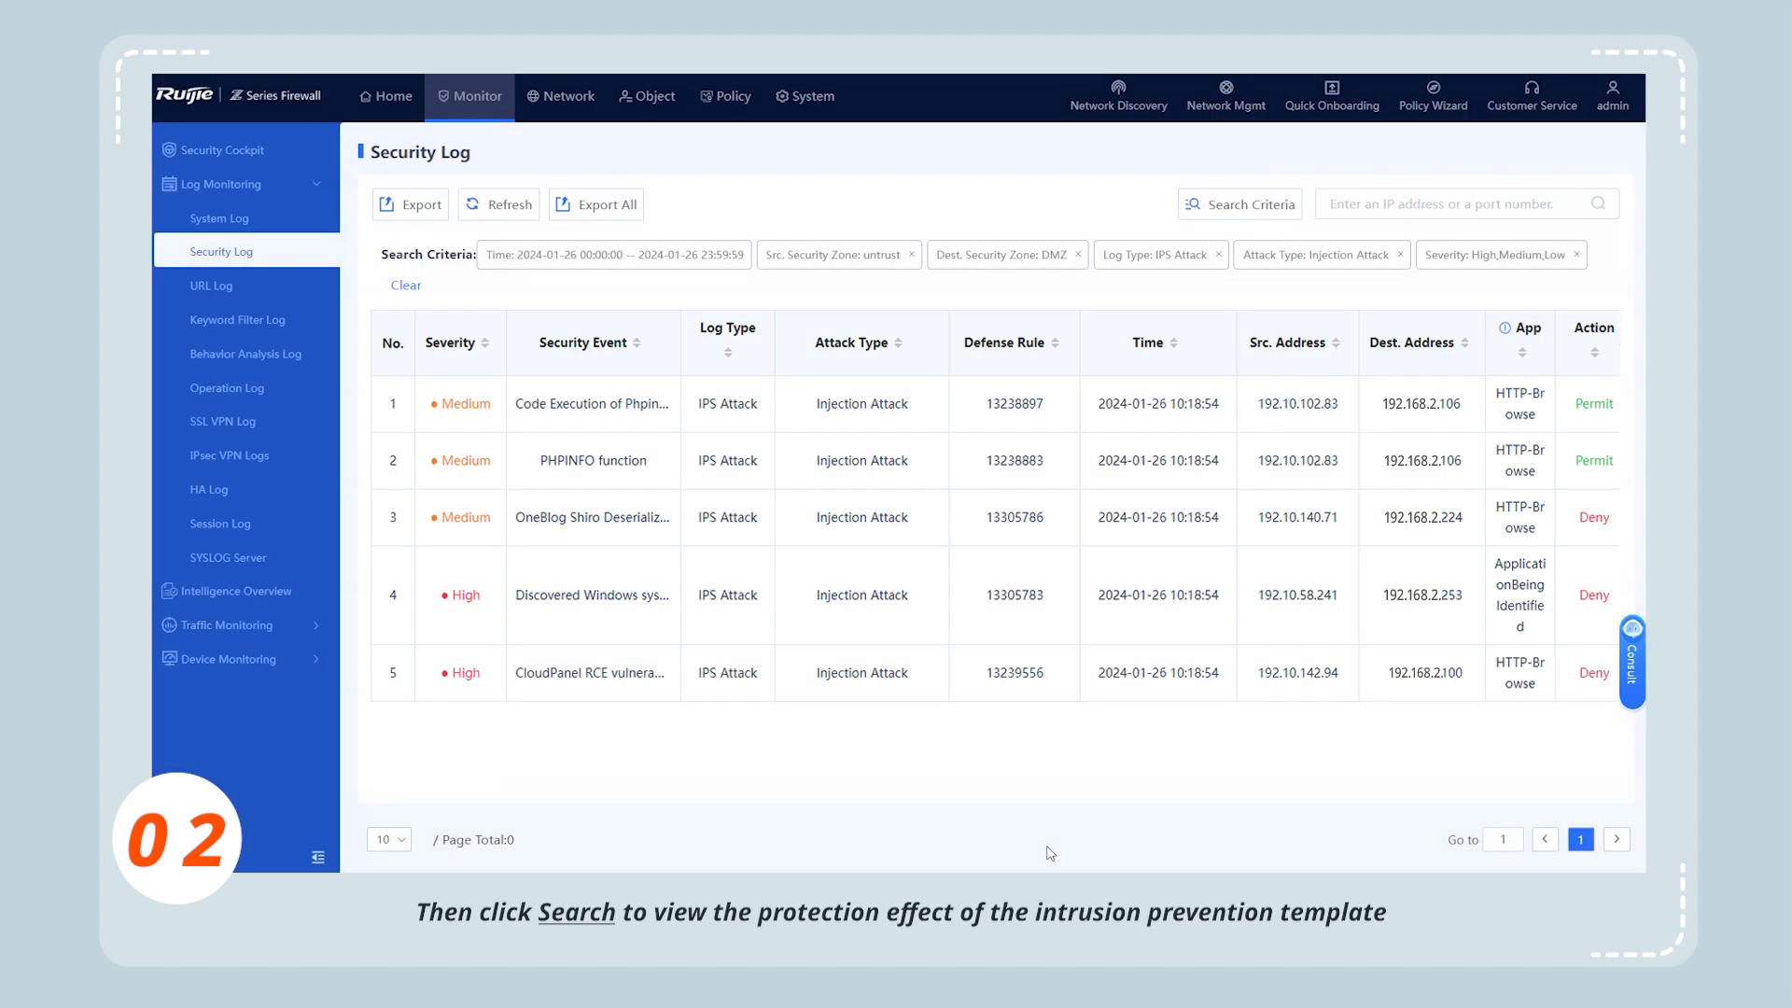